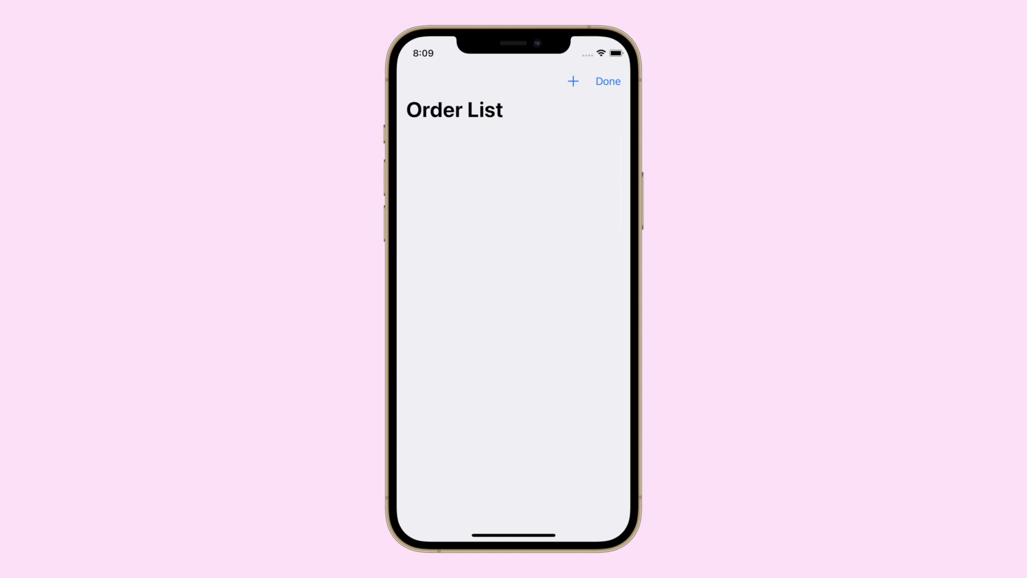
# - Add the remaining items through the add form so the list holds Item 1 to Item 5
pyautogui.click(572, 81)
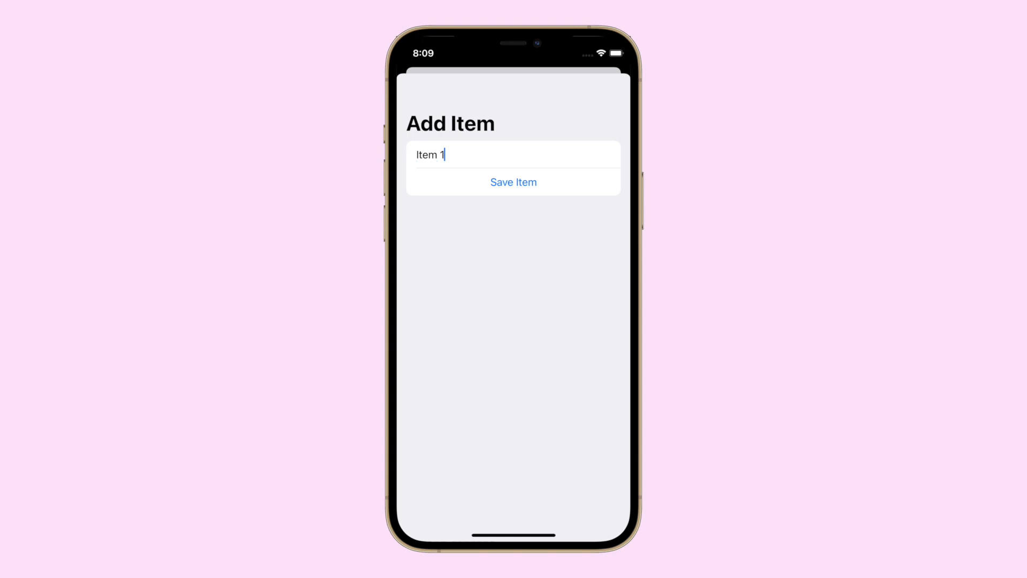
pyautogui.press('Backspace')
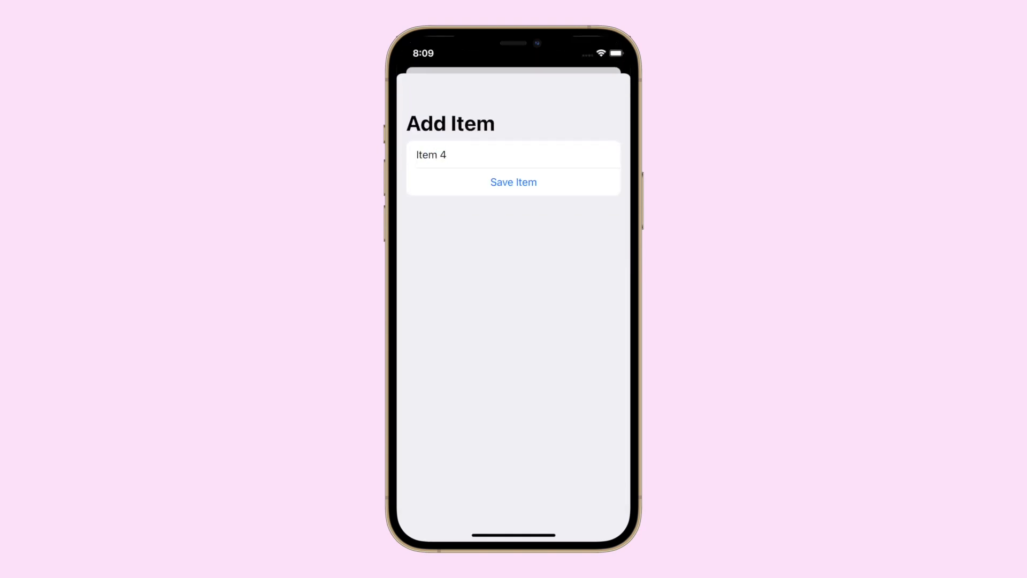
pyautogui.click(514, 182)
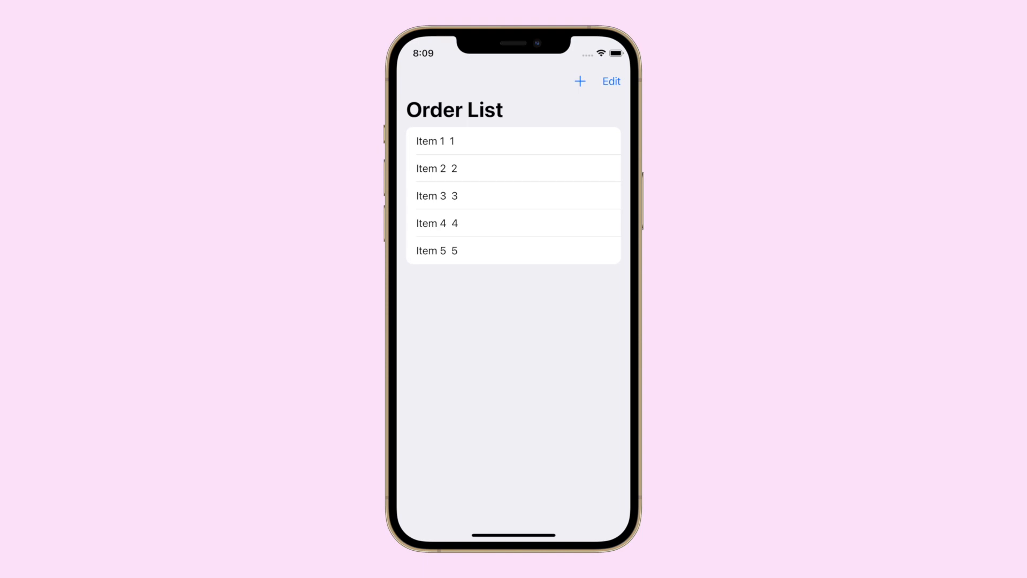
# - Enter Edit mode and drag Item 5 above Item 4, then move Item 2 within the list
pyautogui.click(611, 81)
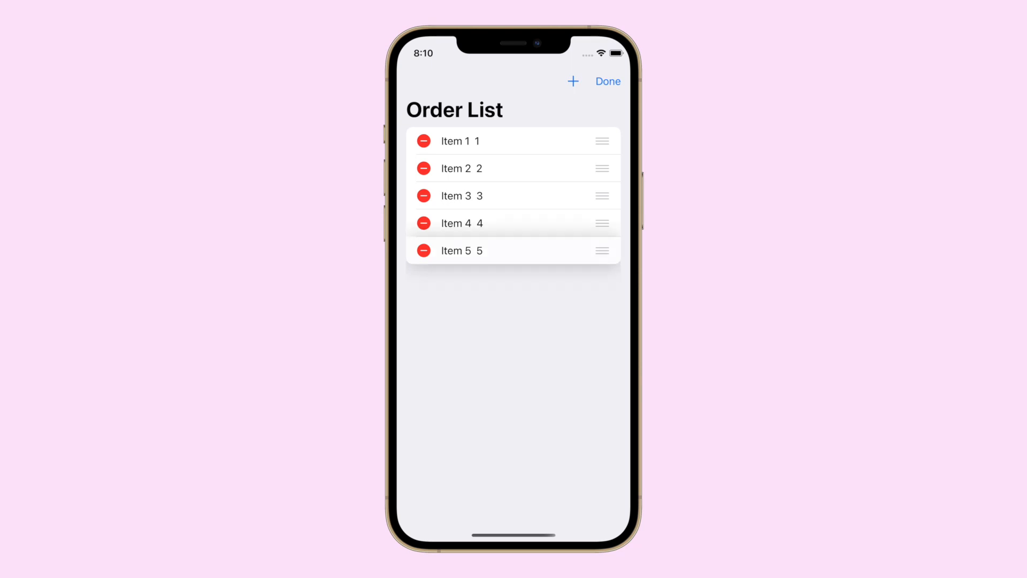
pyautogui.moveTo(601, 251); pyautogui.dragTo(600, 222)
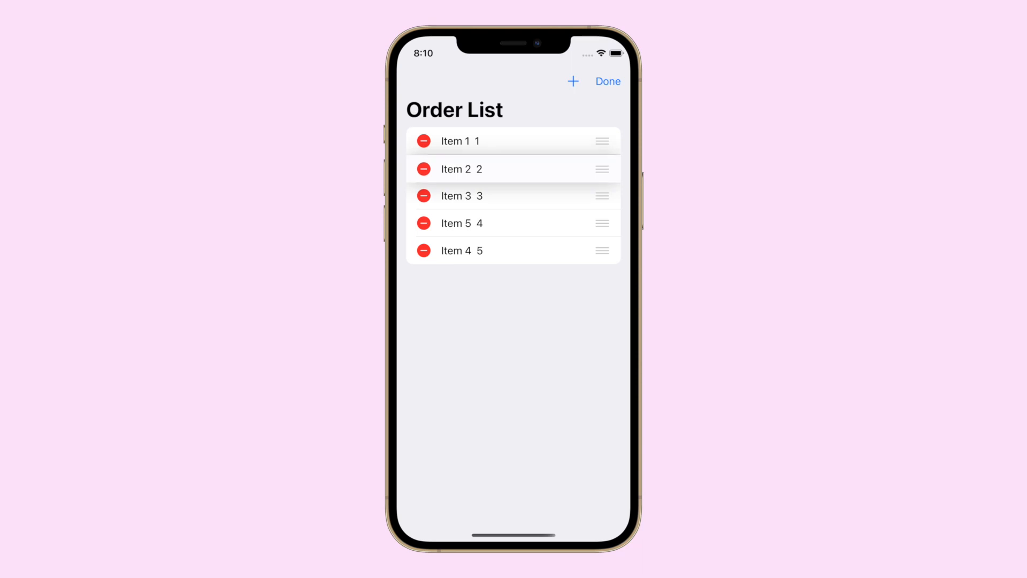
pyautogui.moveTo(600, 195); pyautogui.dragTo(600, 140)
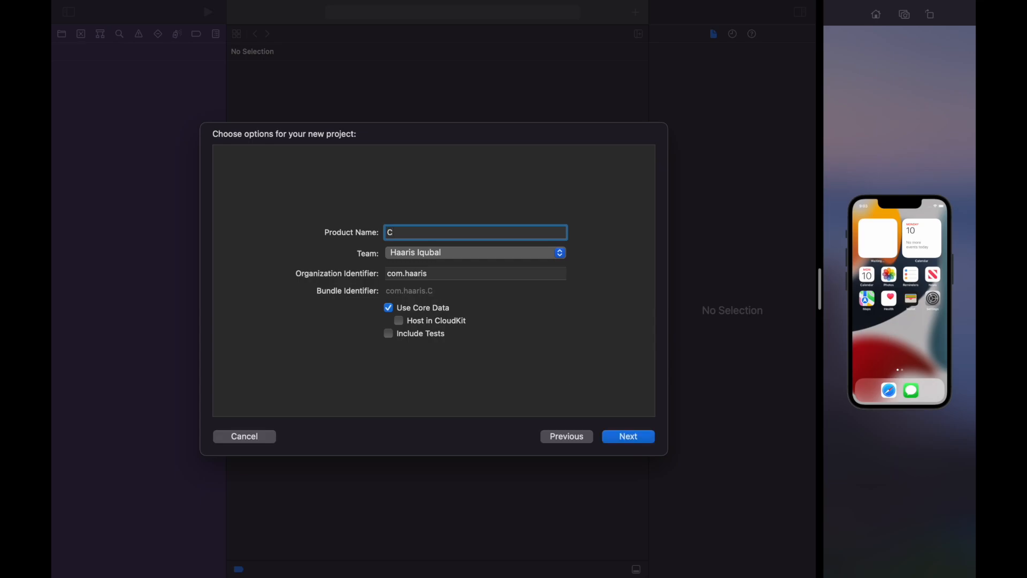
# - Name the new project Core Data Order List and create it
pyautogui.write('ore Data')
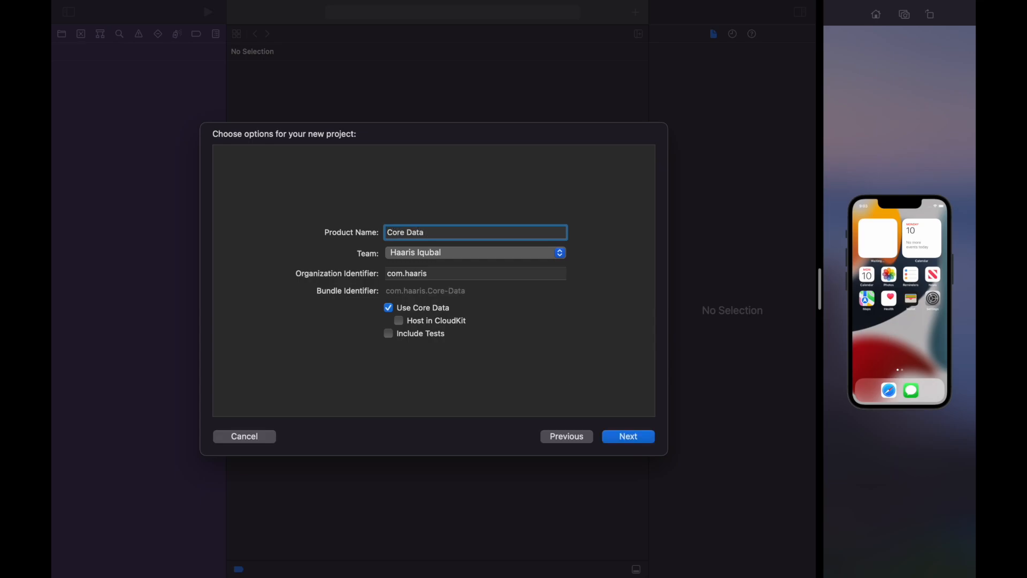
pyautogui.write('Oder')
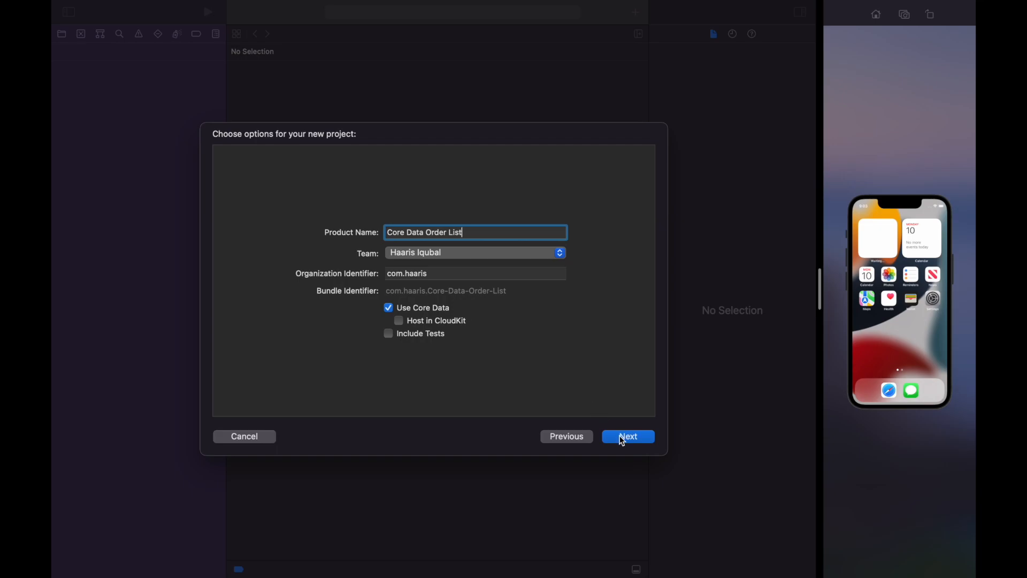
pyautogui.click(627, 436)
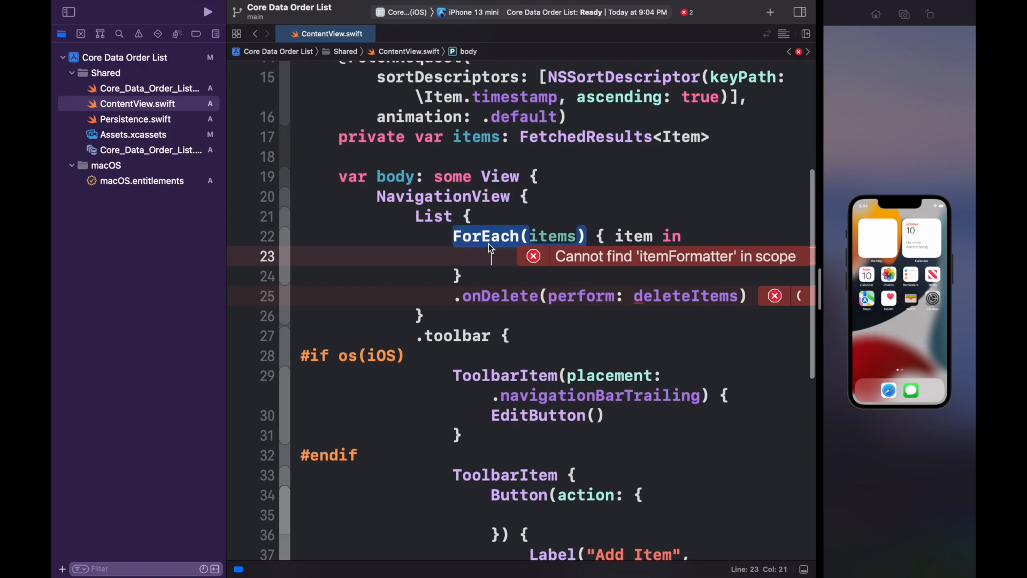
# - In the data model, give the Item entity a title String attribute and an order Integer 64 attribute
pyautogui.click(134, 118)
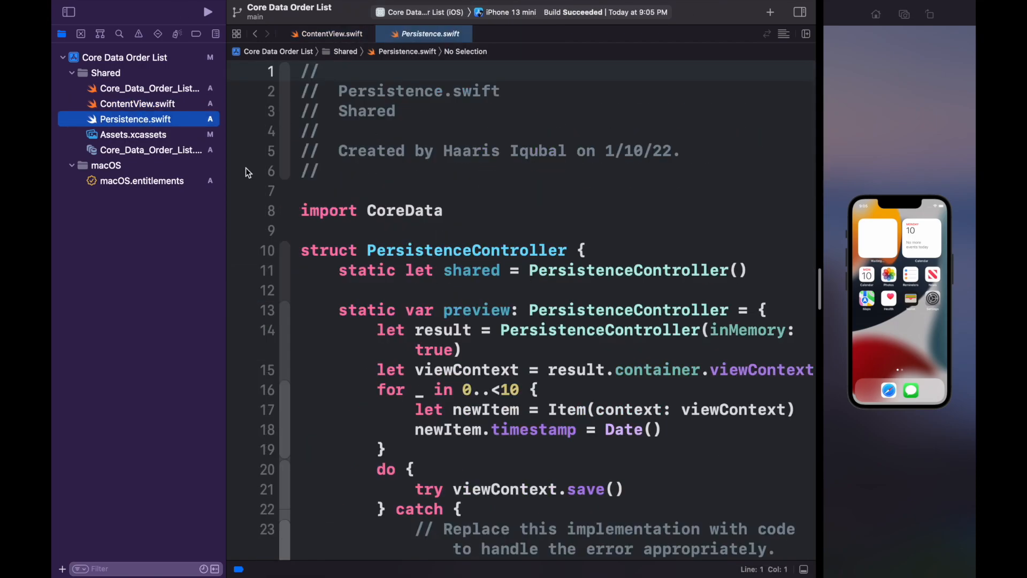
pyautogui.click(145, 149)
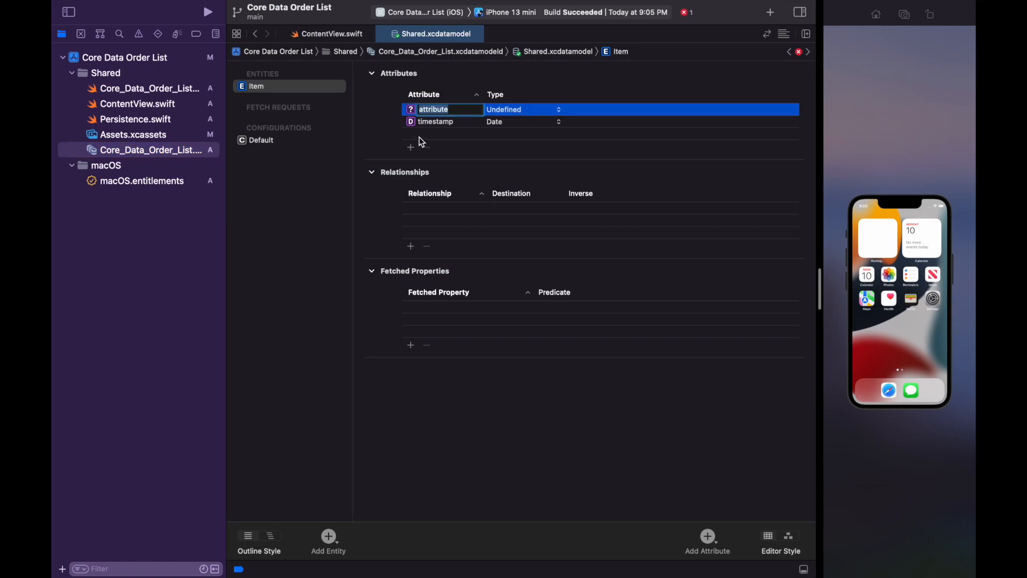
pyautogui.click(559, 109)
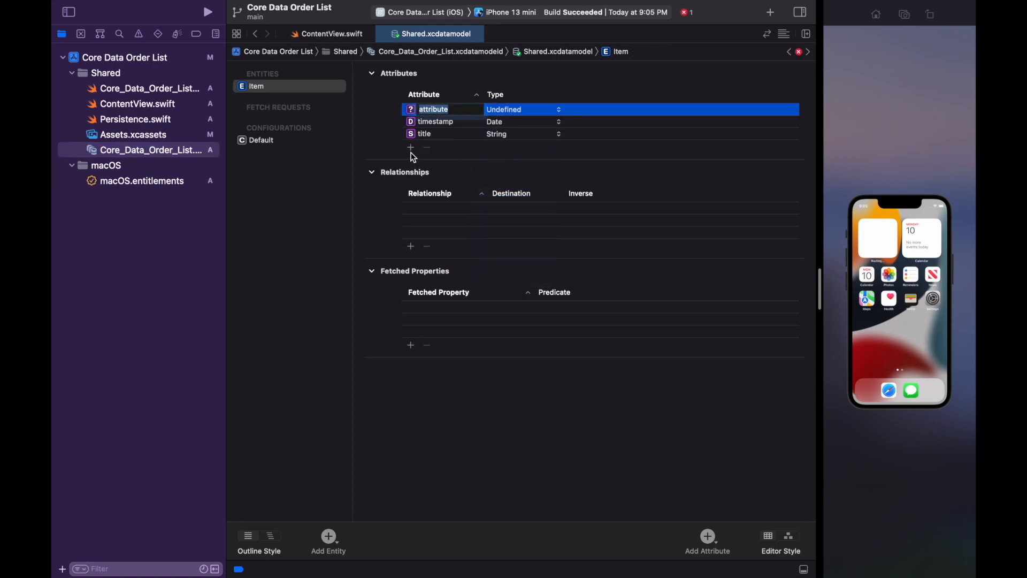
pyautogui.write('order')
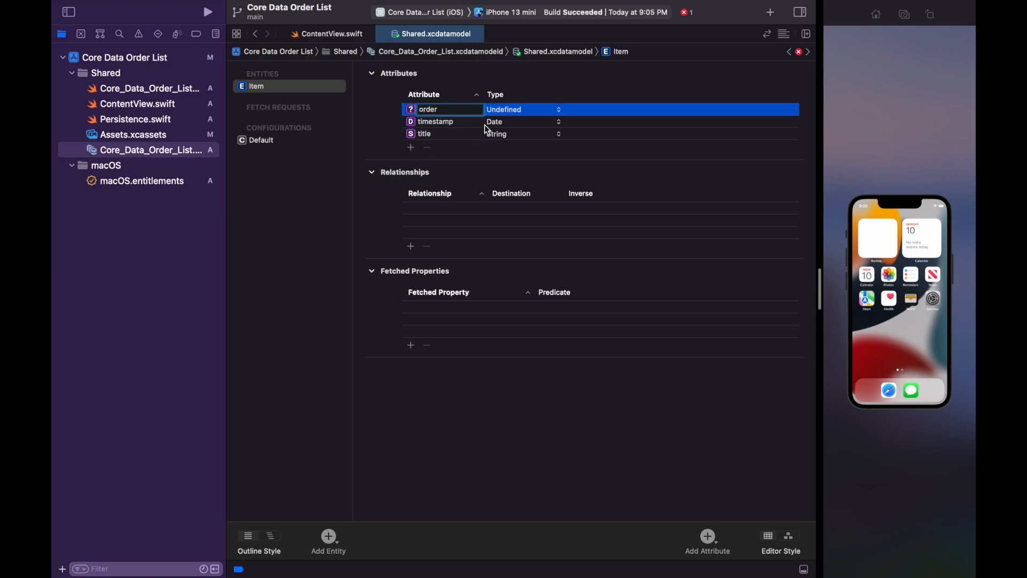
pyautogui.click(558, 109)
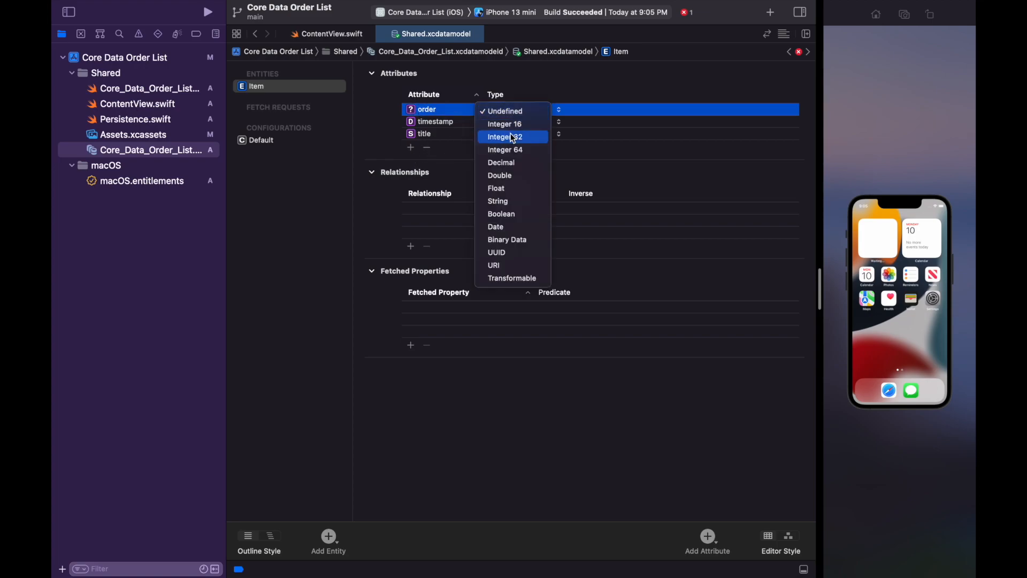
pyautogui.click(507, 148)
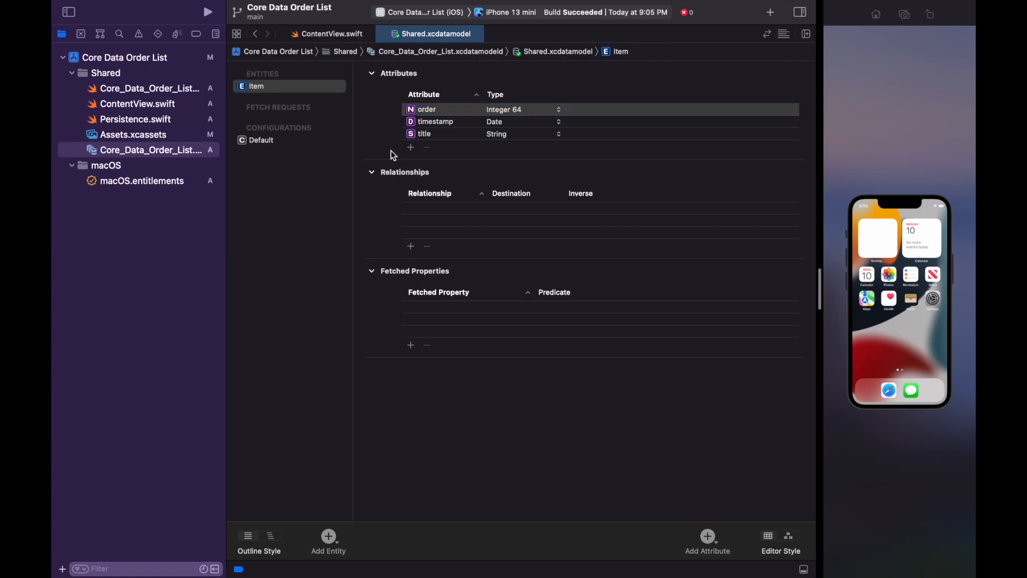
# - Build the project and return to ContentView.swift
pyautogui.click(205, 12)
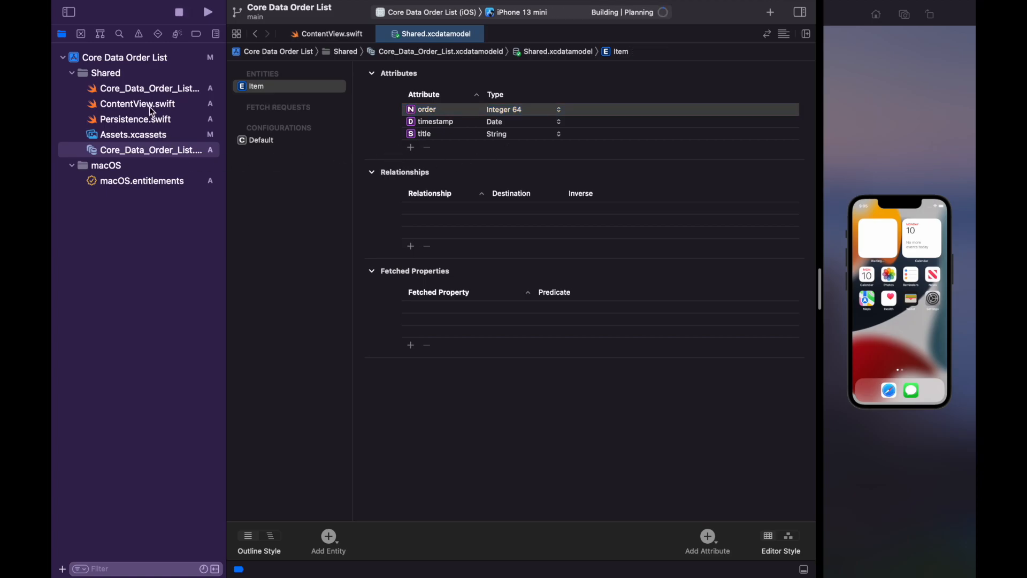
pyautogui.click(327, 33)
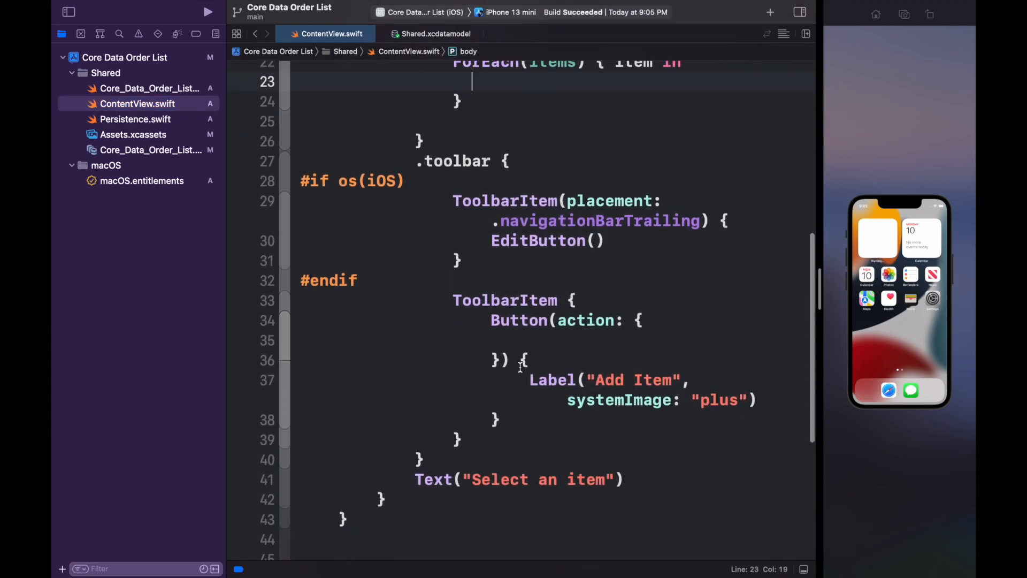
# - Create a new SwiftUI View file named AddItemViews in the project
pyautogui.click(62, 570)
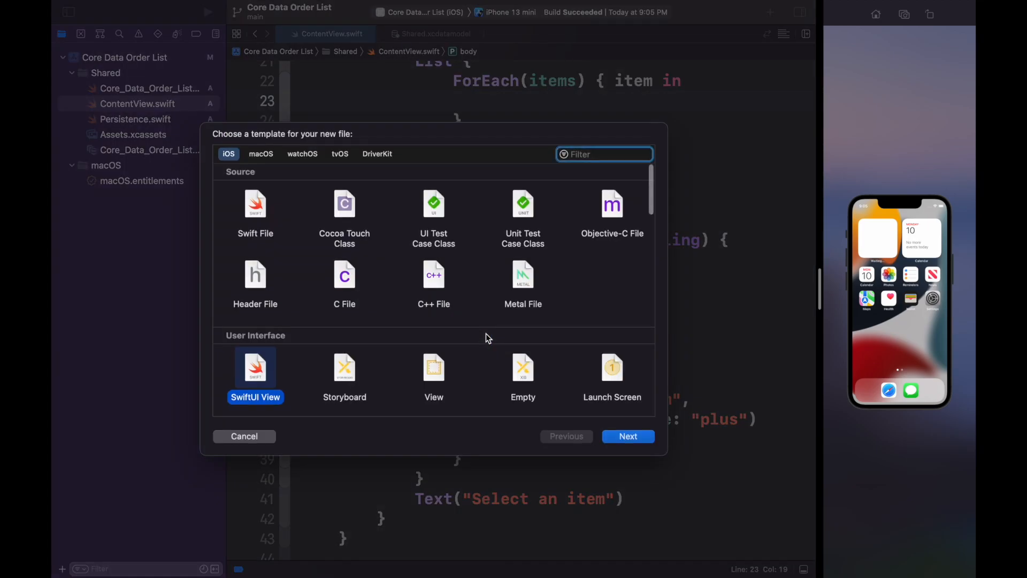
pyautogui.click(628, 436)
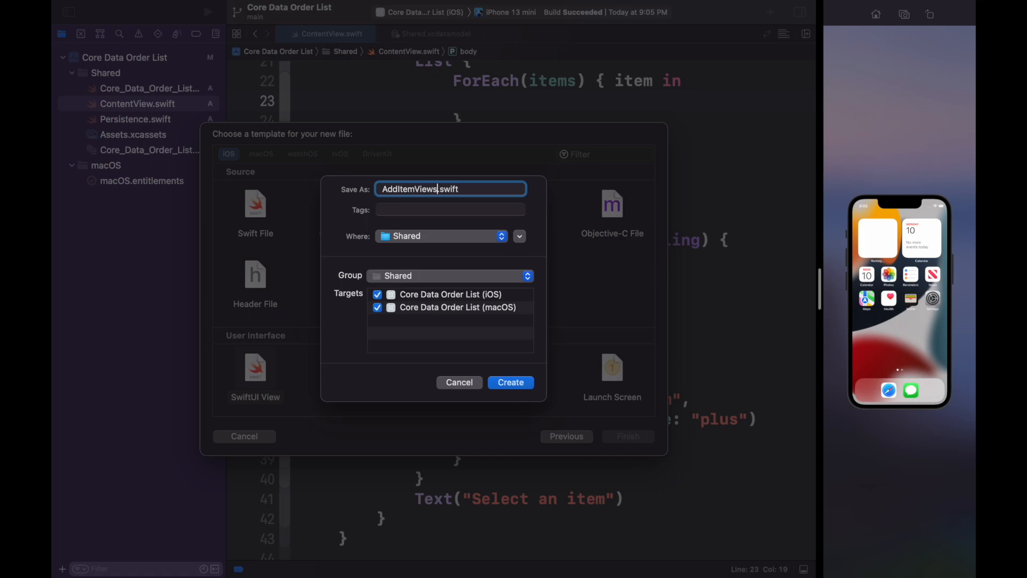
pyautogui.click(511, 382)
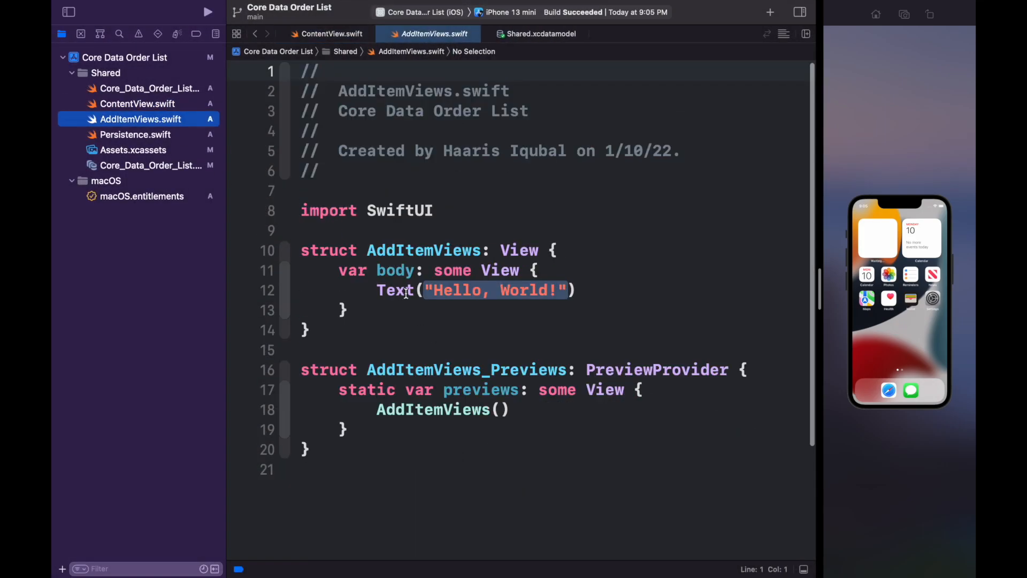
# - Declare the managedObjectContext and dismiss environments, an itemTitle state, and a NavigationView form with a TextField bound to $itemTitle
pyautogui.write('@Environment(\\.managed')
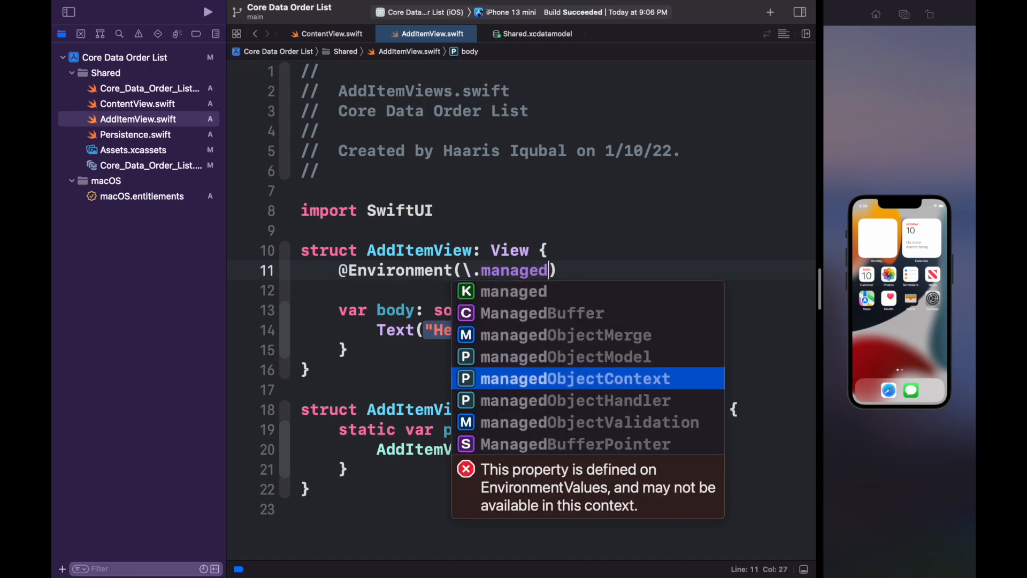
pyautogui.click(574, 379)
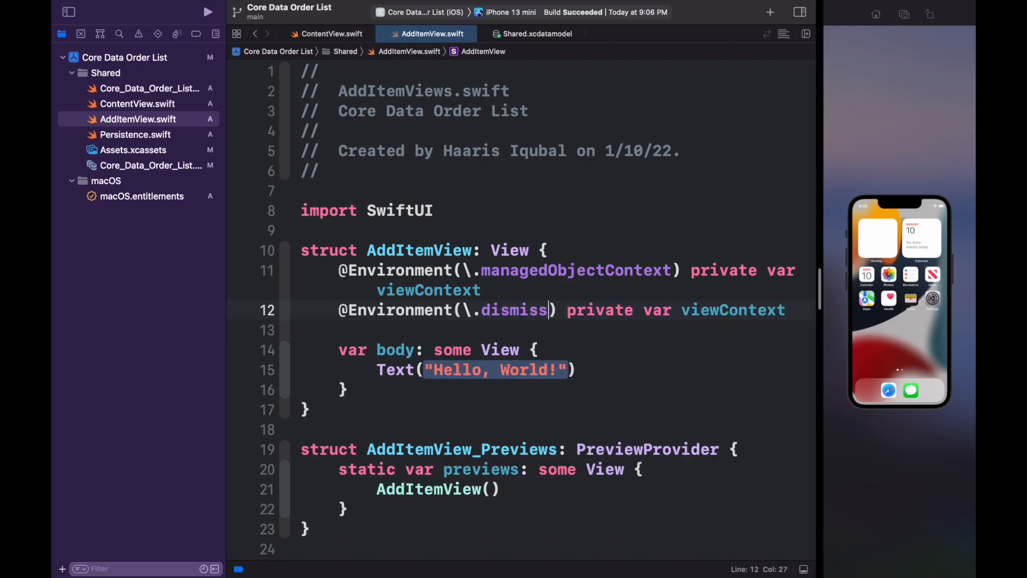
pyautogui.write('dismiss')
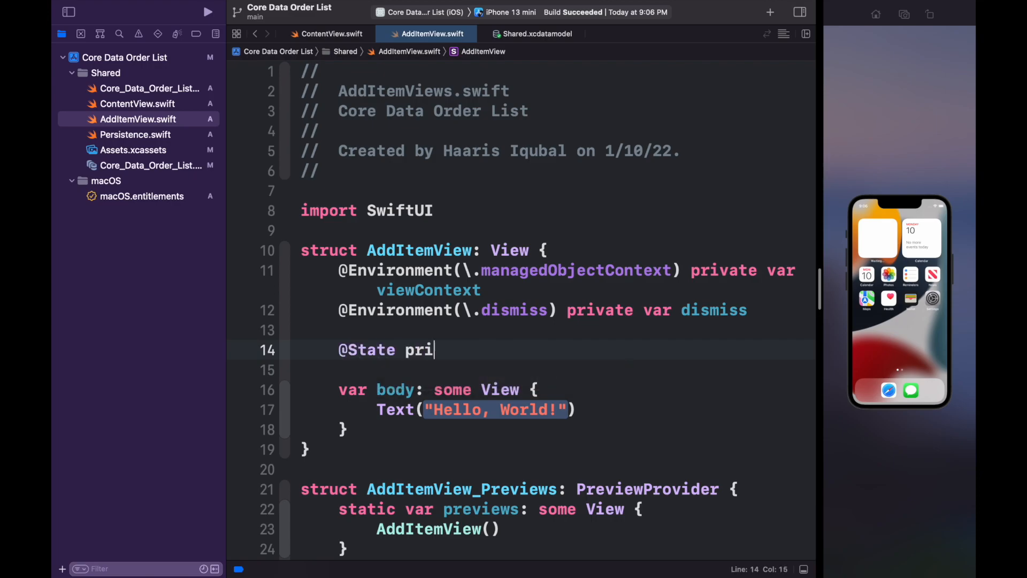
pyautogui.write('vate var titleI')
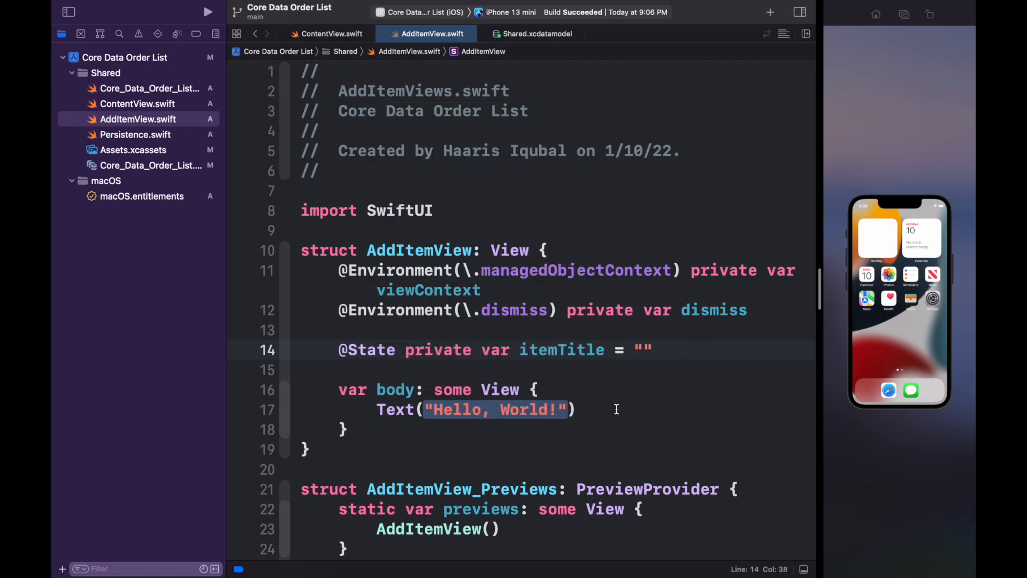
pyautogui.write('N')
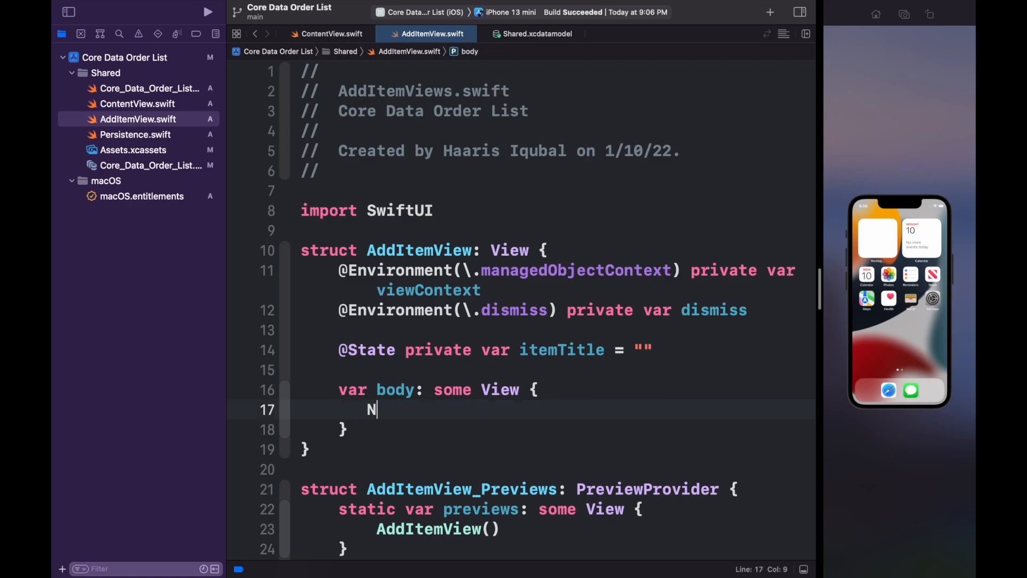
pyautogui.write('avigationView{')
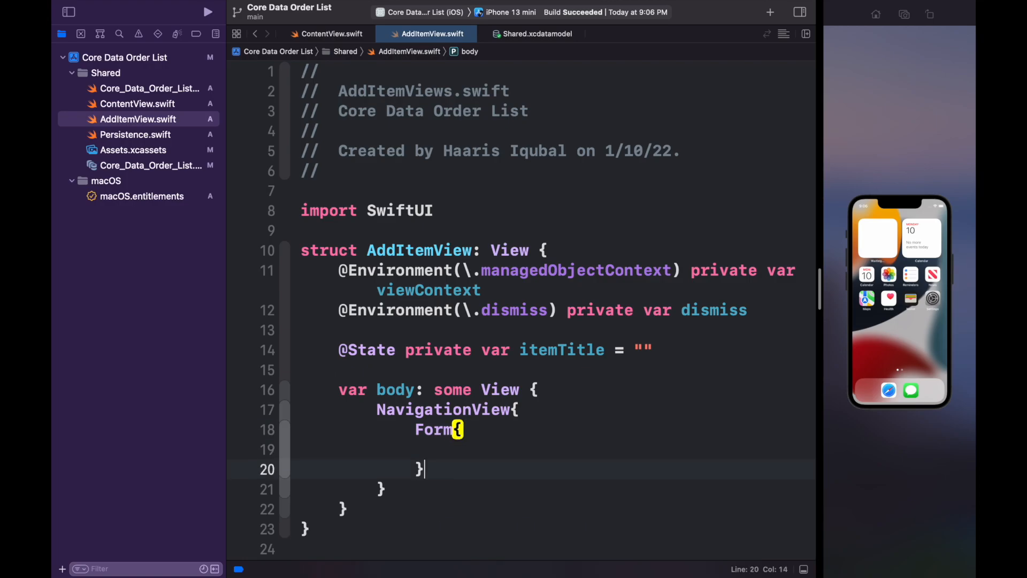
pyautogui.write('Tex')
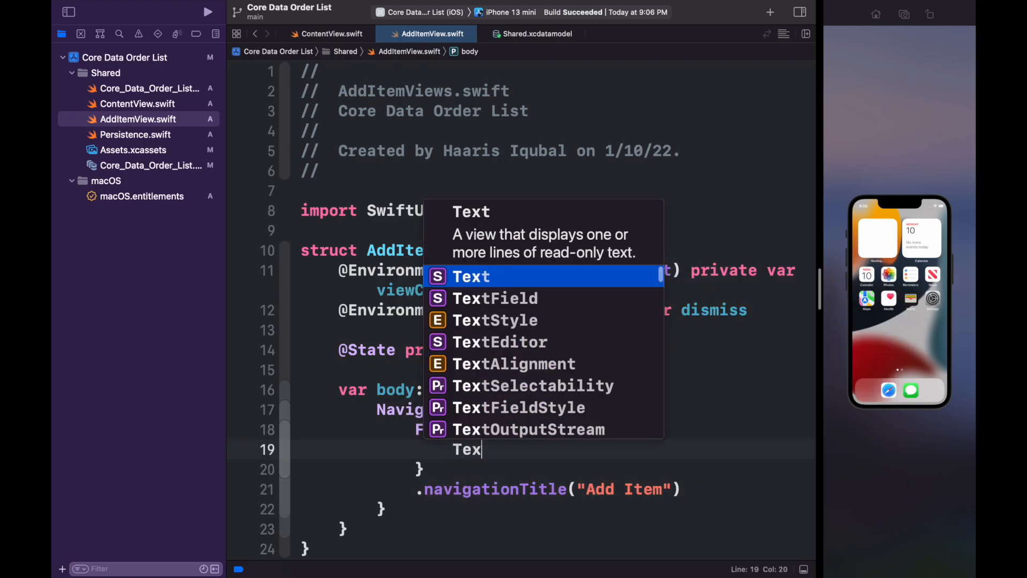
pyautogui.click(494, 298)
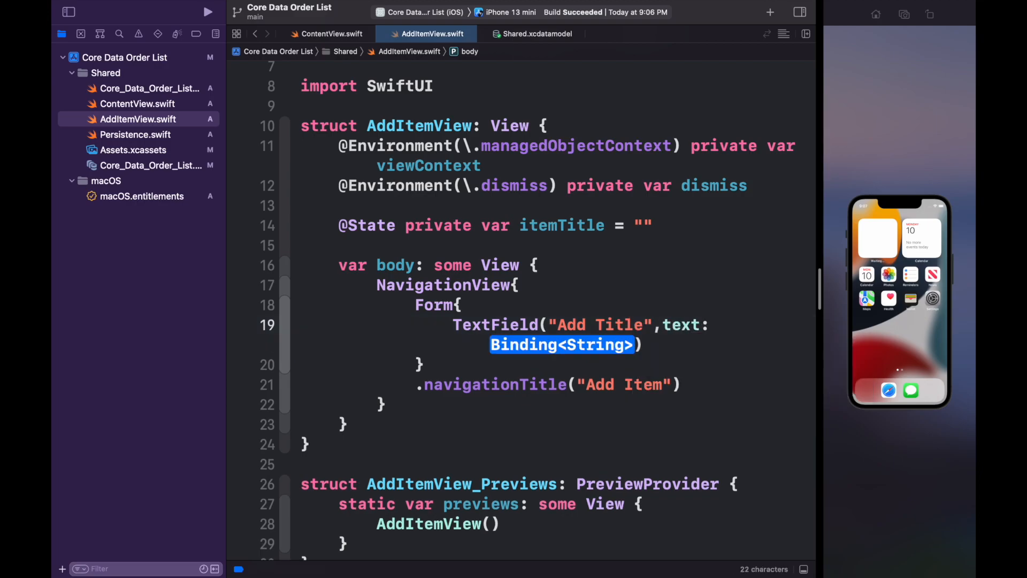
pyautogui.write('$item')
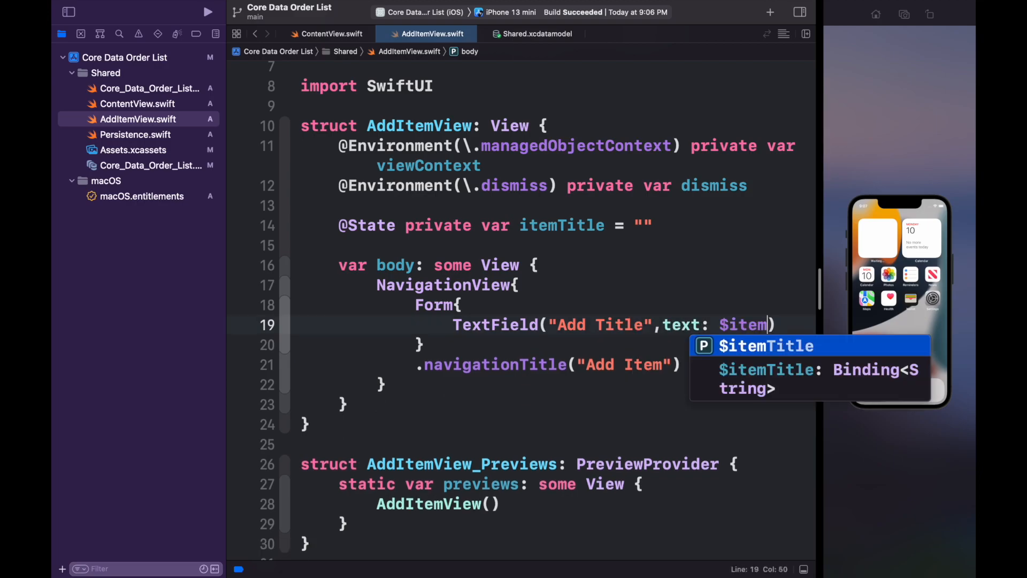
# - Add a Save Item button with frame(minWidth: 0, maxWidth: .infinity) whose action calls dismiss()
pyautogui.write('Button(action: {}, label: {')
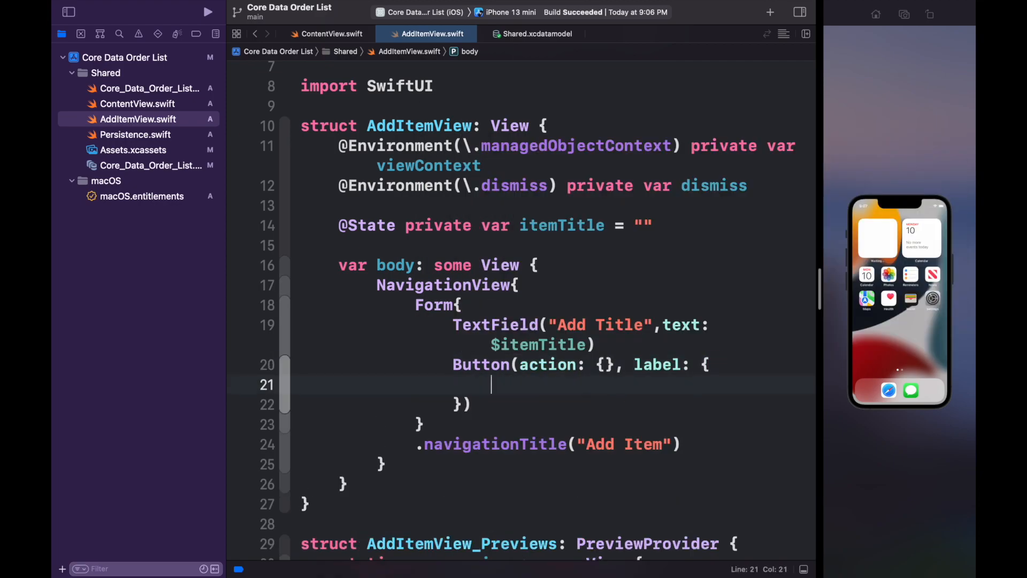
pyautogui.write('Text("Save")')
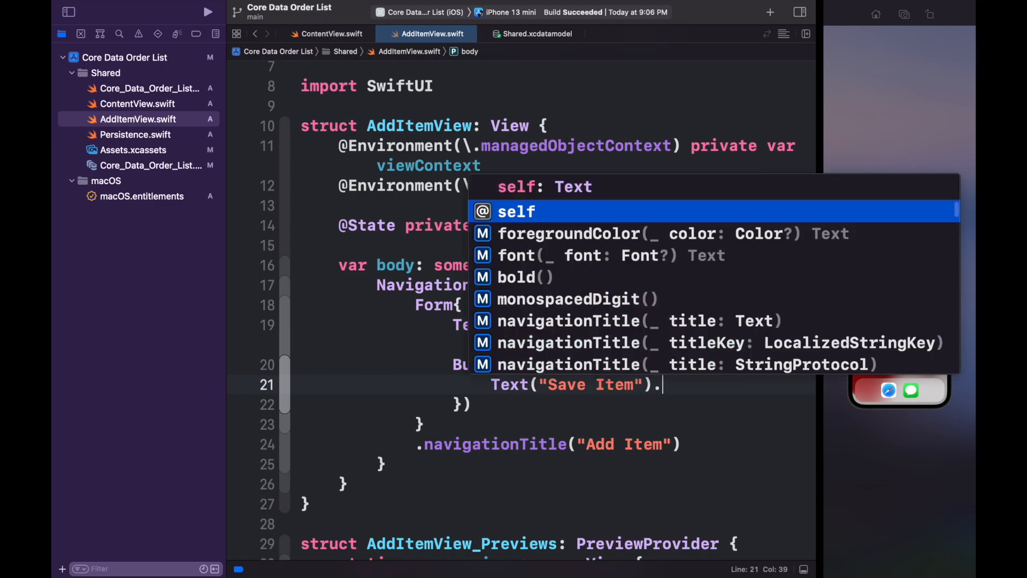
pyautogui.write('frame(mind')
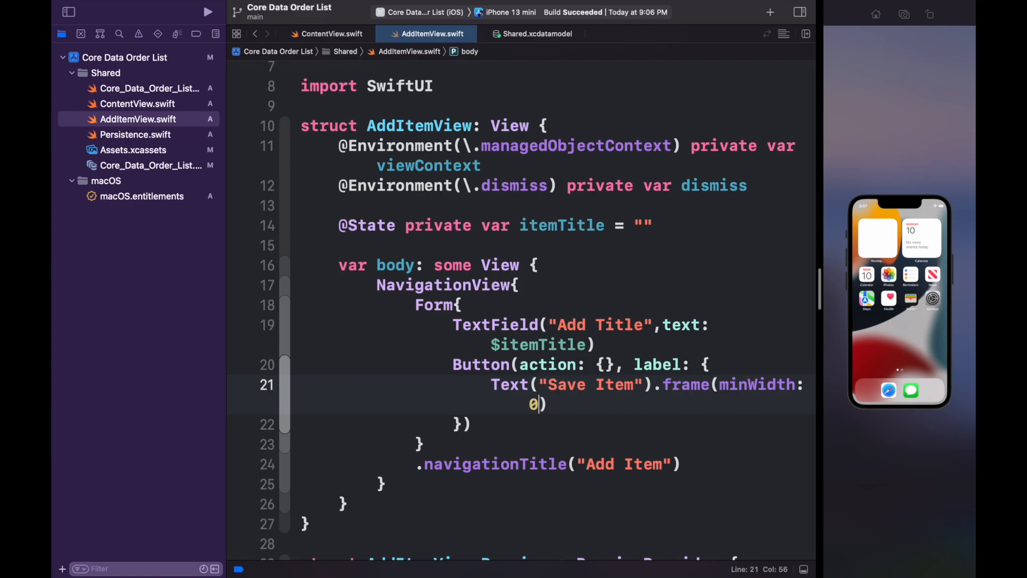
pyautogui.write(', maxWidth: .infinity')
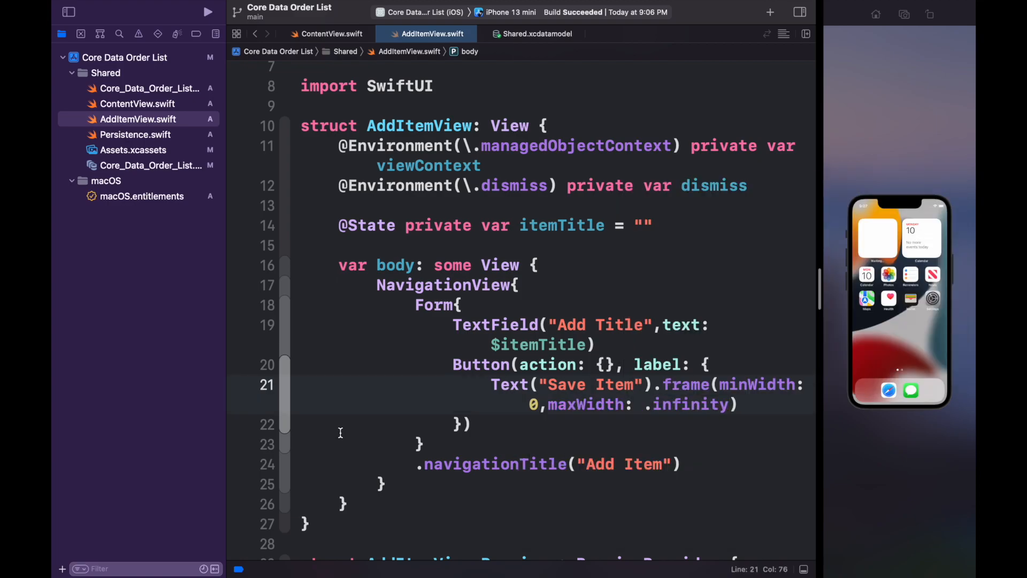
pyautogui.write('dismi')
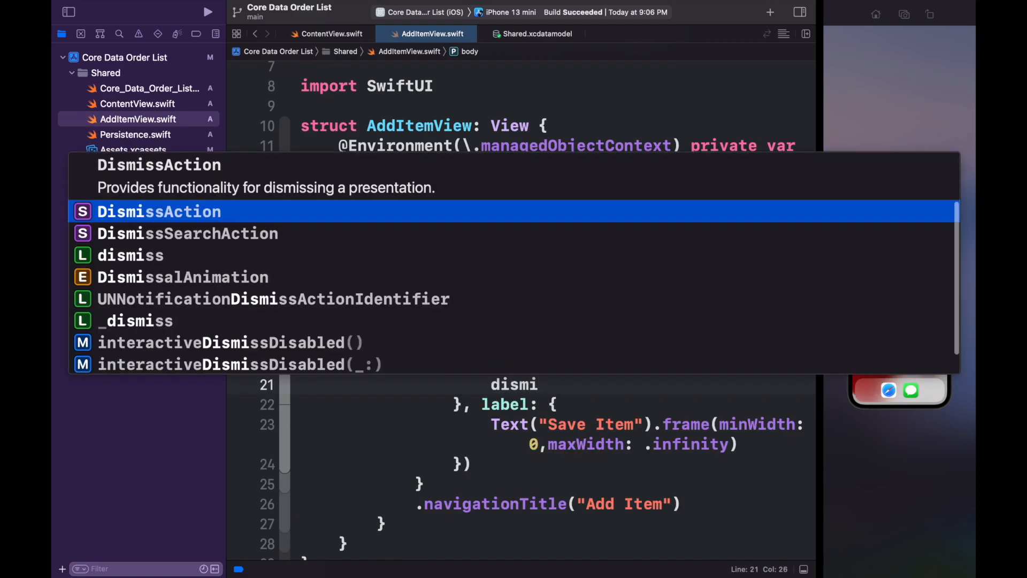
pyautogui.press('Return')
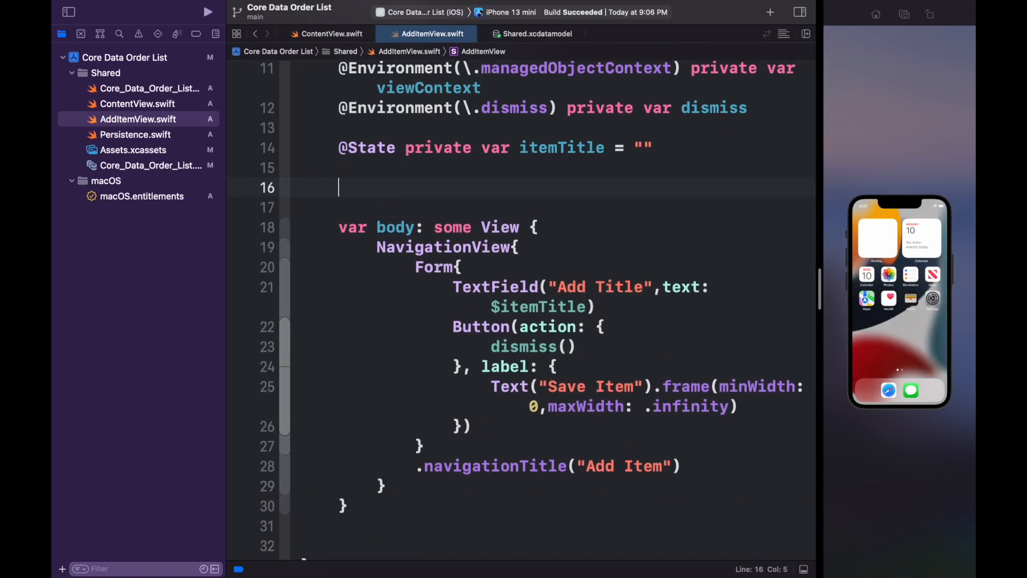
pyautogui.write('@FetchRe')
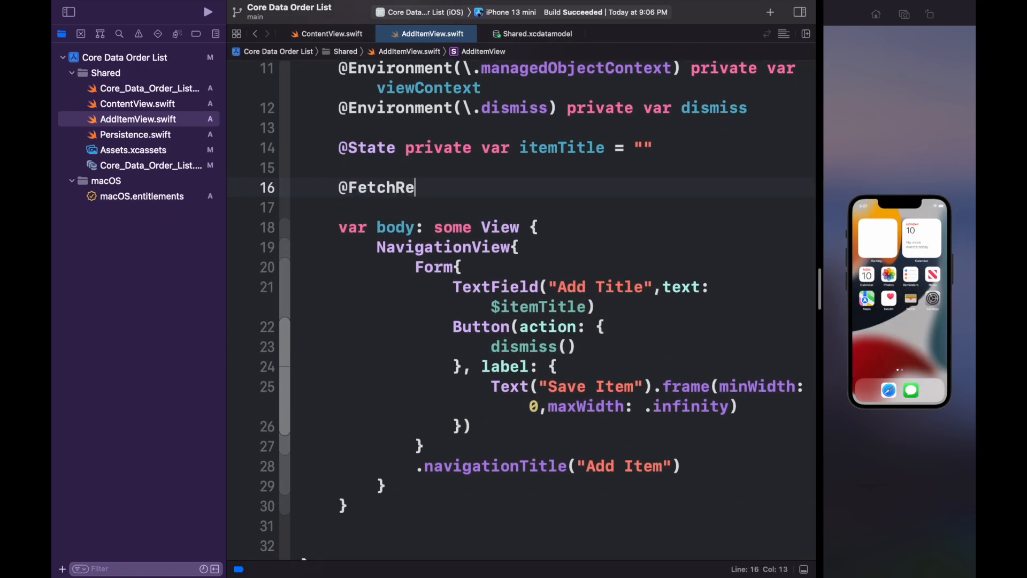
pyautogui.write('quest()')
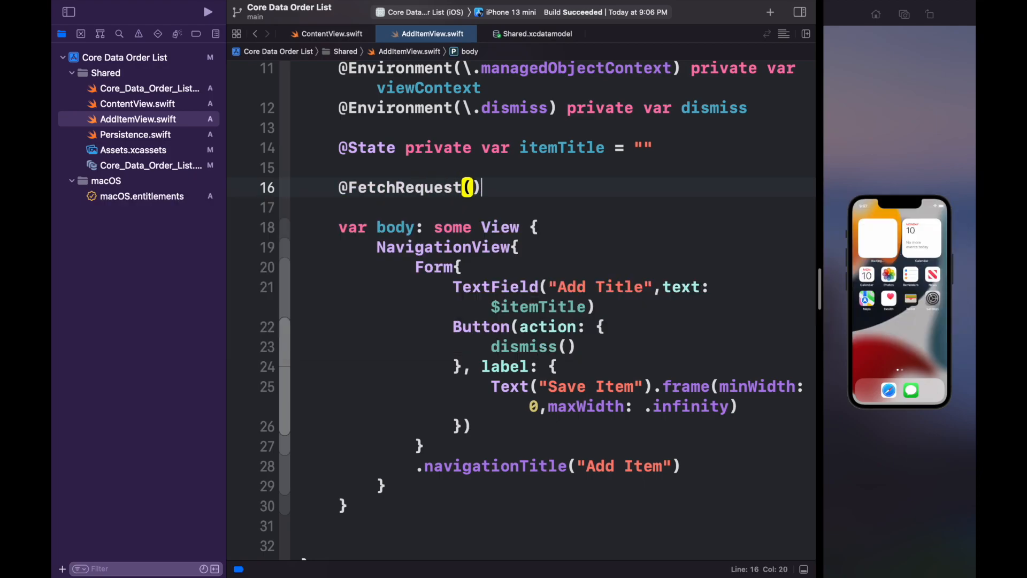
pyautogui.write('sortDescriptors:')
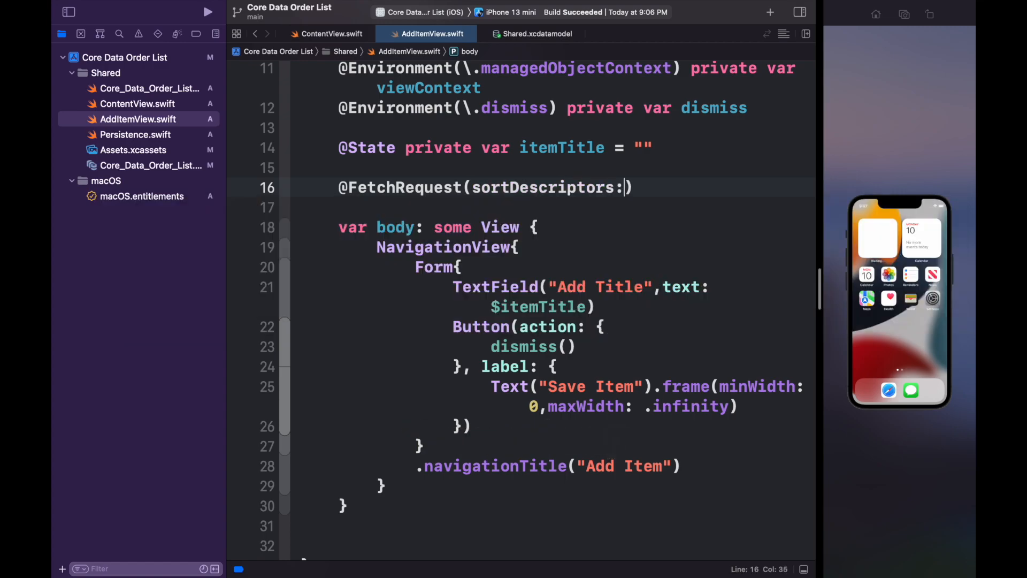
pyautogui.write(']) private')
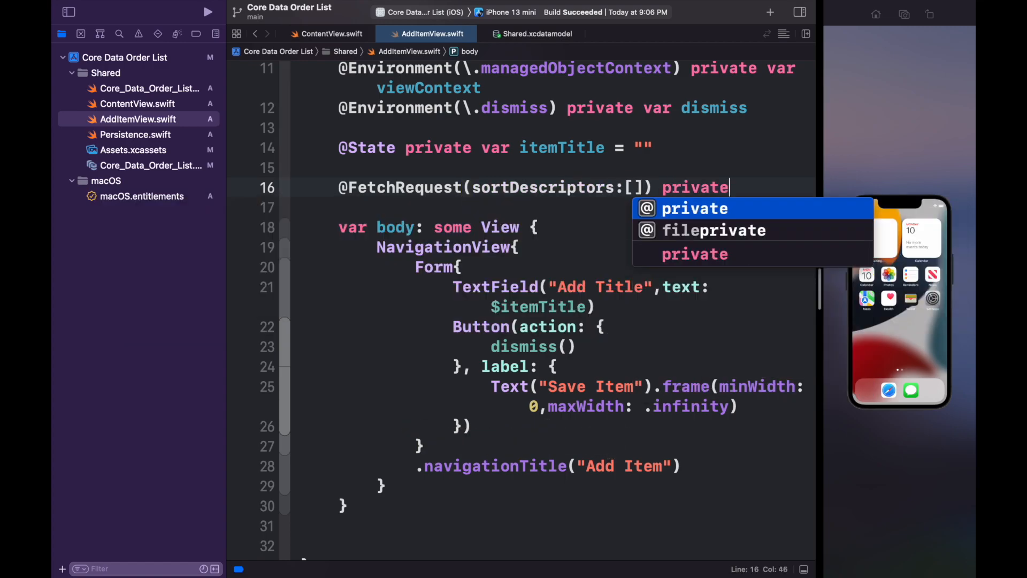
pyautogui.write('var')
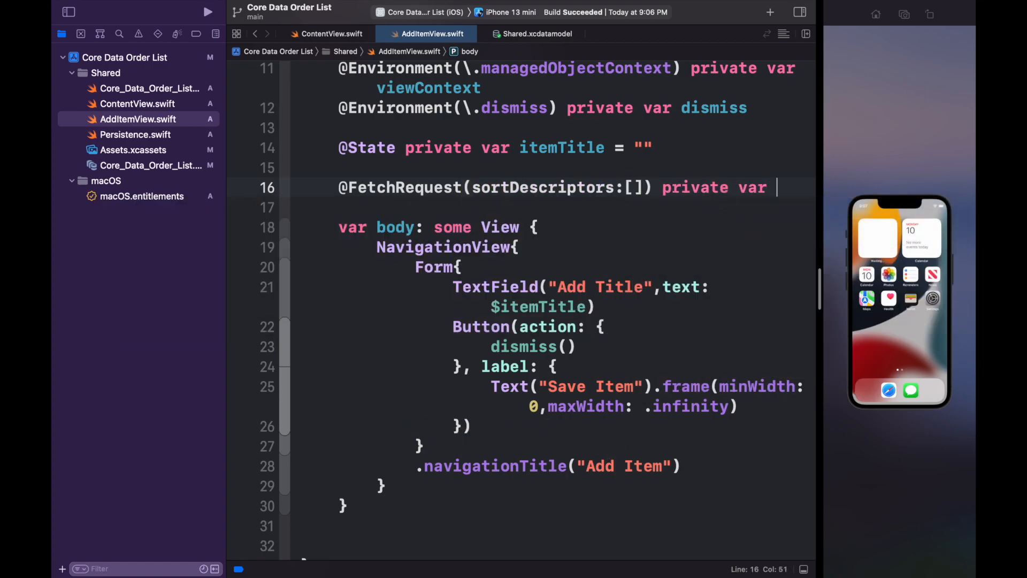
pyautogui.write('items:')
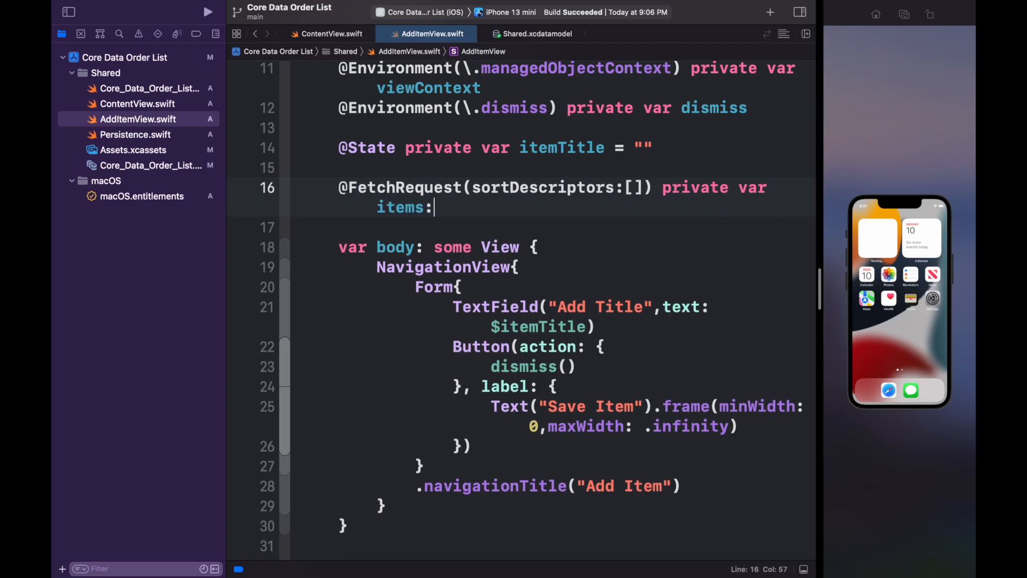
pyautogui.write('FetchedResults<I>')
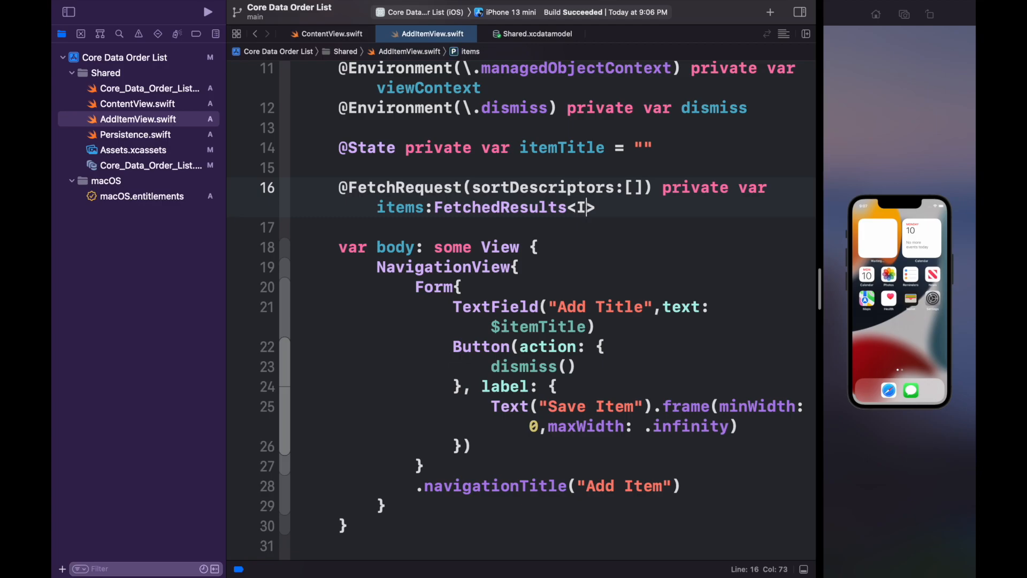
pyautogui.write('tem>')
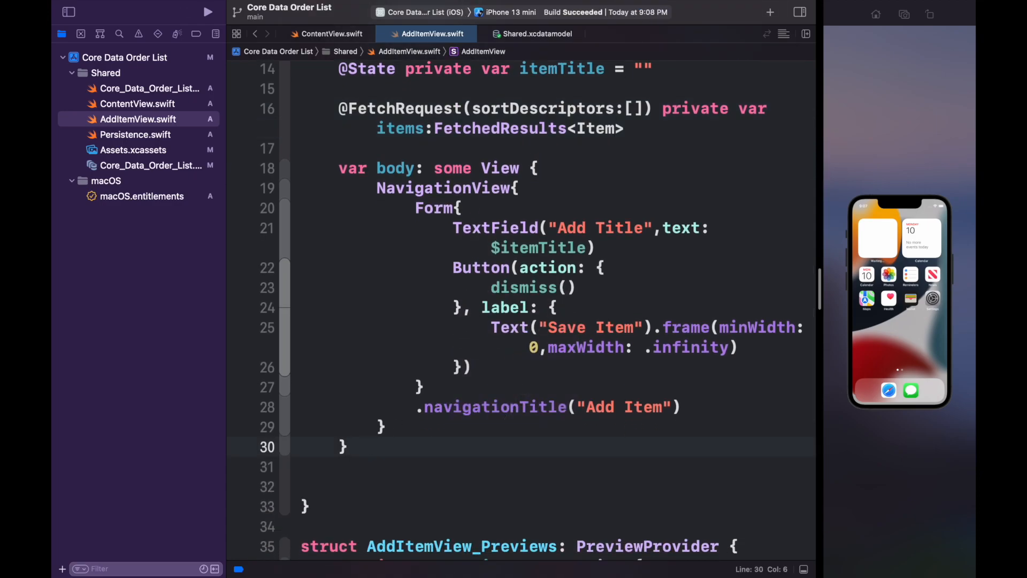
# - Write private saveItem() creating a new Item with its title, order from items.last?.order ?? 0 + 1, and timestamp
pyautogui.write('private func')
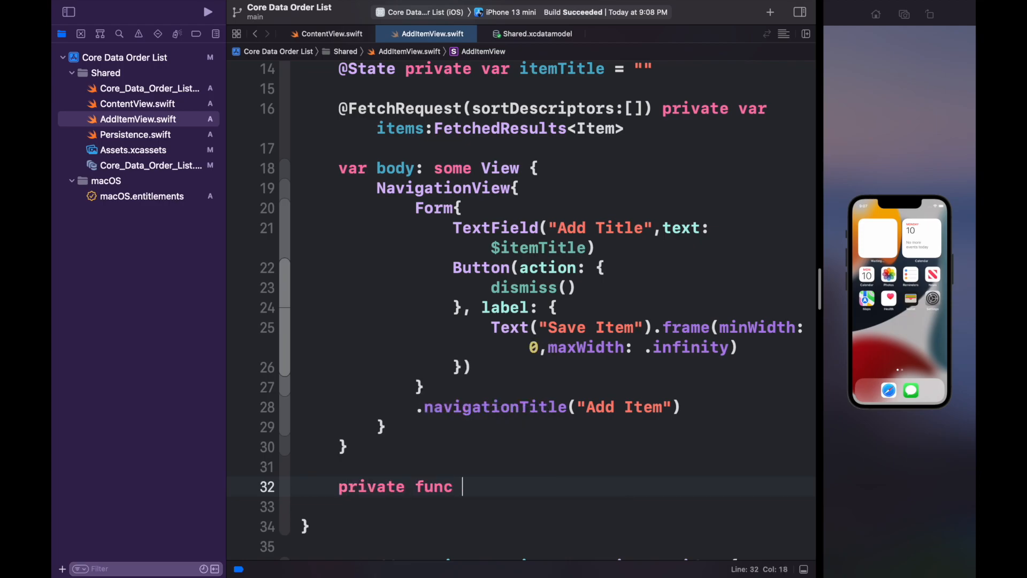
pyautogui.write('saveItem')
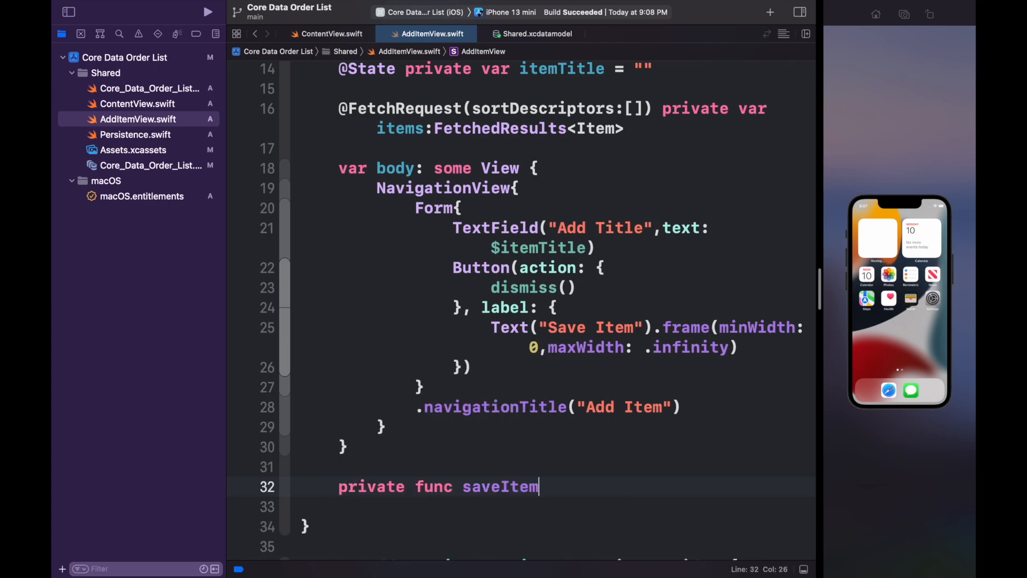
pyautogui.write('(){')
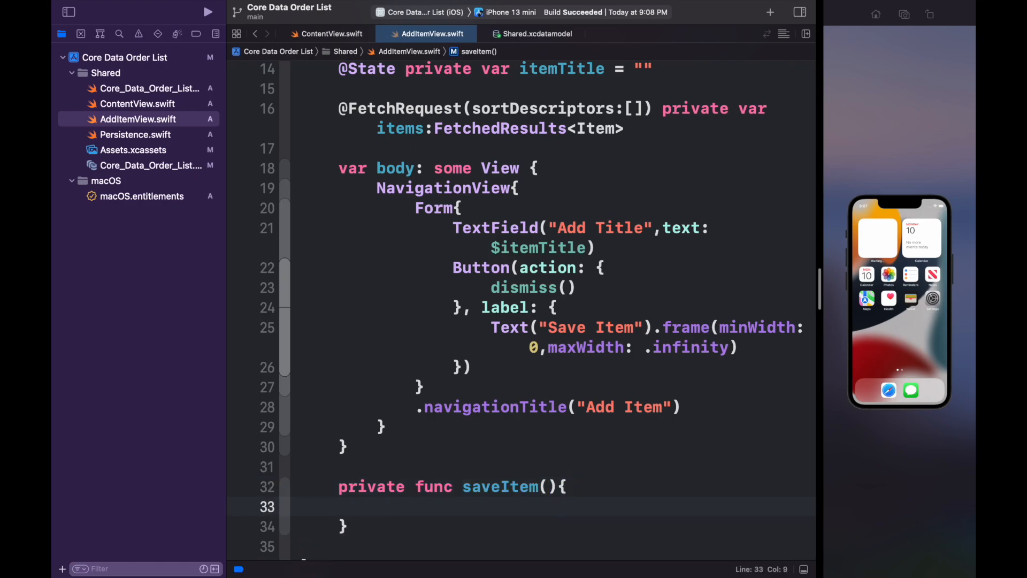
pyautogui.write('let newItem = It')
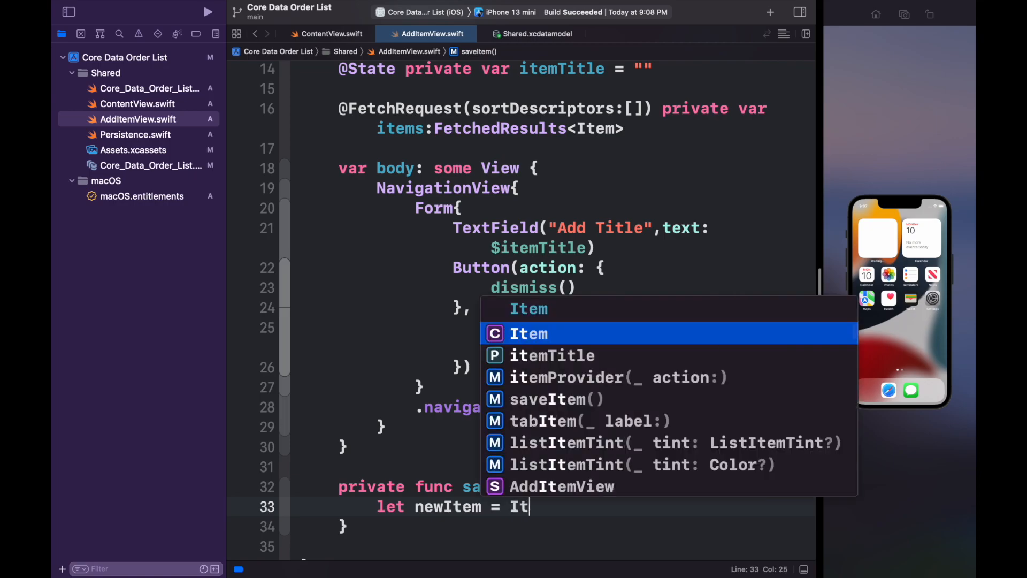
pyautogui.click(528, 334)
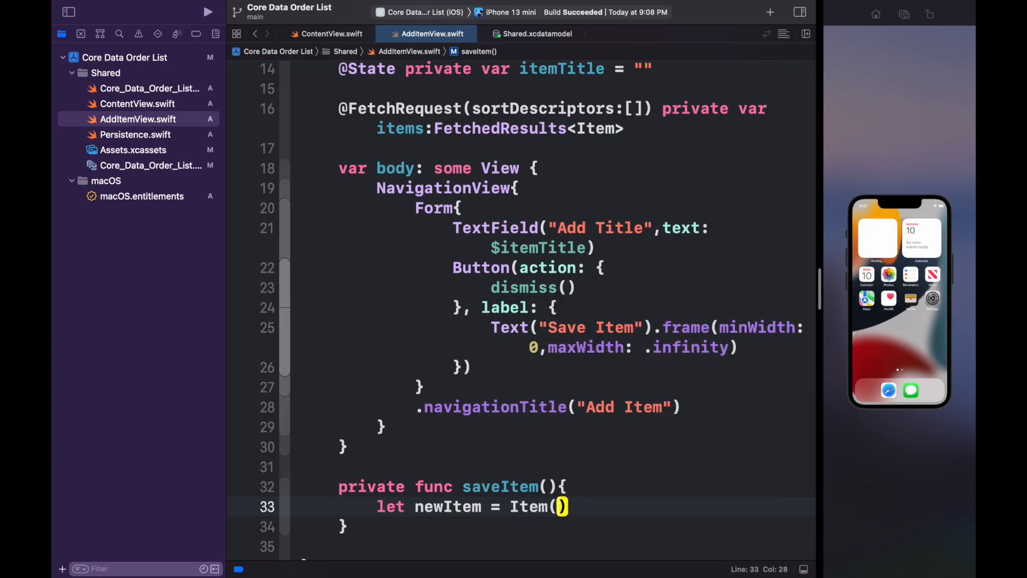
pyautogui.write('context: viewContext')
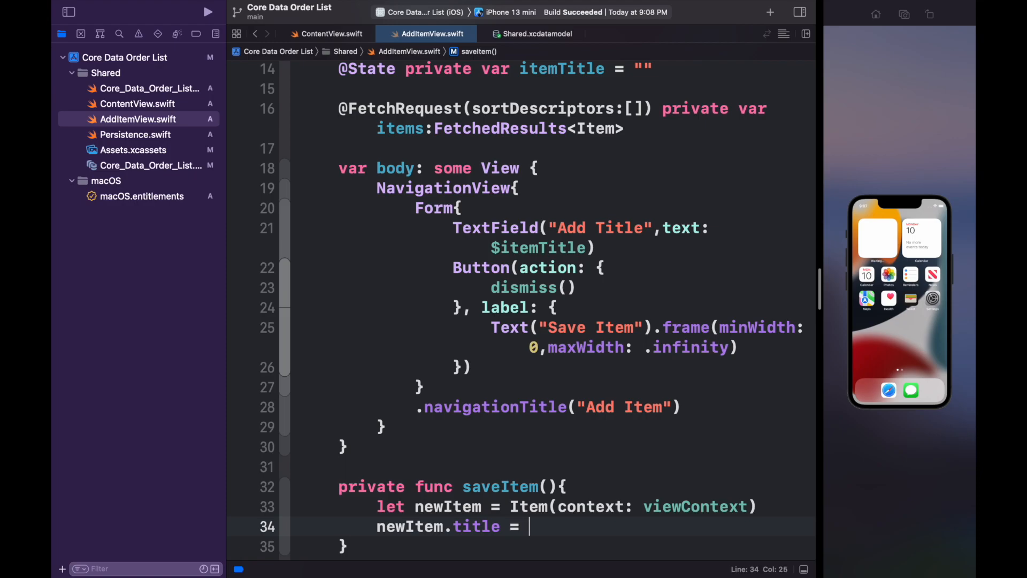
pyautogui.write('itemTitle')
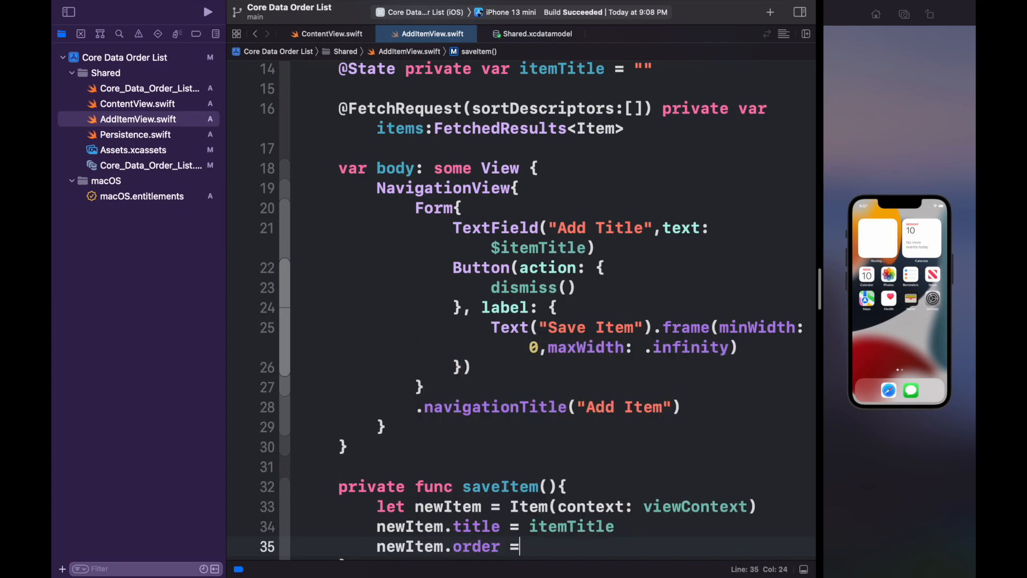
pyautogui.write('ite')
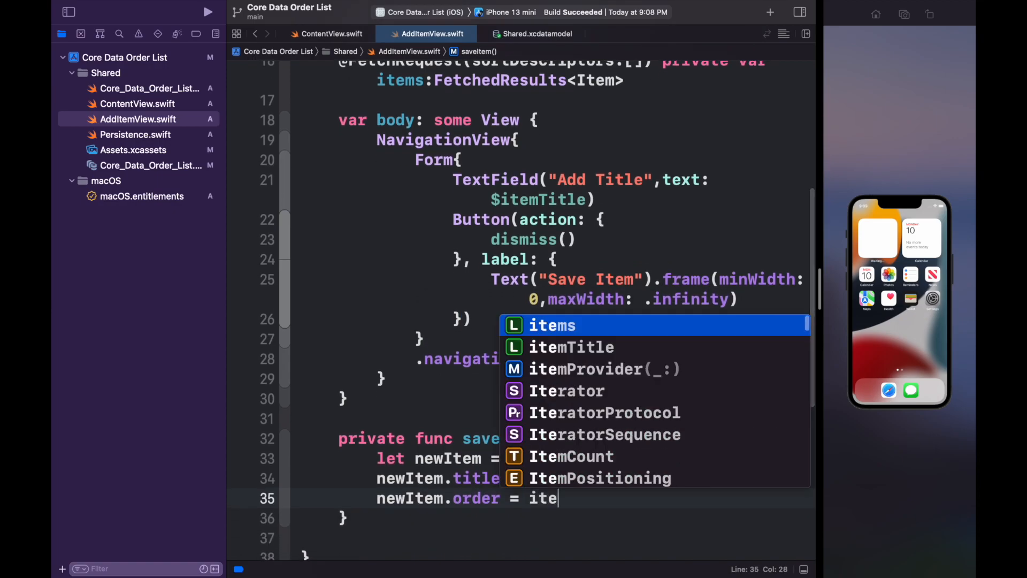
pyautogui.write('ms.last?.order')
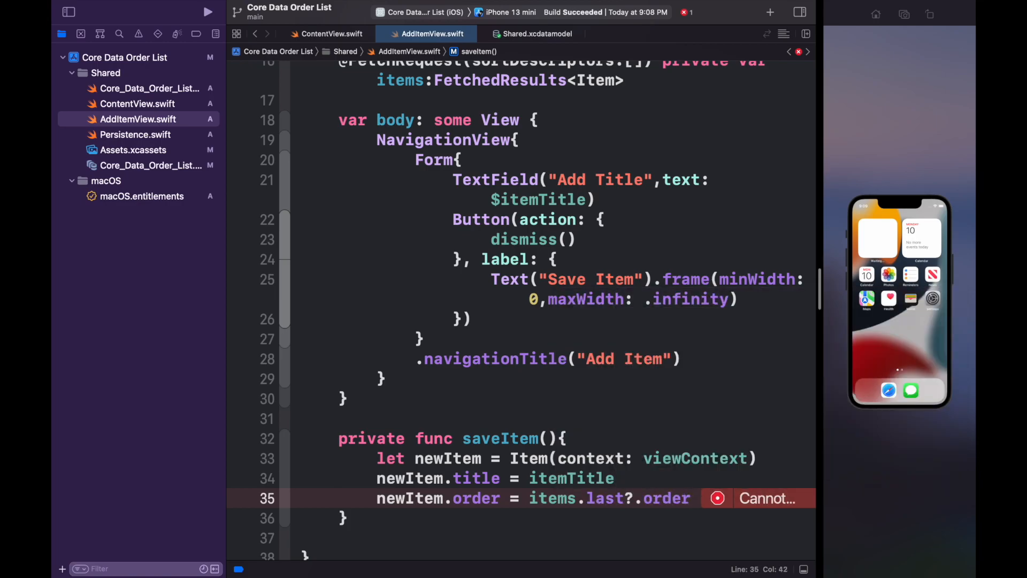
pyautogui.write('?? 0)')
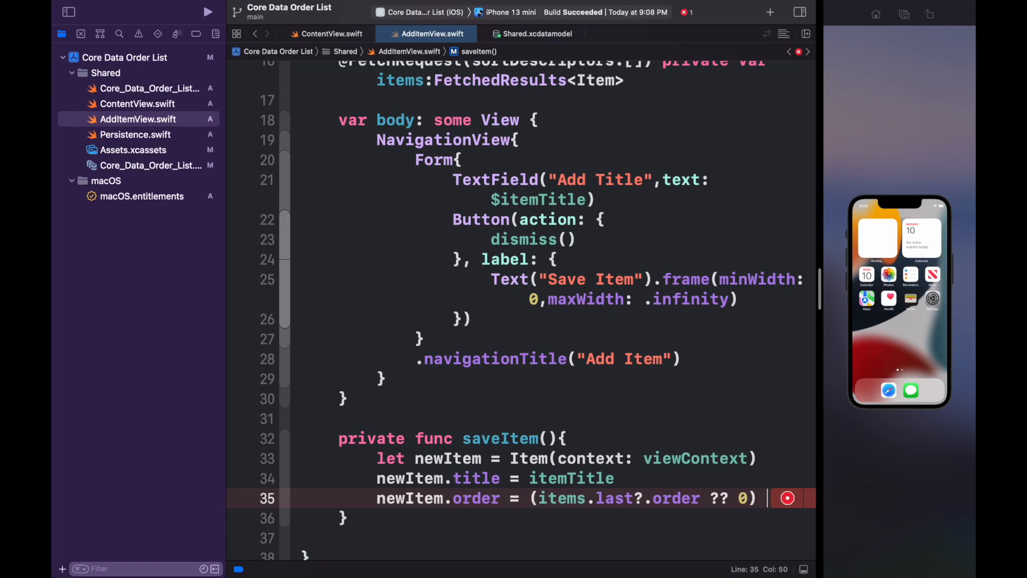
pyautogui.write('+ 1')
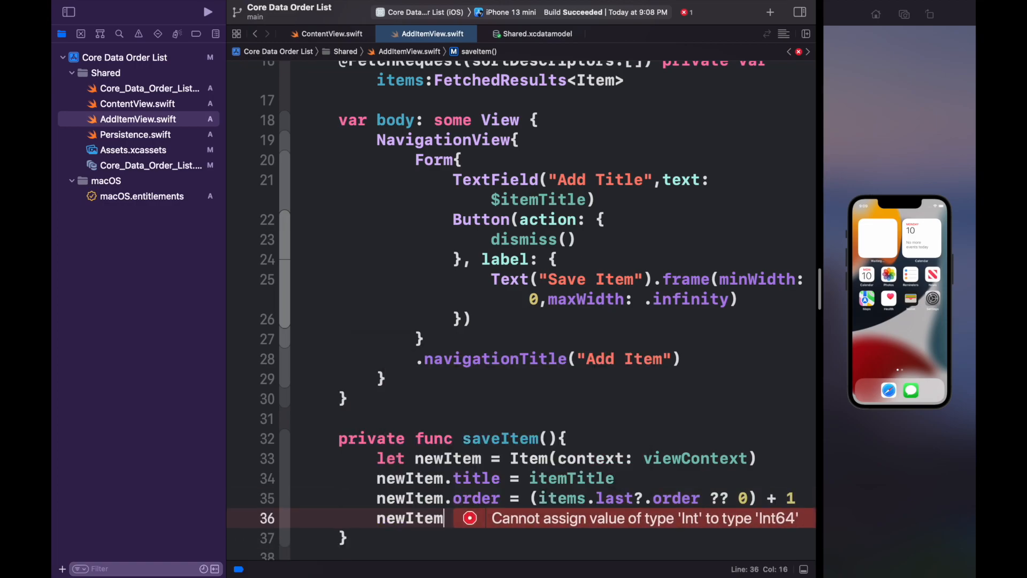
pyautogui.write('.timestamp = Date(')
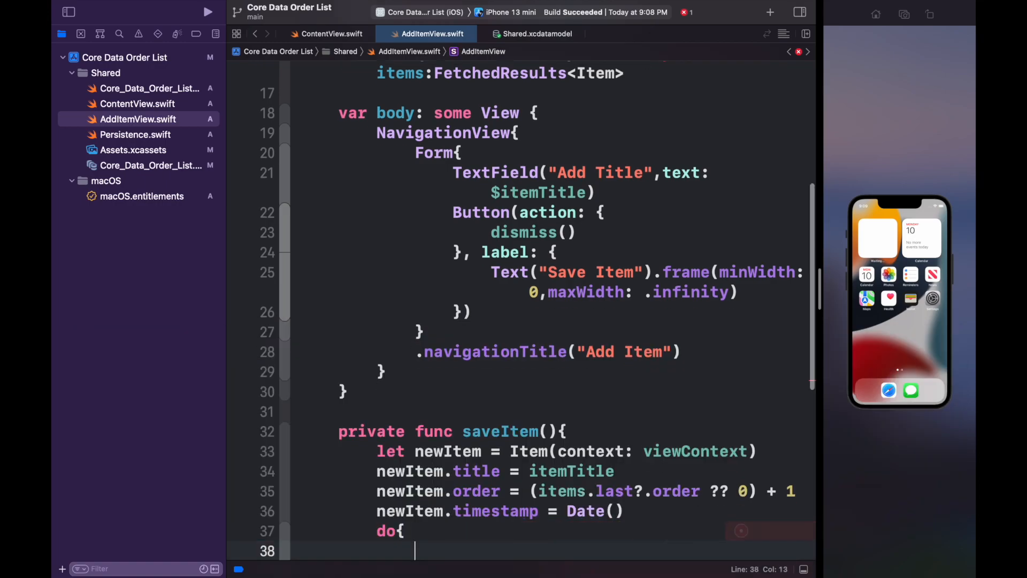
# - Save the context in do { try viewContext.save() } catch { print(error.localizedDescription) }
pyautogui.write('try viewContext.save()')
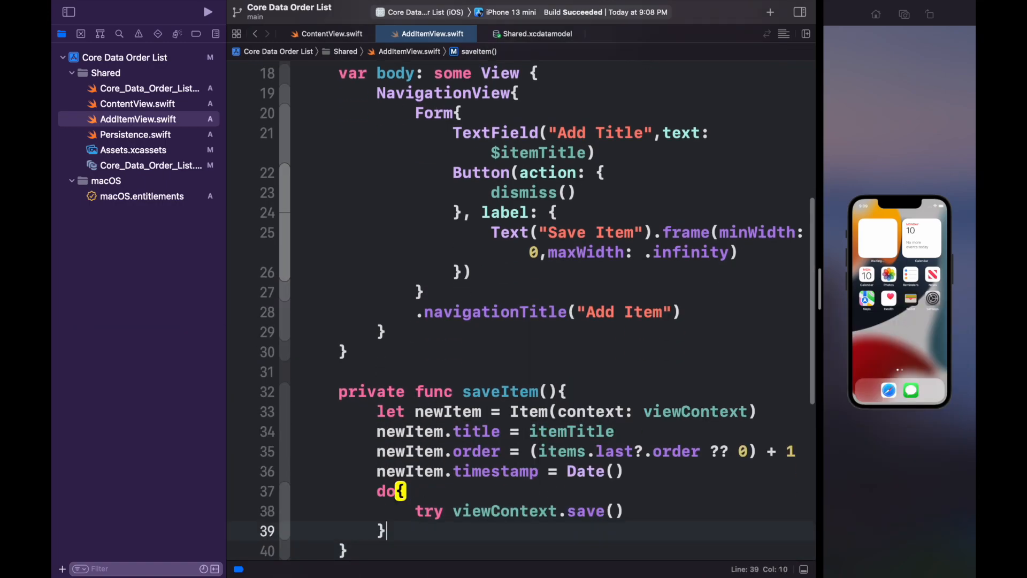
pyautogui.write('catch{')
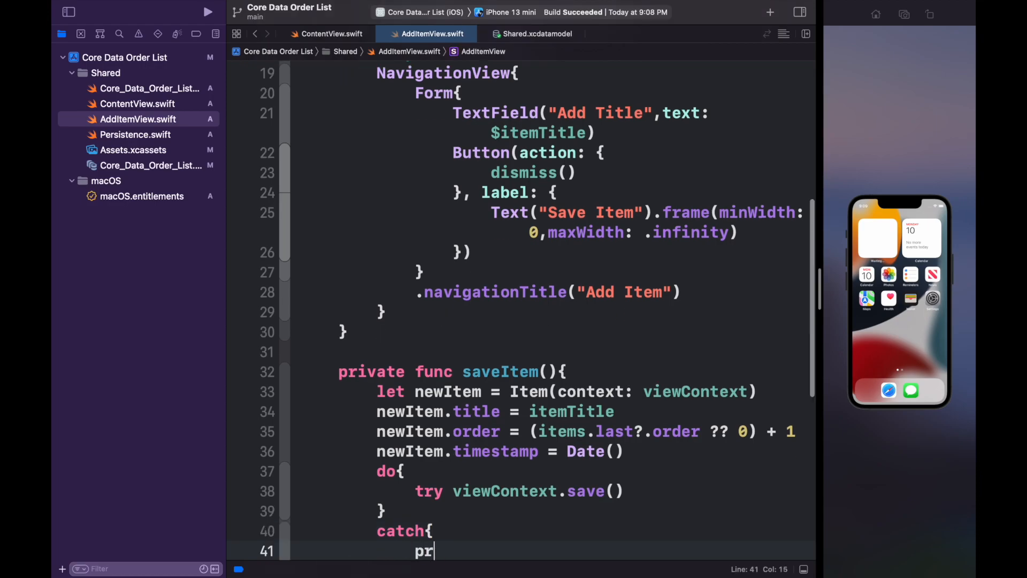
pyautogui.write('int(error.localizedDescription)')
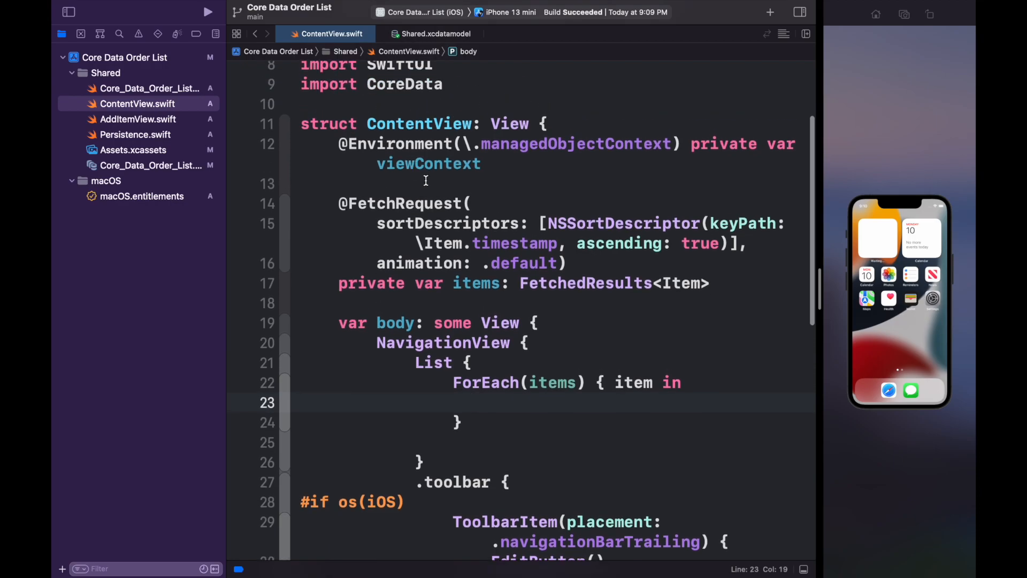
pyautogui.write('@St')
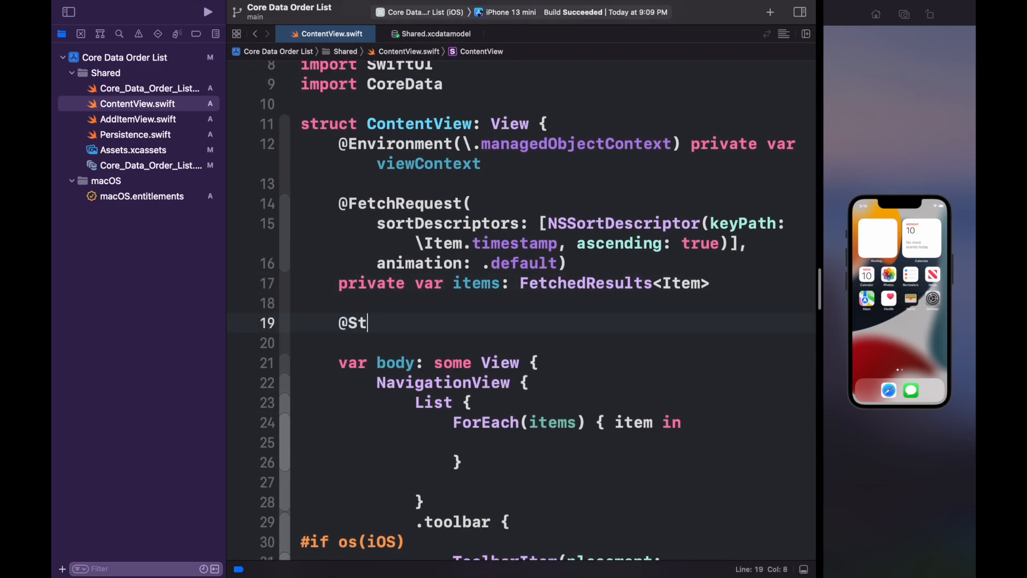
pyautogui.write('ate private')
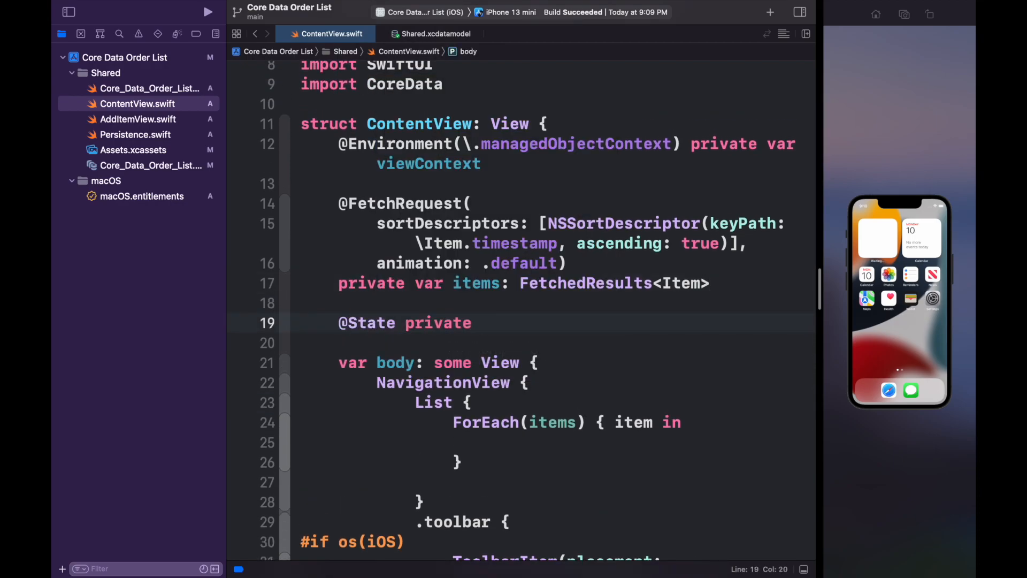
pyautogui.write('var addItem')
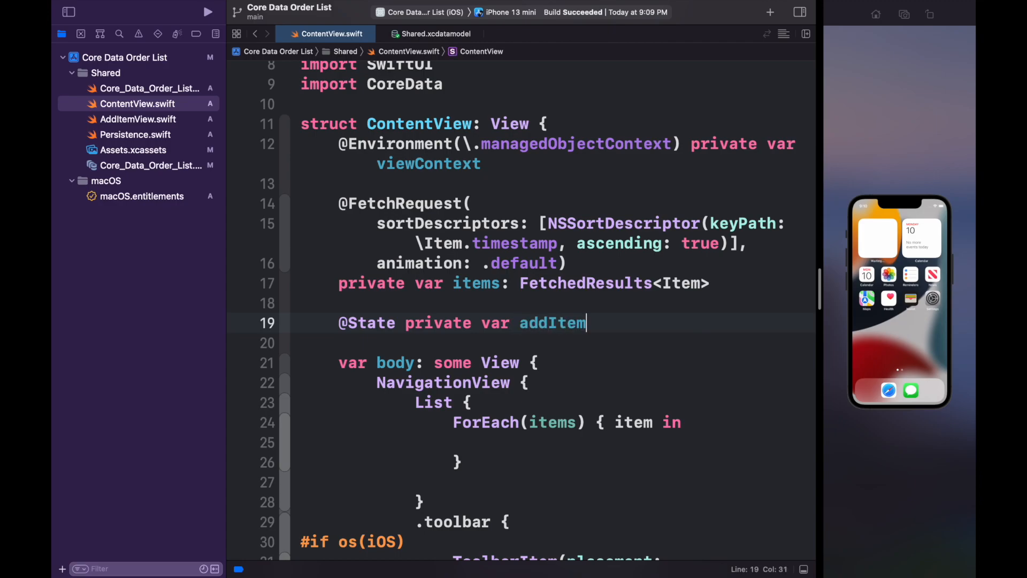
pyautogui.write('View = false')
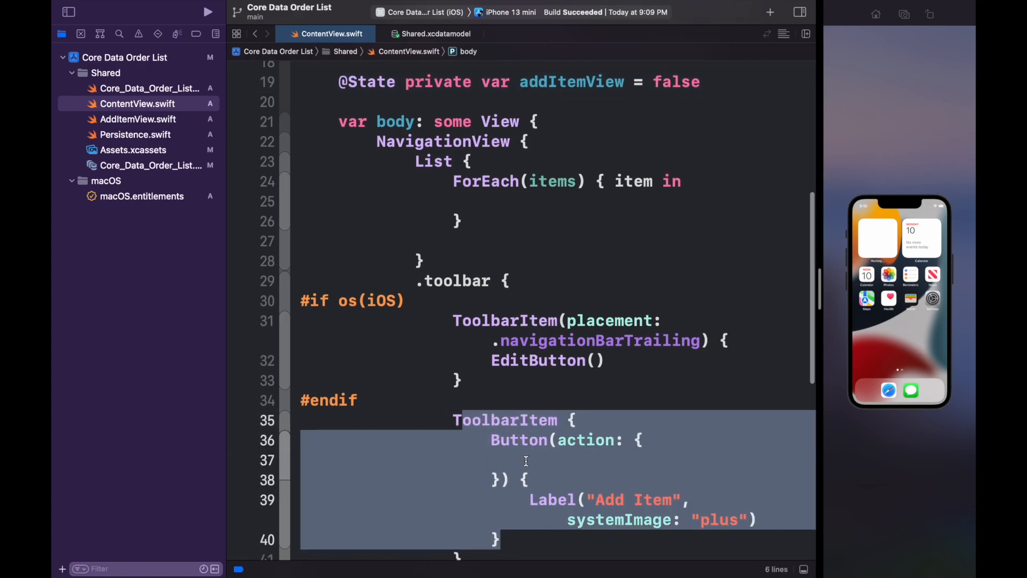
pyautogui.write('addItemView.toggle(')
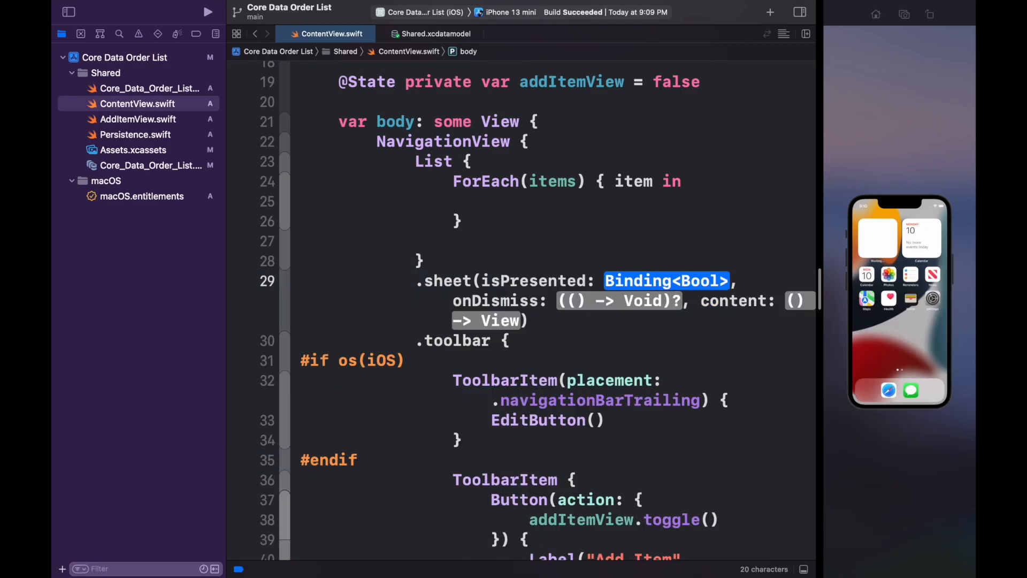
pyautogui.write('$addItemView)')
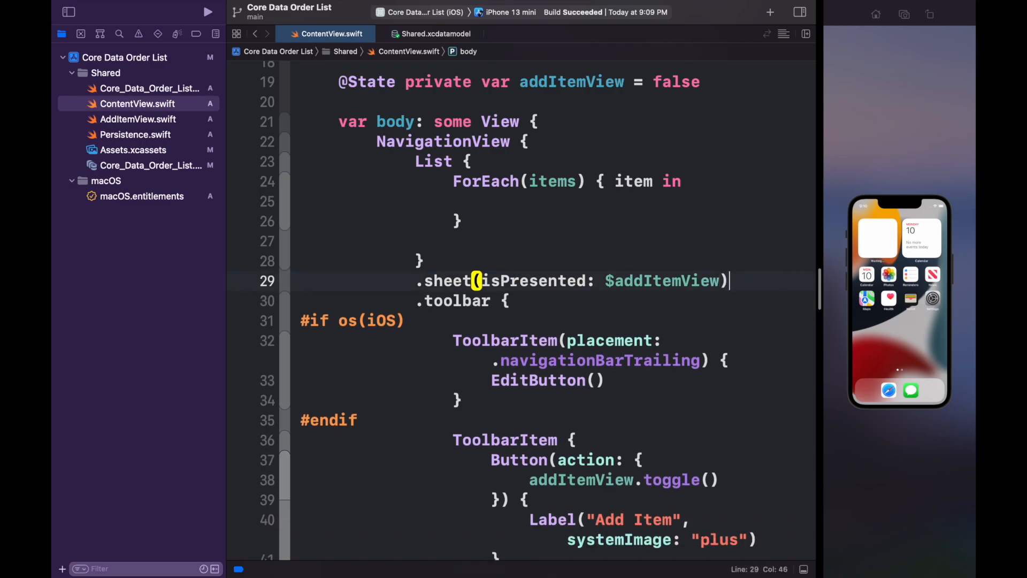
pyautogui.write('{')
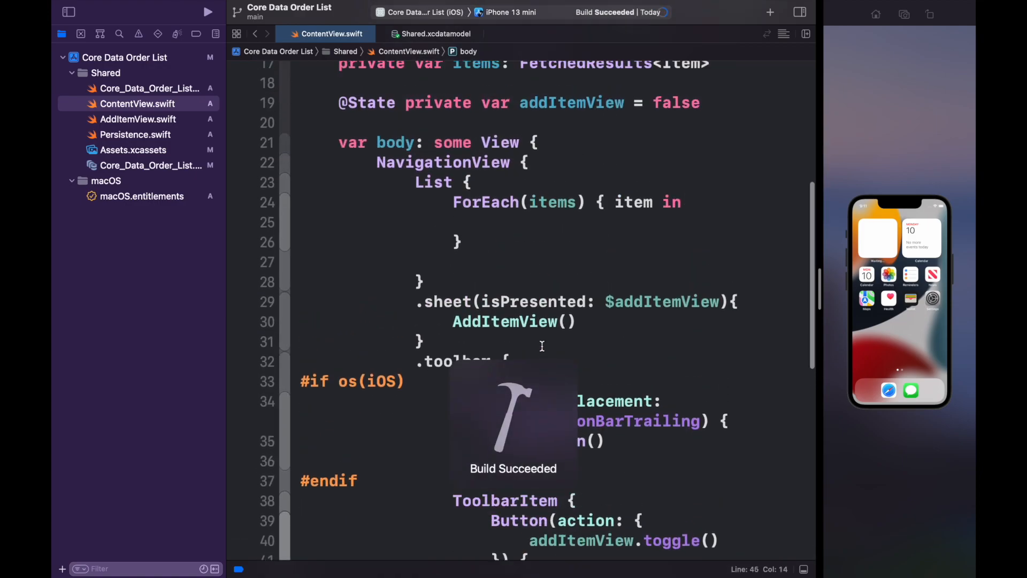
# - Show each row as Text(item.title ?? "") and set the navigation title to Order List
pyautogui.write('Text()')
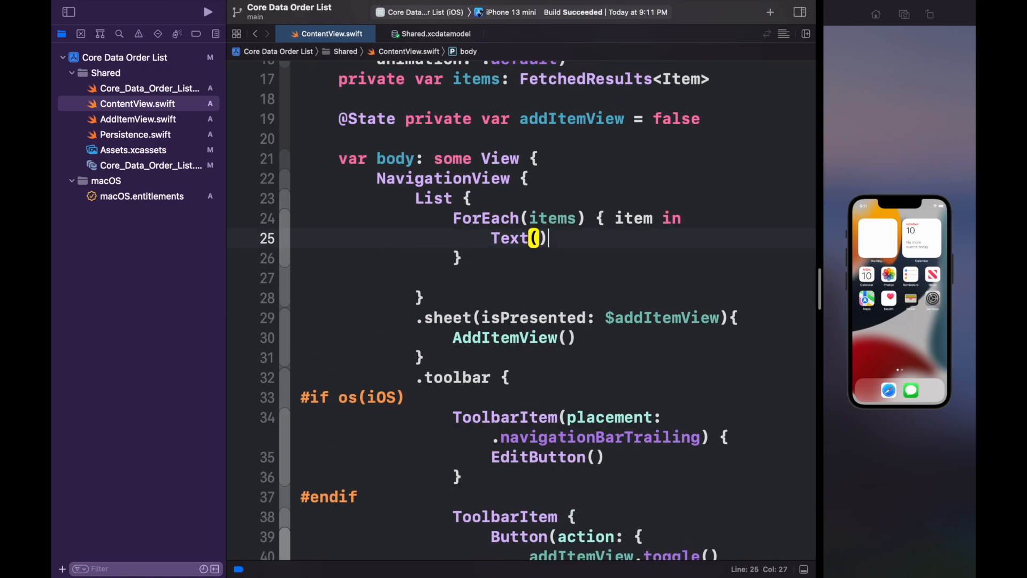
pyautogui.write('i')
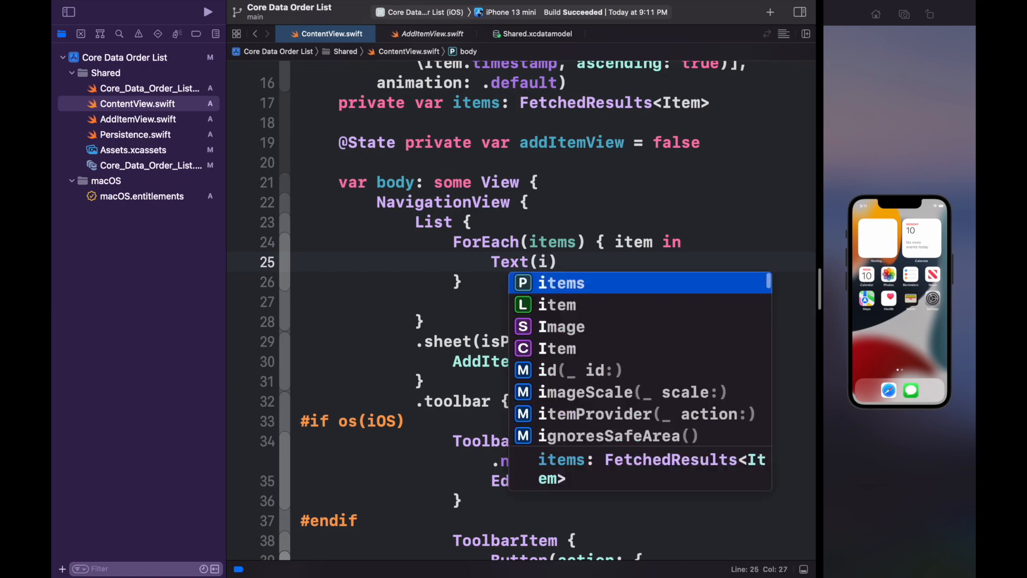
pyautogui.write('tem.title ??')
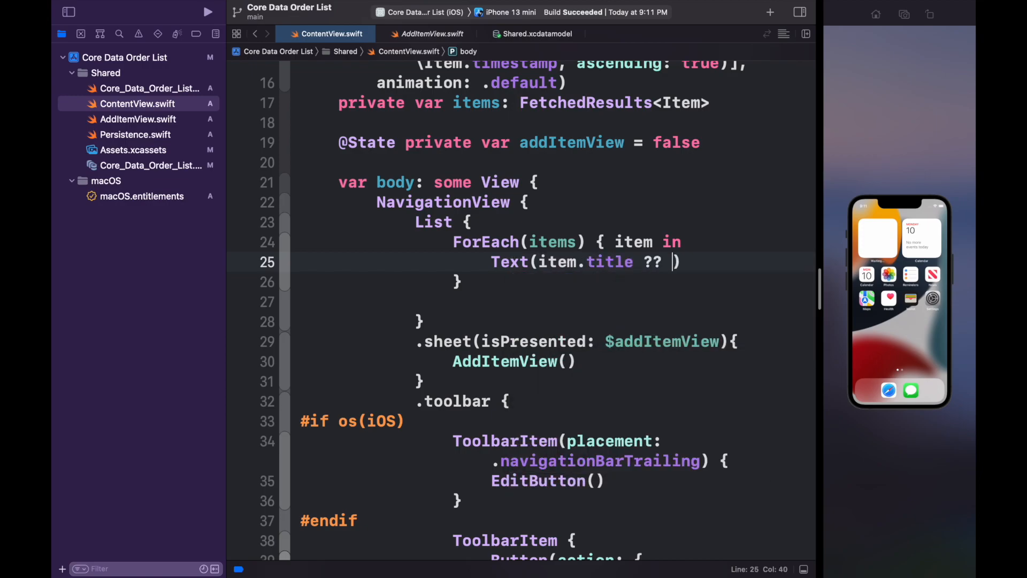
pyautogui.write('""')
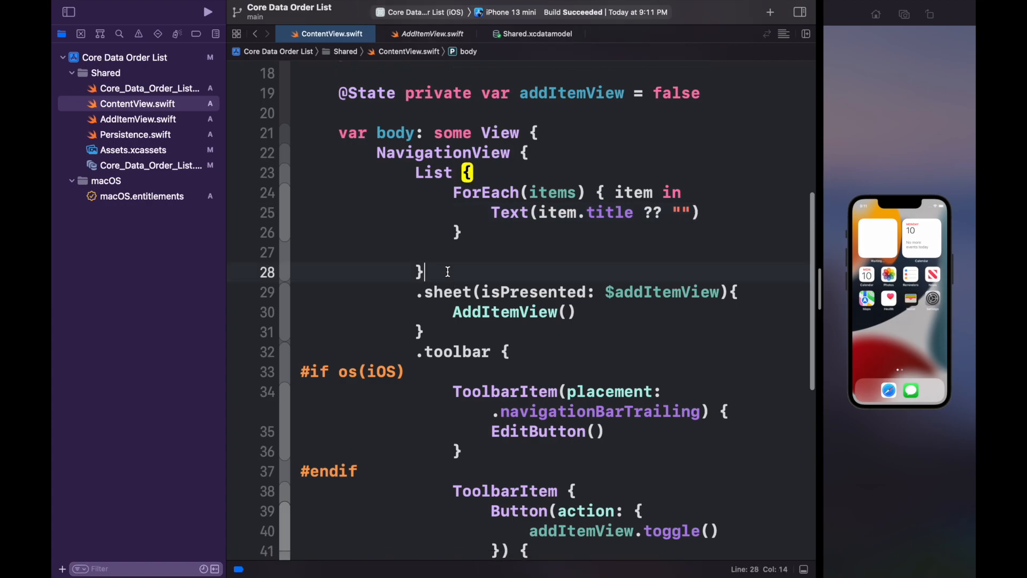
pyautogui.write('.navigationTitle("")')
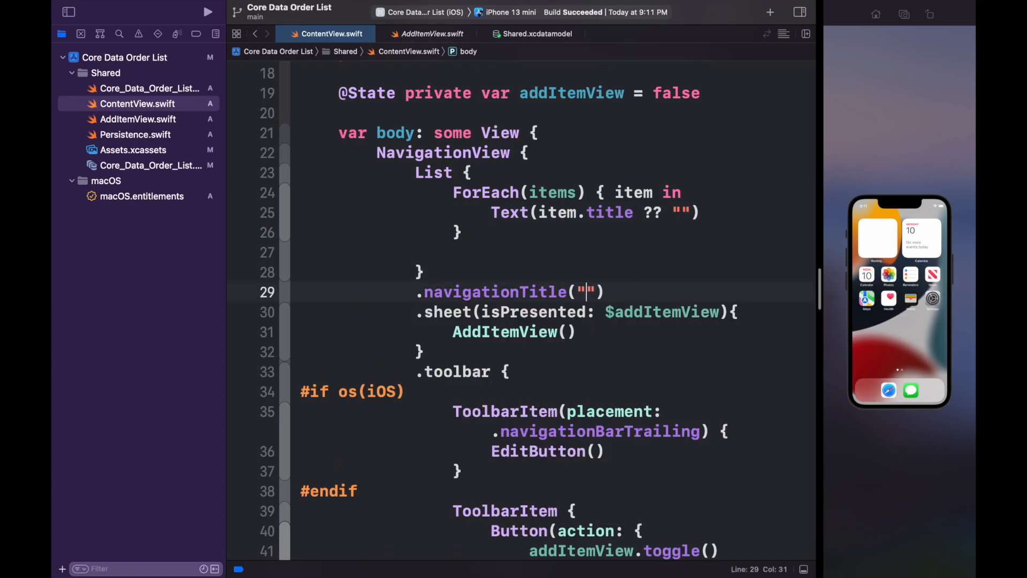
pyautogui.write('Order List')
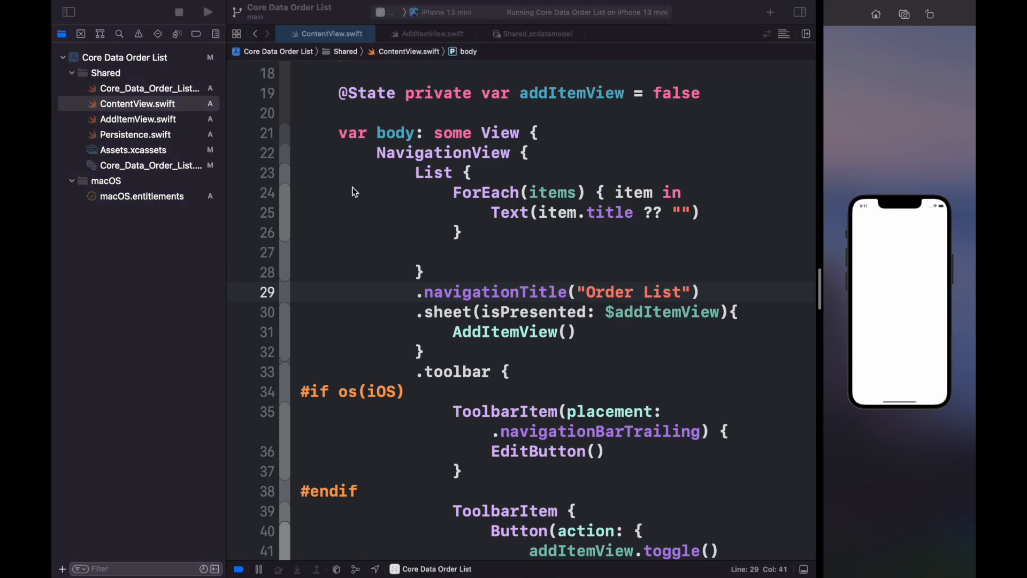
pyautogui.moveTo(860, 333)
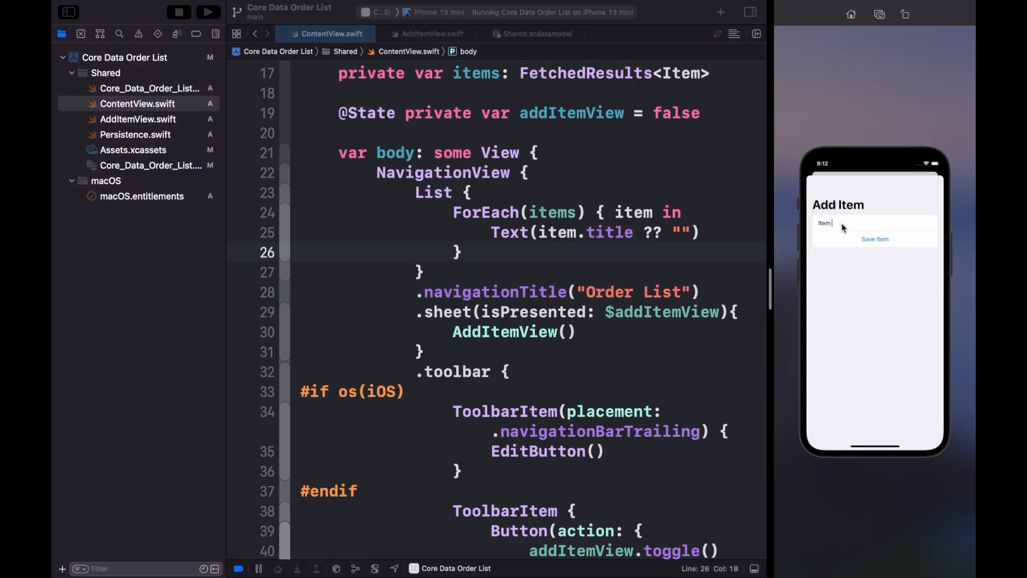
# - Run the app and add items so the simulator's Order List shows Item 1 and Item 2
pyautogui.click(875, 240)
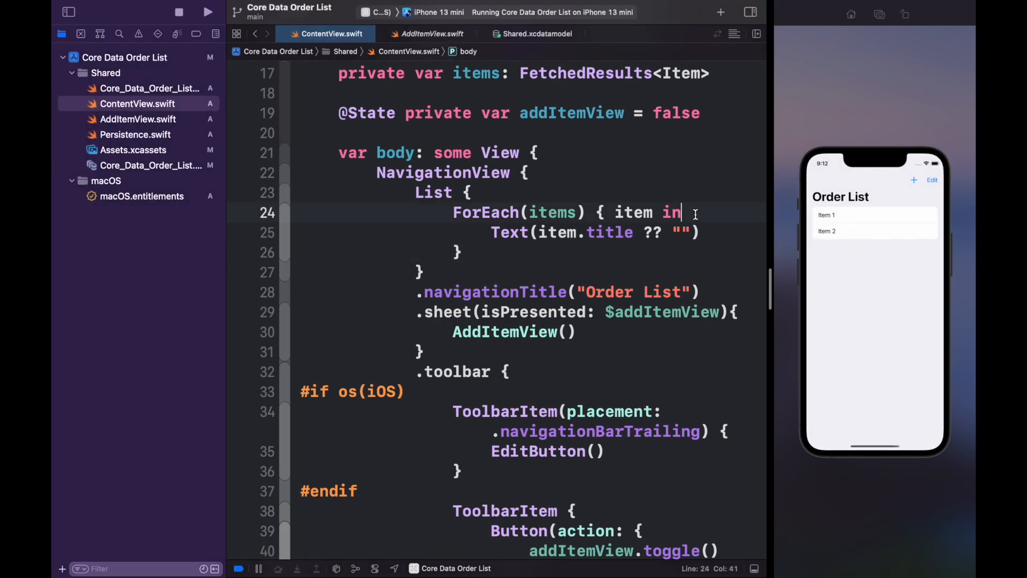
# - Wrap each row in an HStack and add Text("\(item.order)") after the title
pyautogui.write('HStack')
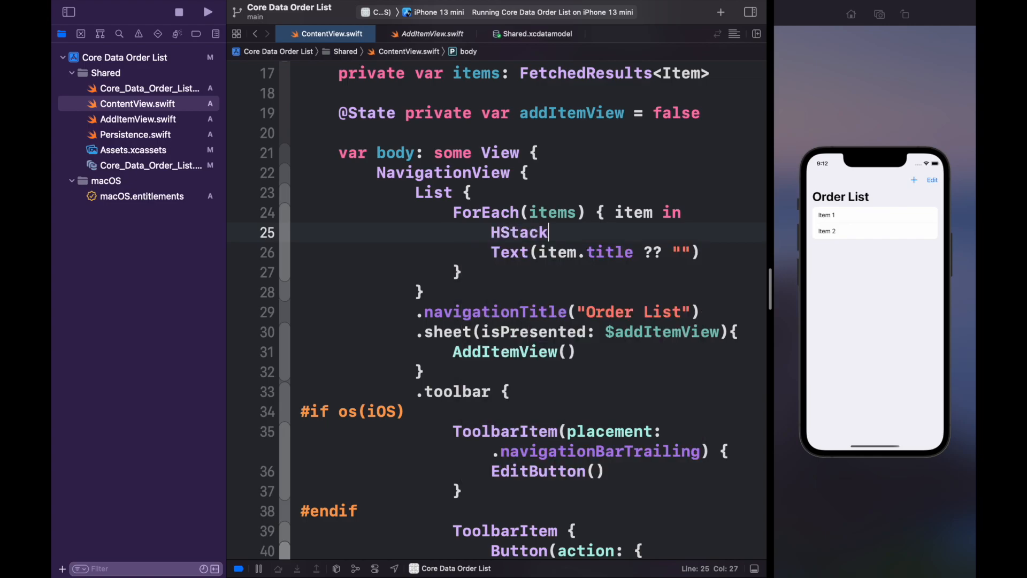
pyautogui.press('Return')
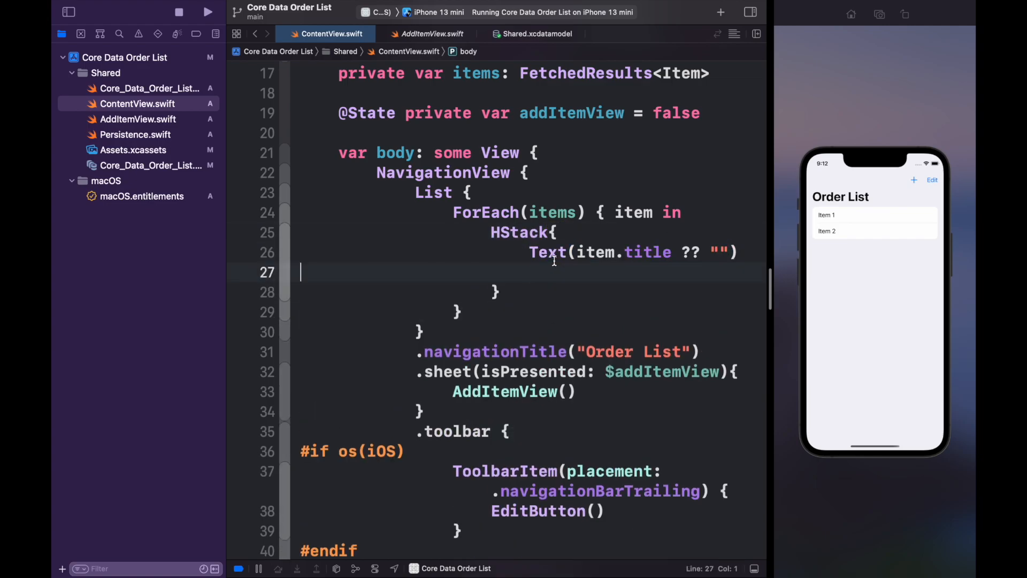
pyautogui.write('Text(ite')
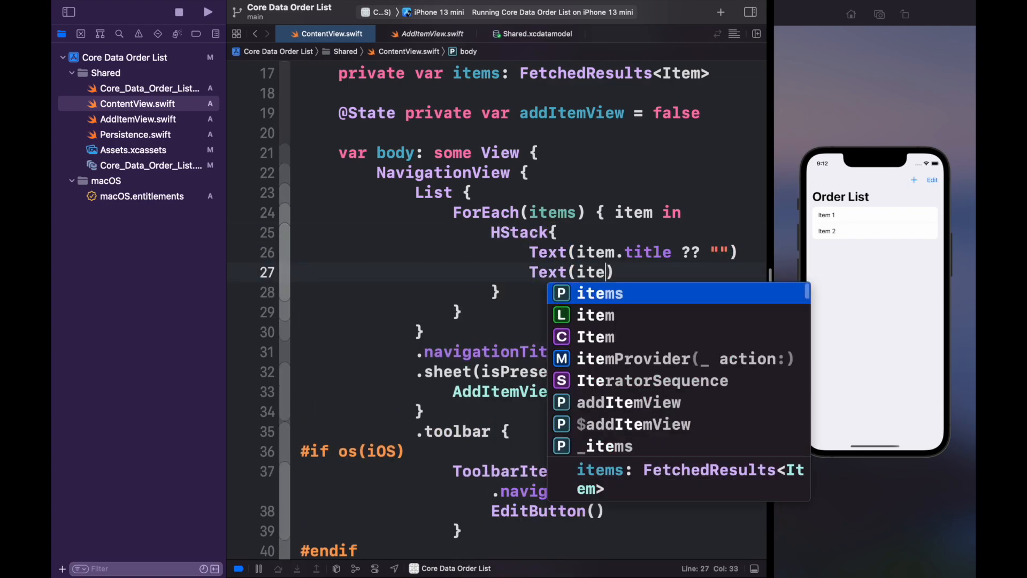
pyautogui.write('.')
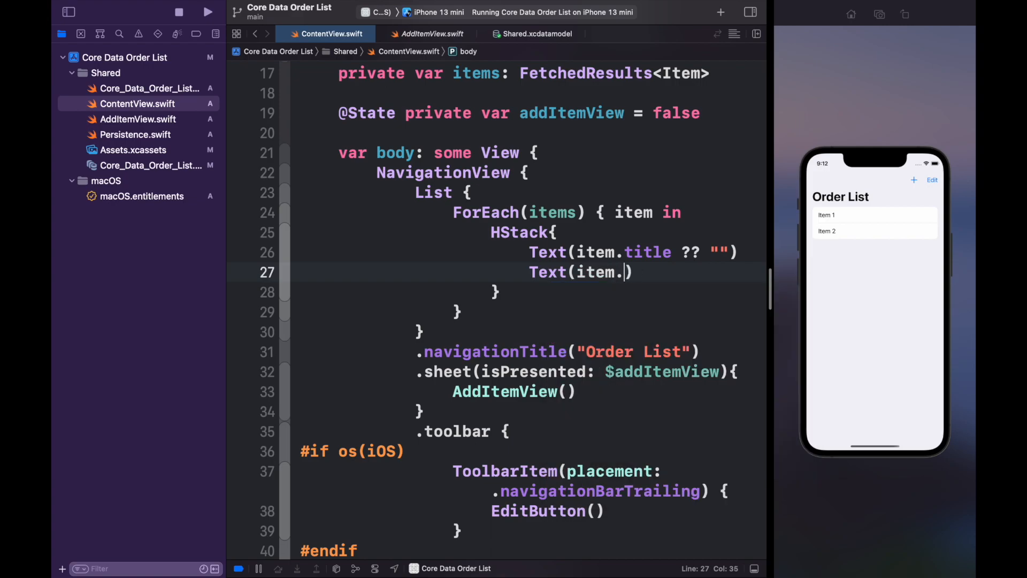
pyautogui.write('order')
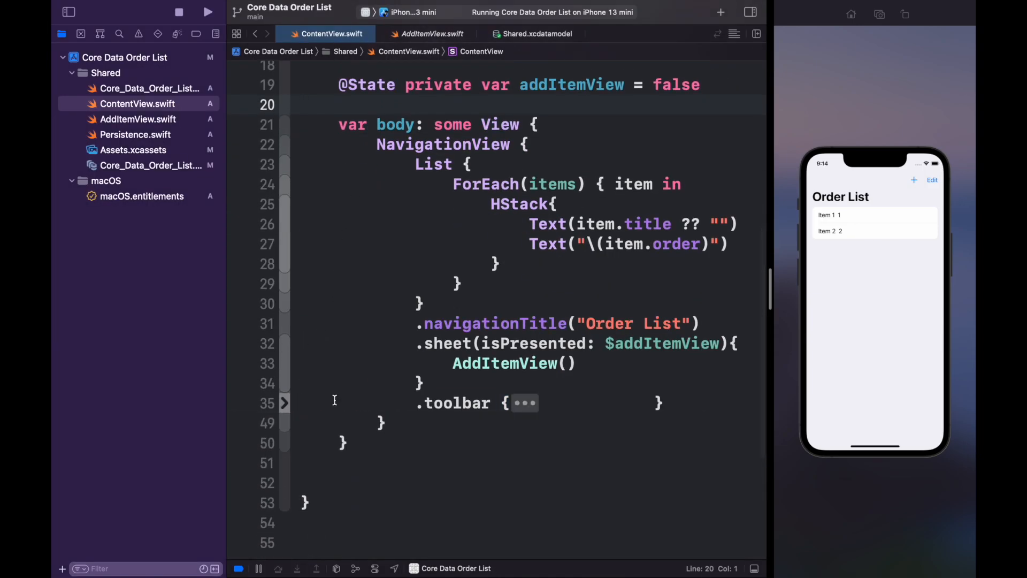
# - Write deleteItem(at offset: IndexSet) mapping offsets to items and deleting each from viewContext
pyautogui.write('private func deleteItem(')
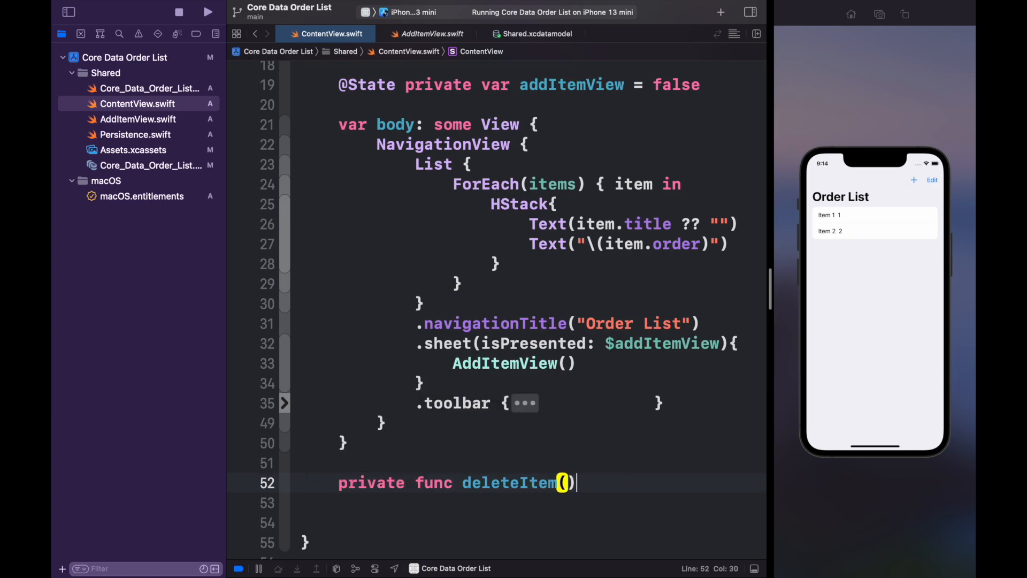
pyautogui.write('at offset')
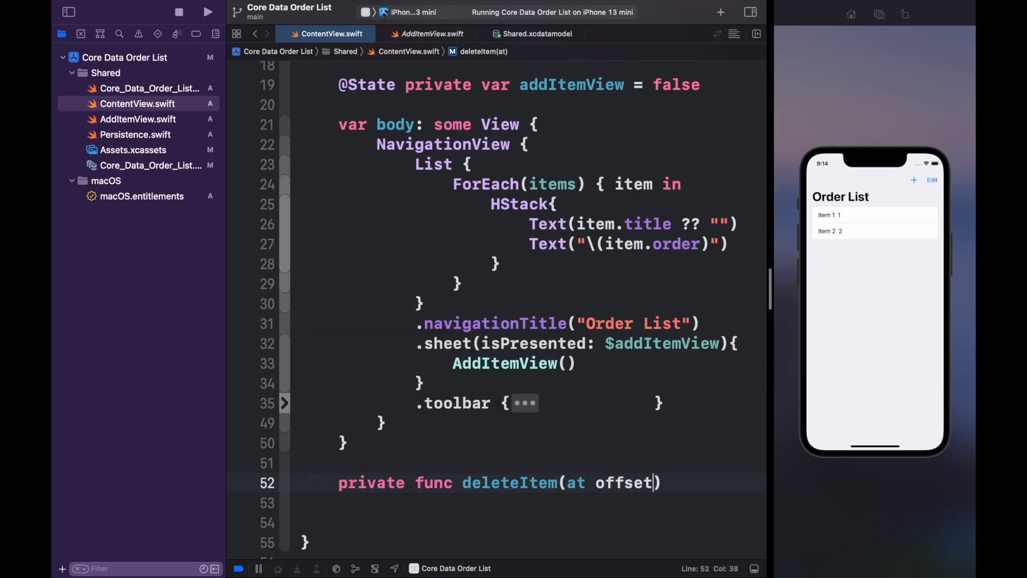
pyautogui.write(':IndexSet')
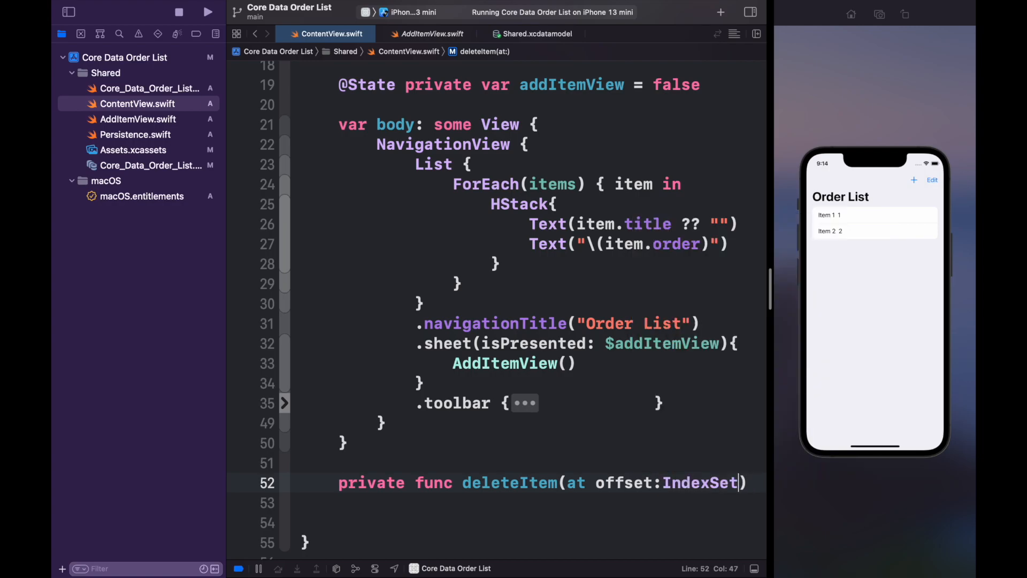
pyautogui.write('){')
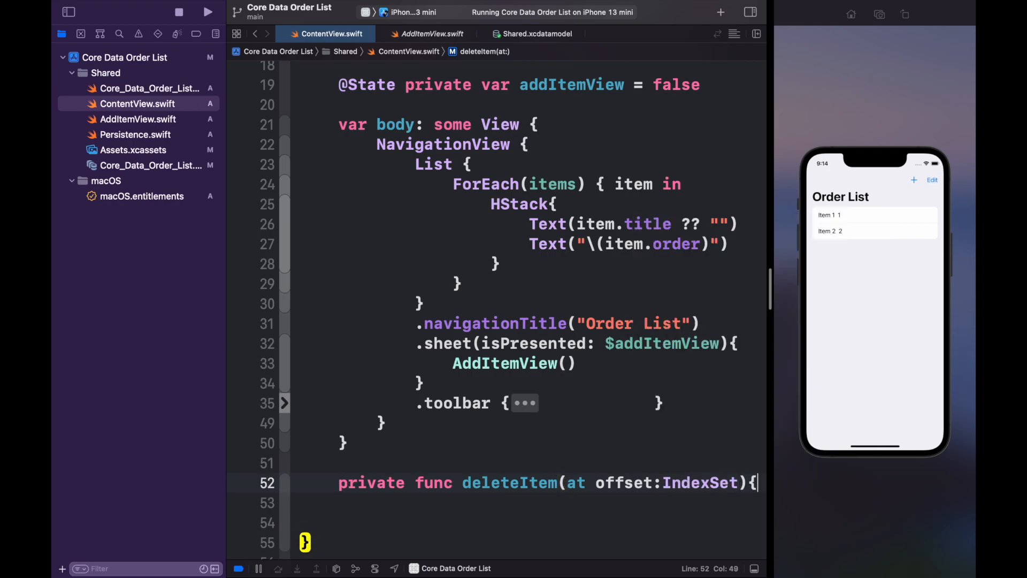
pyautogui.write('withAnimation{')
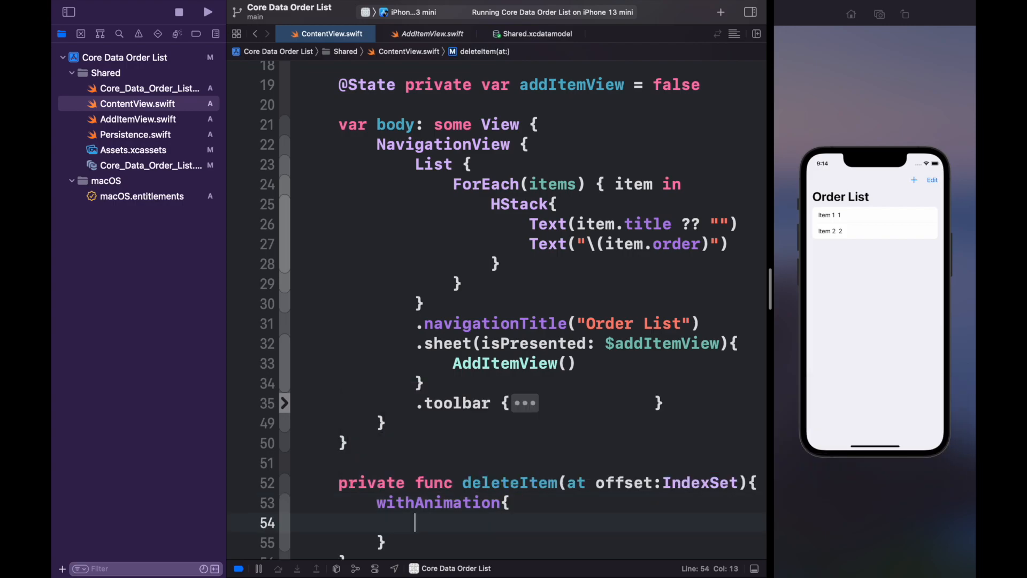
pyautogui.write('offset.map{')
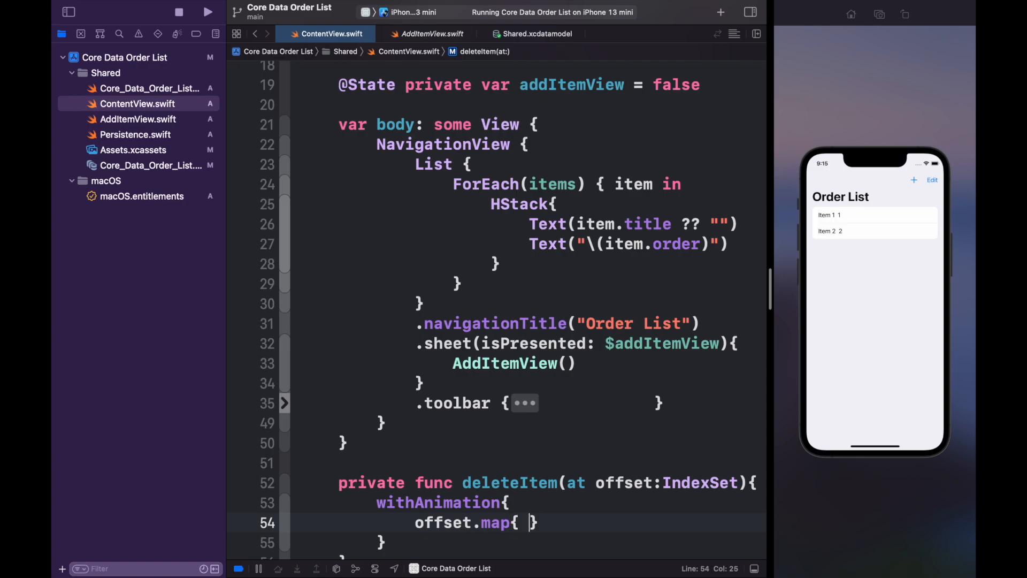
pyautogui.write('items[$]')
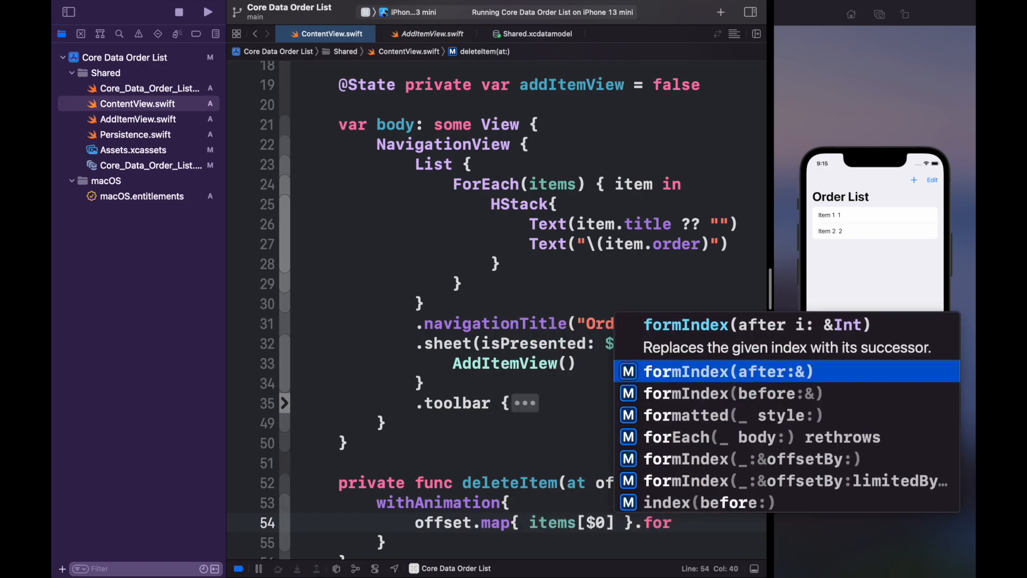
pyautogui.write('viewContext.delete)')
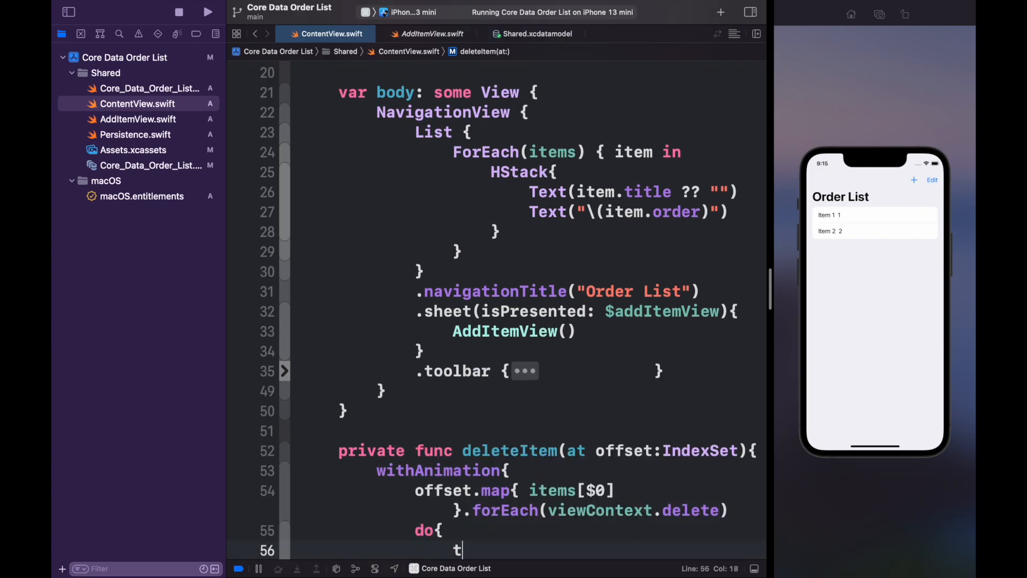
# - Save the context in a do-try with error printing, and attach .onDelete(perform: deleteItem) to the ForEach
pyautogui.write('ry viewContext.save()')
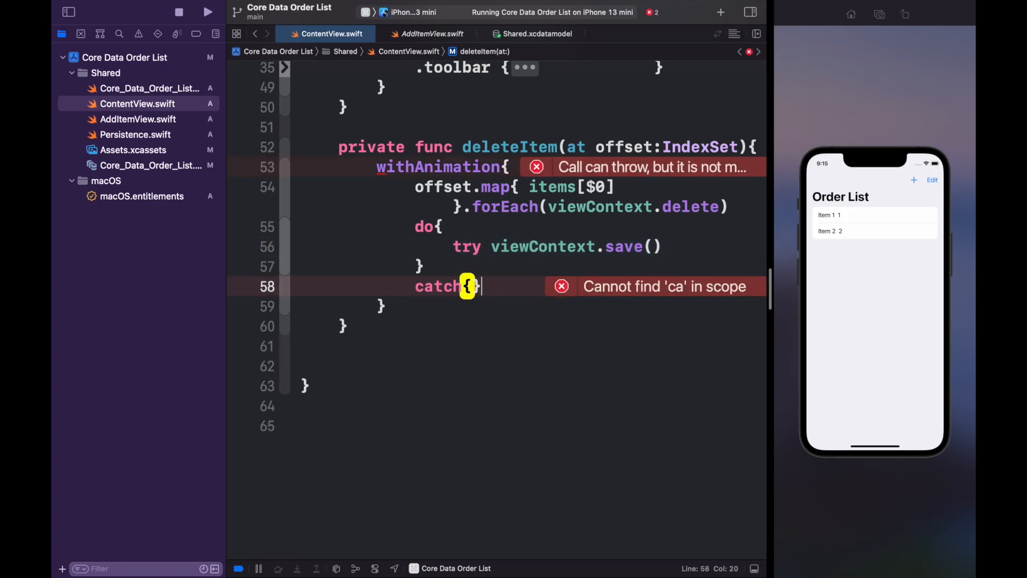
pyautogui.write('print(error.l')
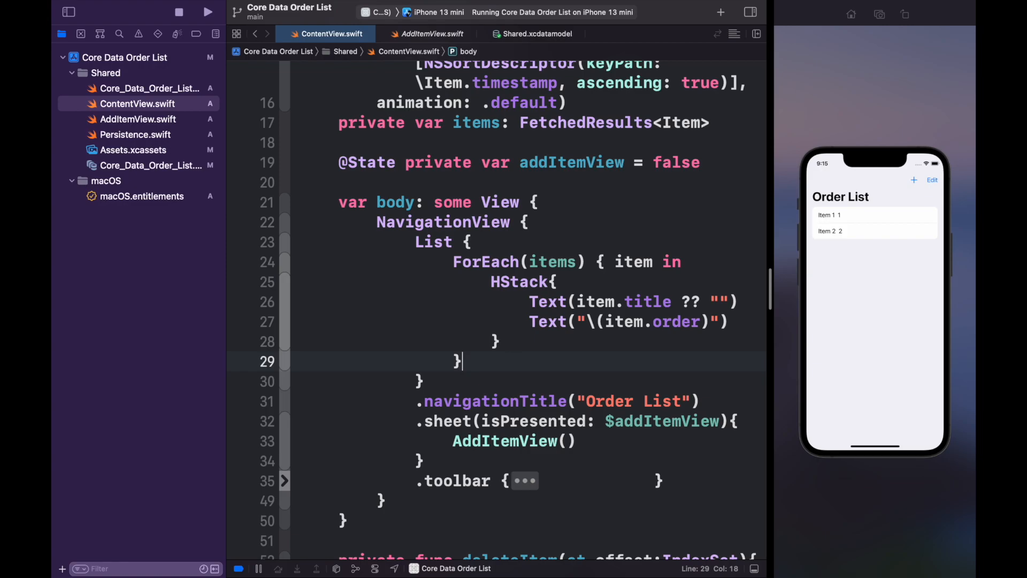
pyautogui.write('.onDelete(perform: delete')
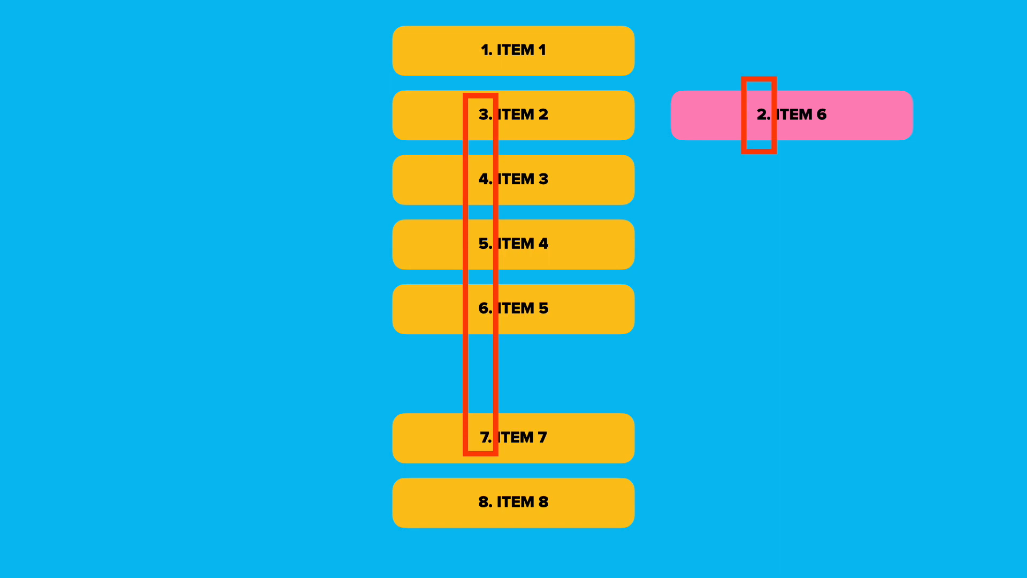
# - Swipe across a simulator row to delete the items from the order list
pyautogui.moveTo(791, 115); pyautogui.dragTo(513, 114)
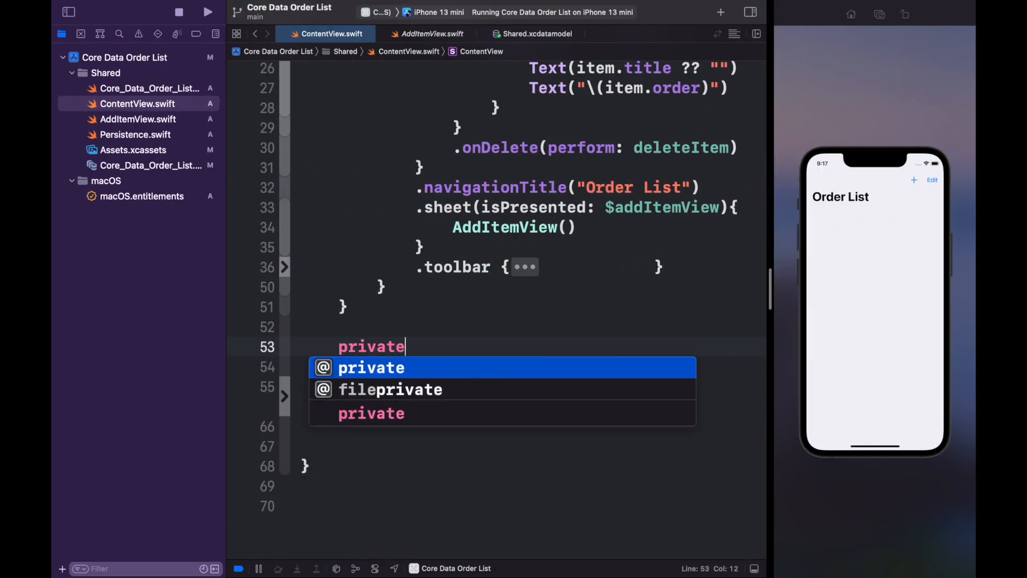
# - Declare func moveItem(at sets: IndexSet, destination: Int)
pyautogui.write('func')
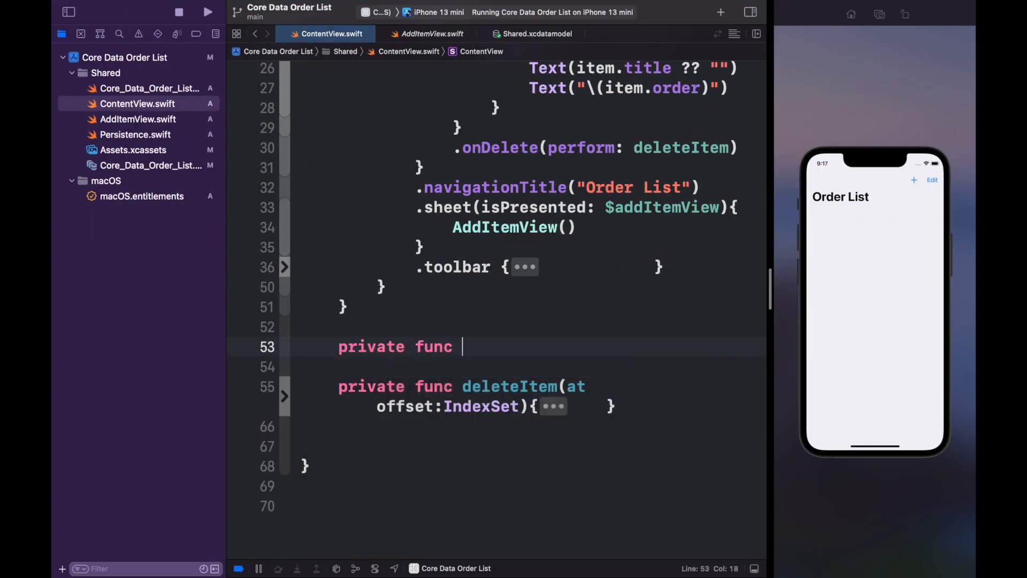
pyautogui.write('moveI')
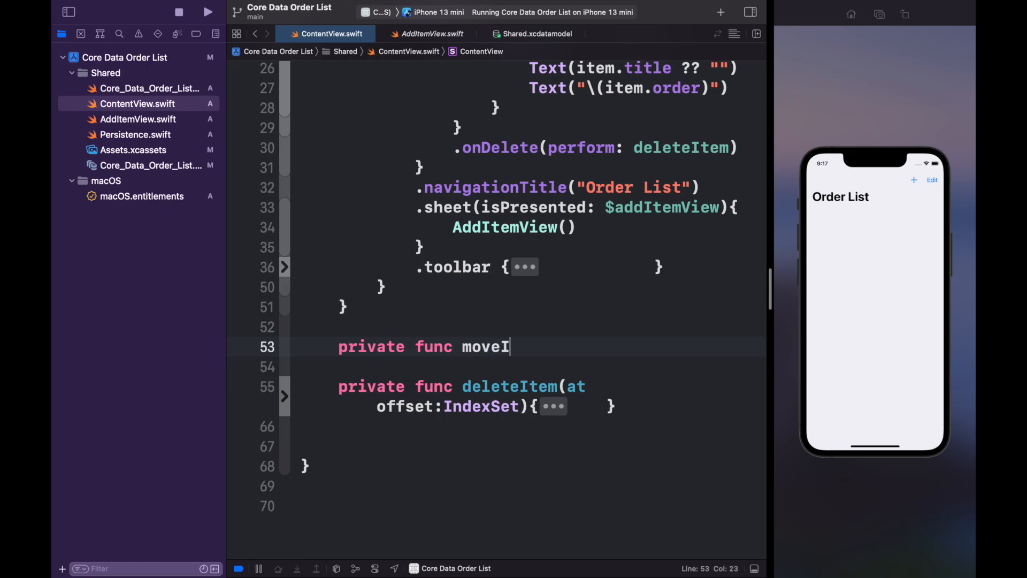
pyautogui.write('tem()')
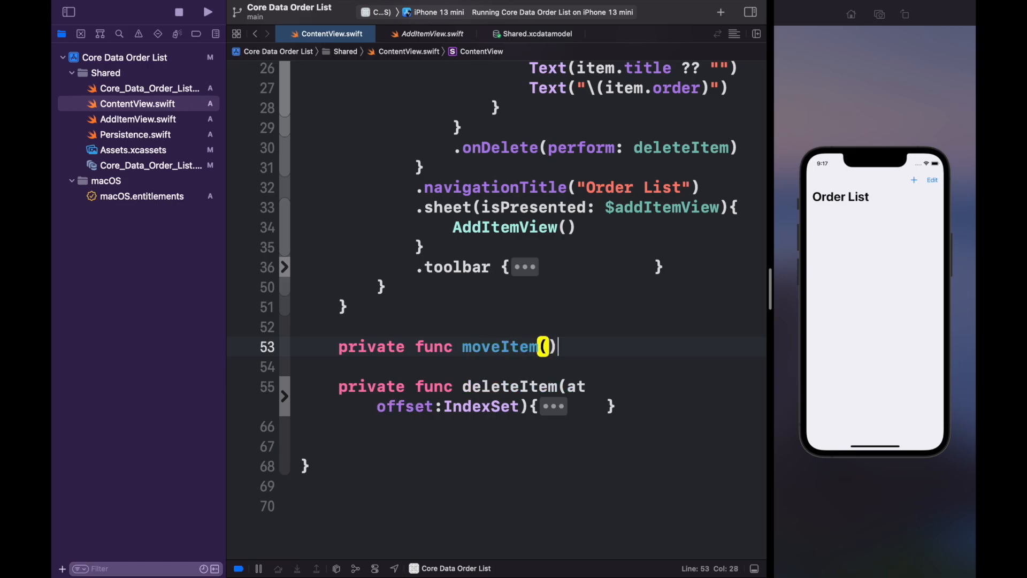
pyautogui.write('at sets:IndexSet,')
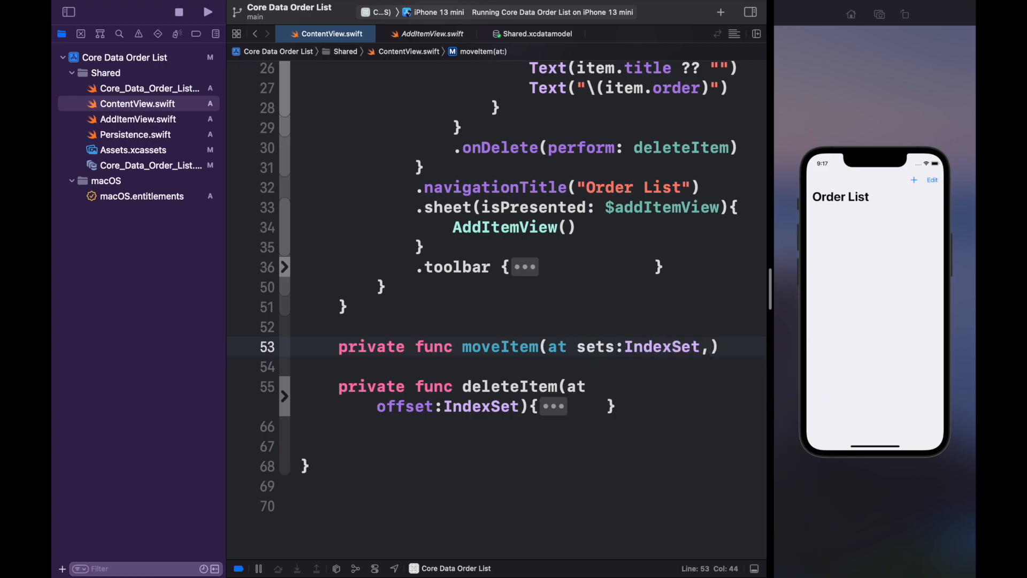
pyautogui.write('destination')
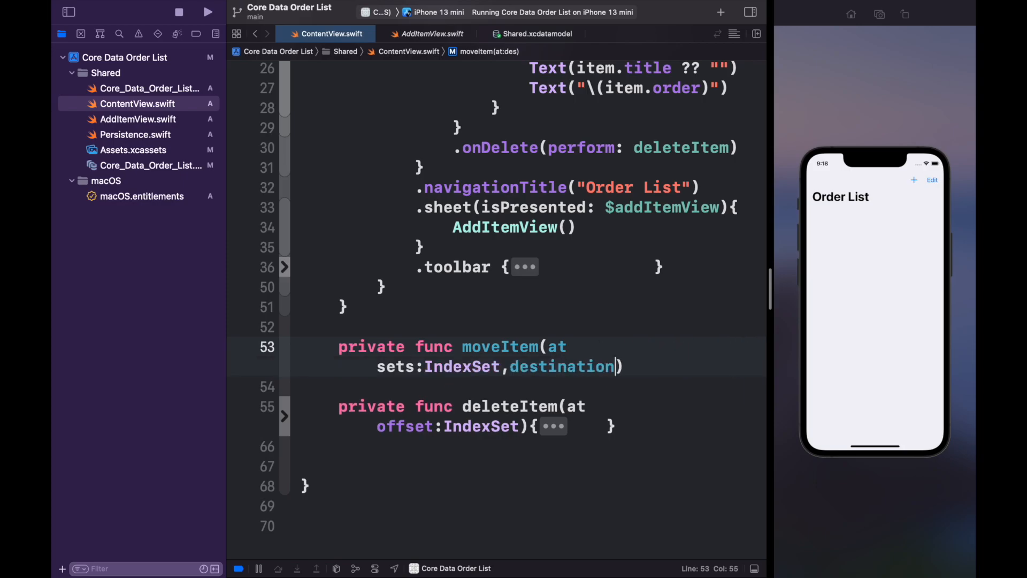
pyautogui.write(':Int')
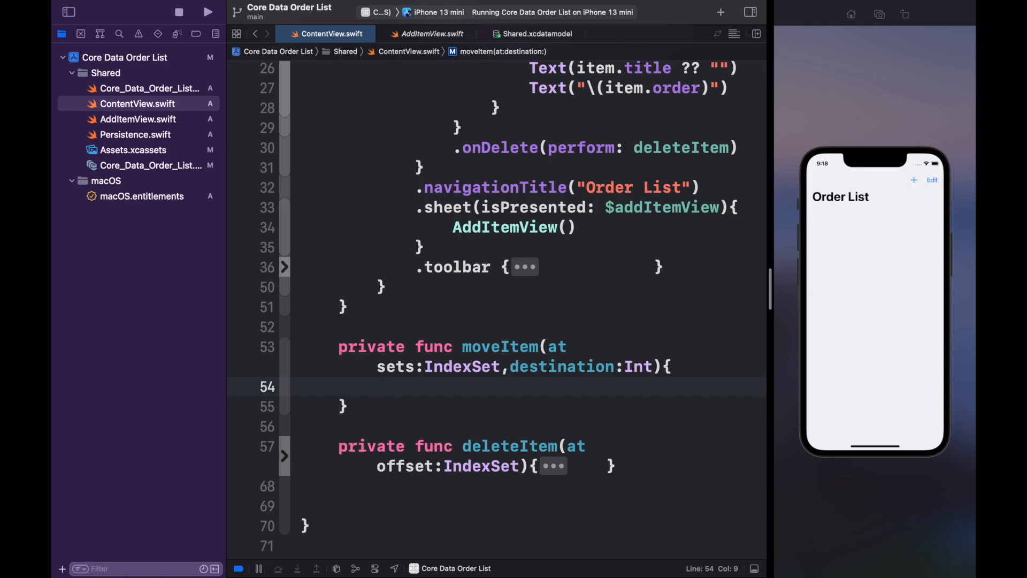
# - Read the moved index with let itemToMove = sets.first!
pyautogui.write('let')
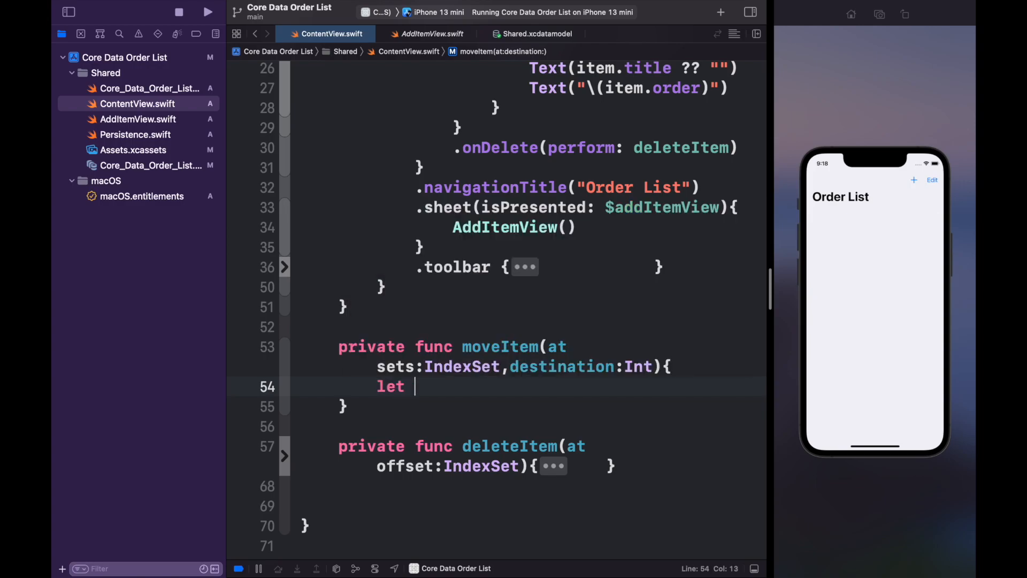
pyautogui.write('itemTo')
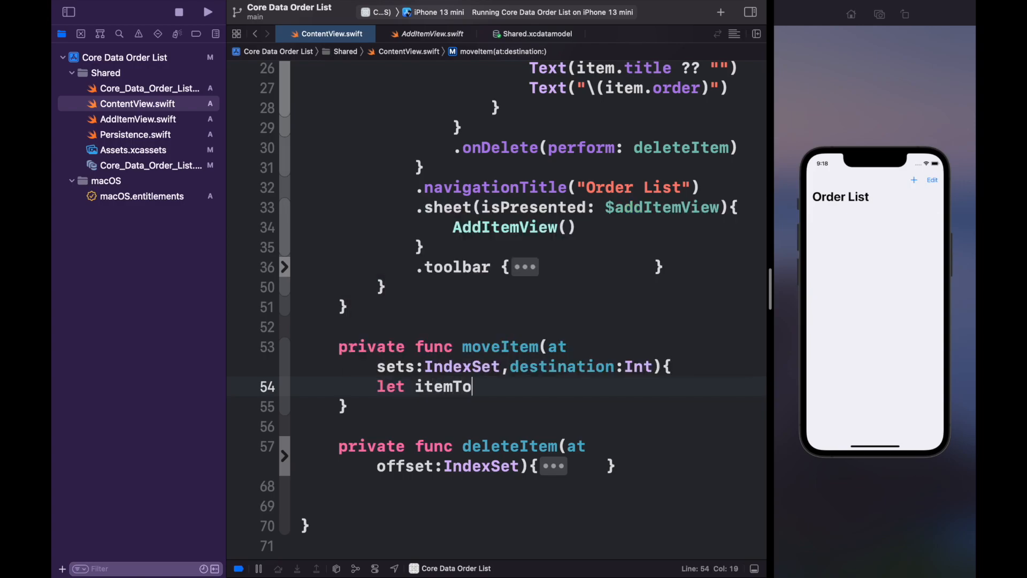
pyautogui.write('M')
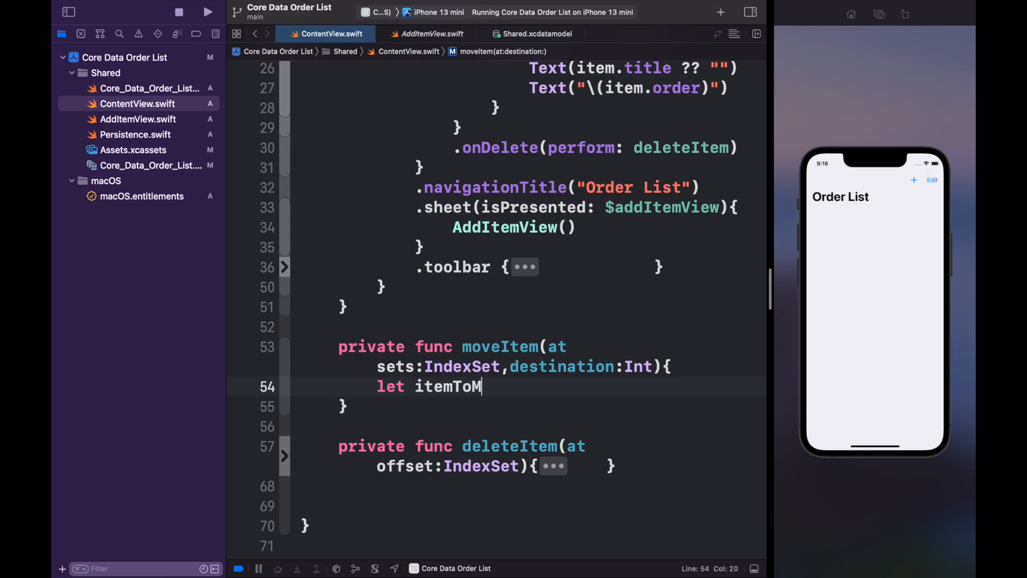
pyautogui.write('ove = se')
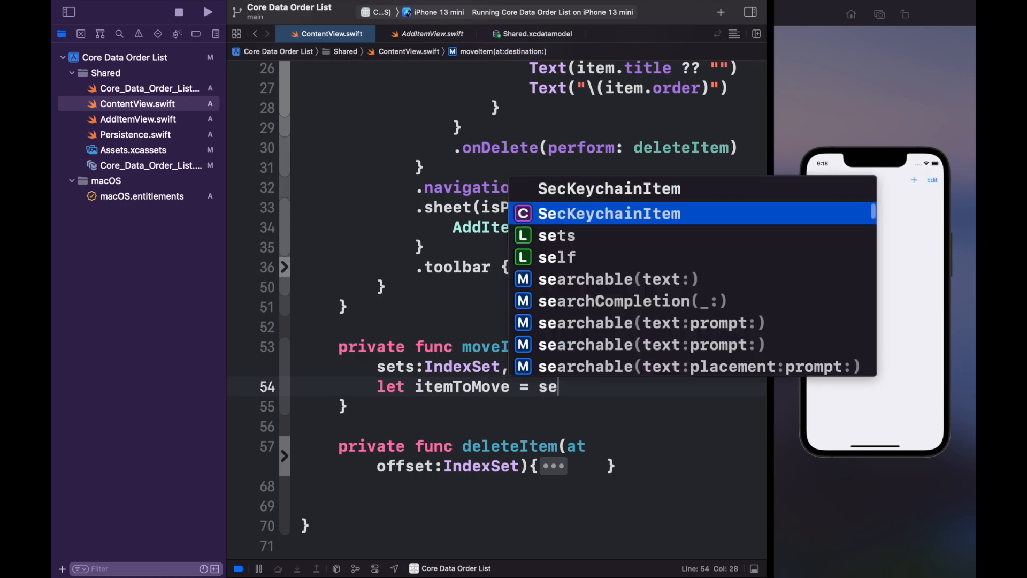
pyautogui.write('ts.first!')
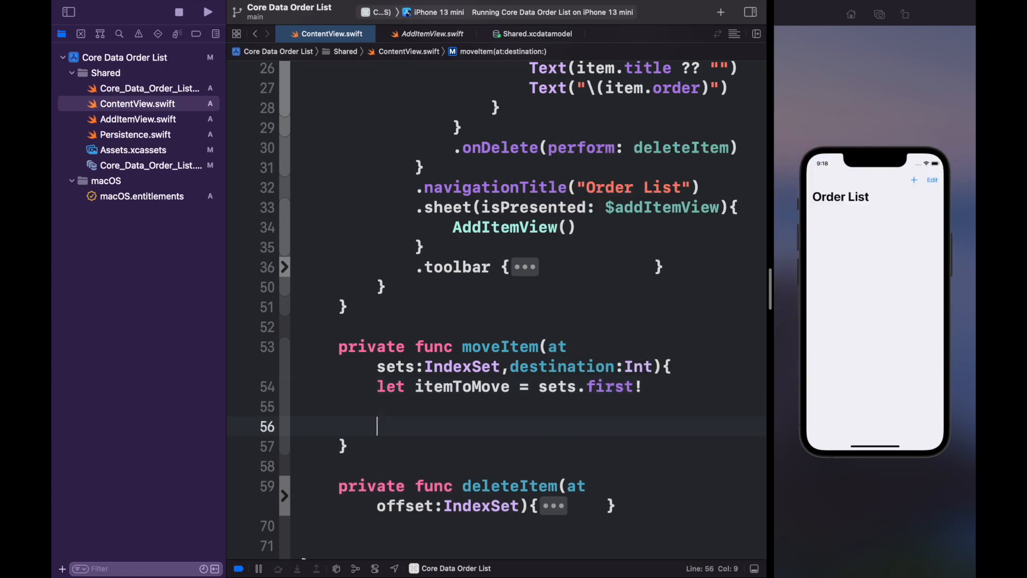
# - Add empty branches for itemToMove < destination and destination < itemToMove
pyautogui.write('if itemToMove')
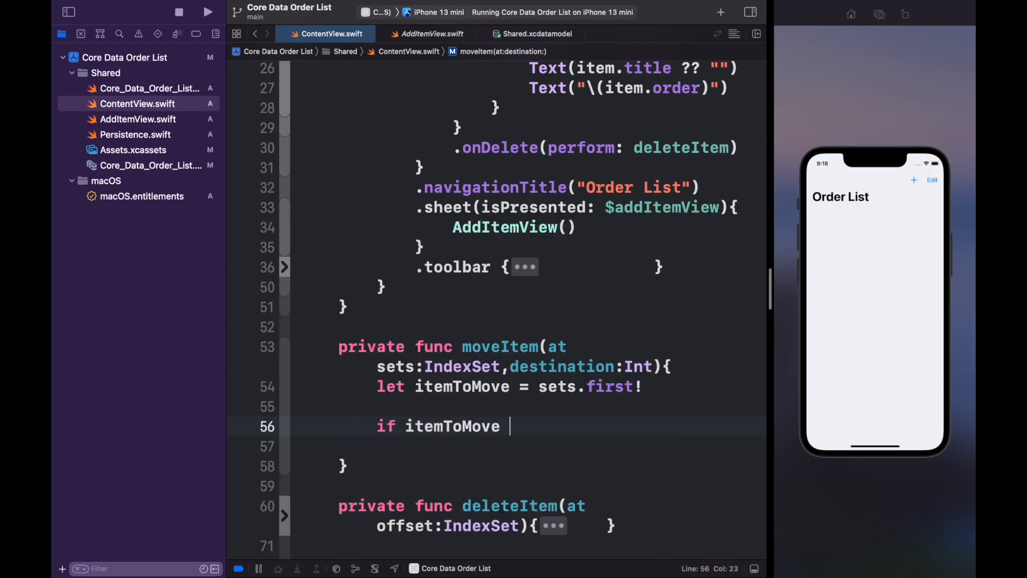
pyautogui.write('< d')
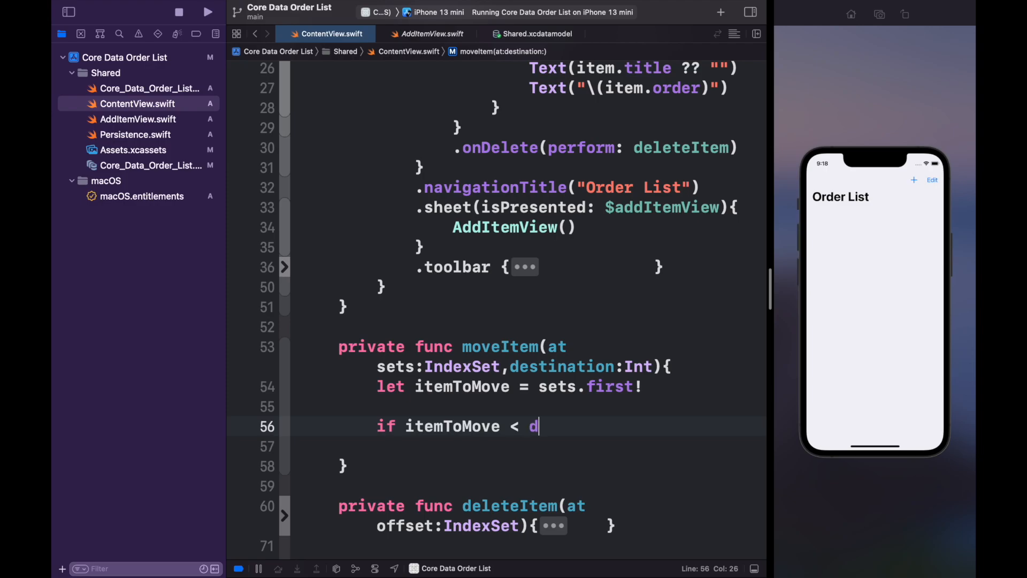
pyautogui.write('estination{')
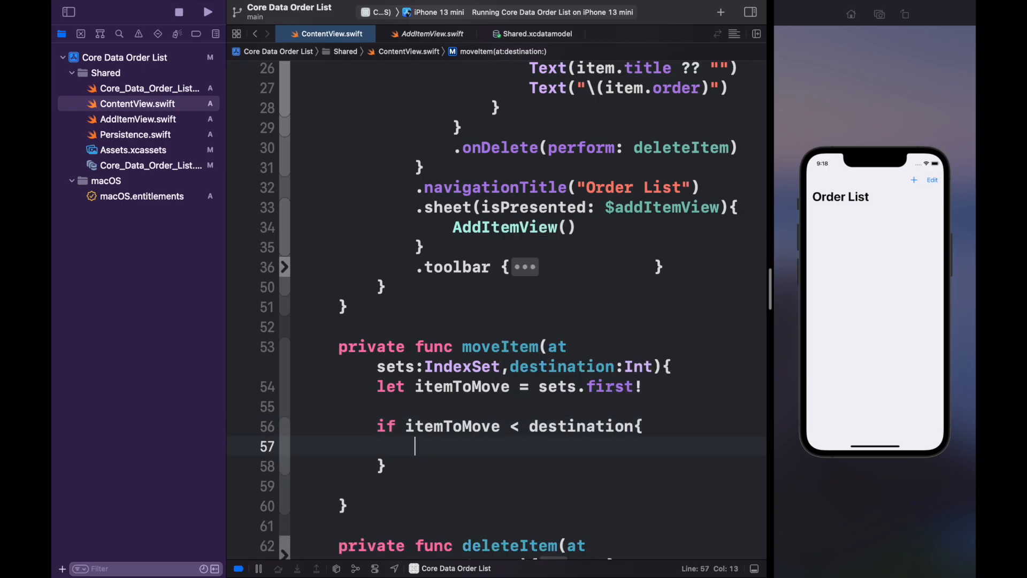
pyautogui.write('else if i')
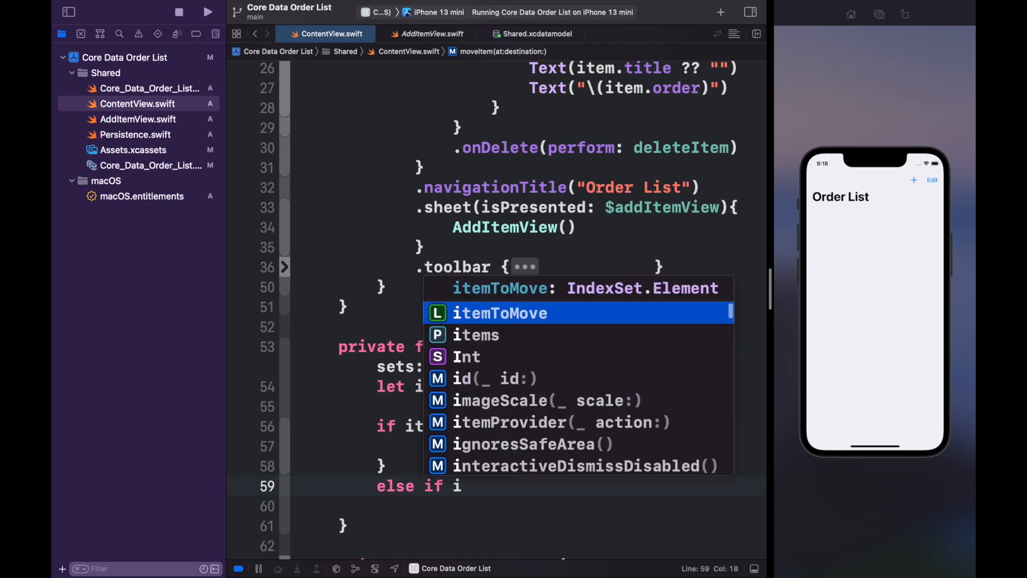
pyautogui.write('destination')
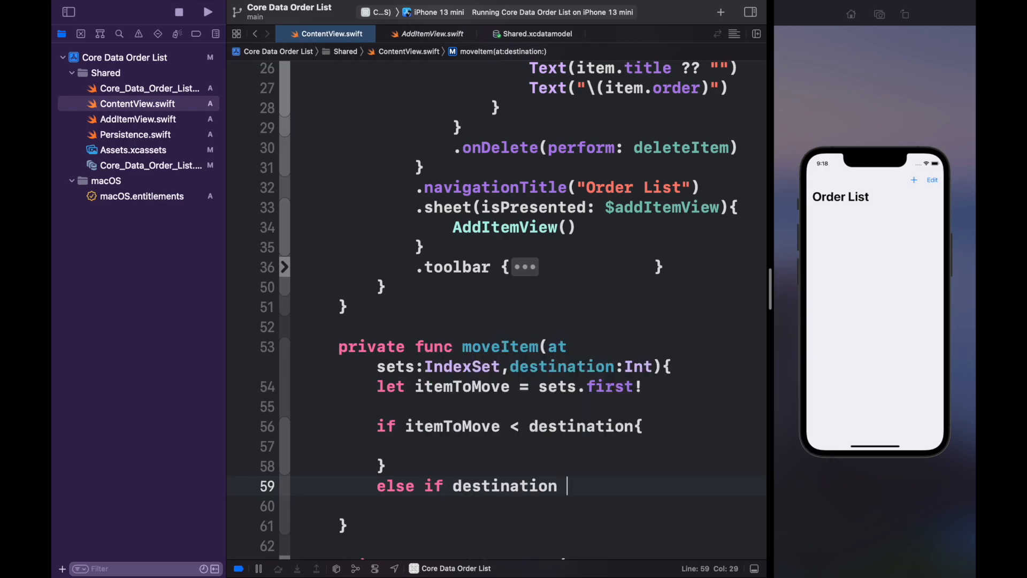
pyautogui.write('< itemToMove{')
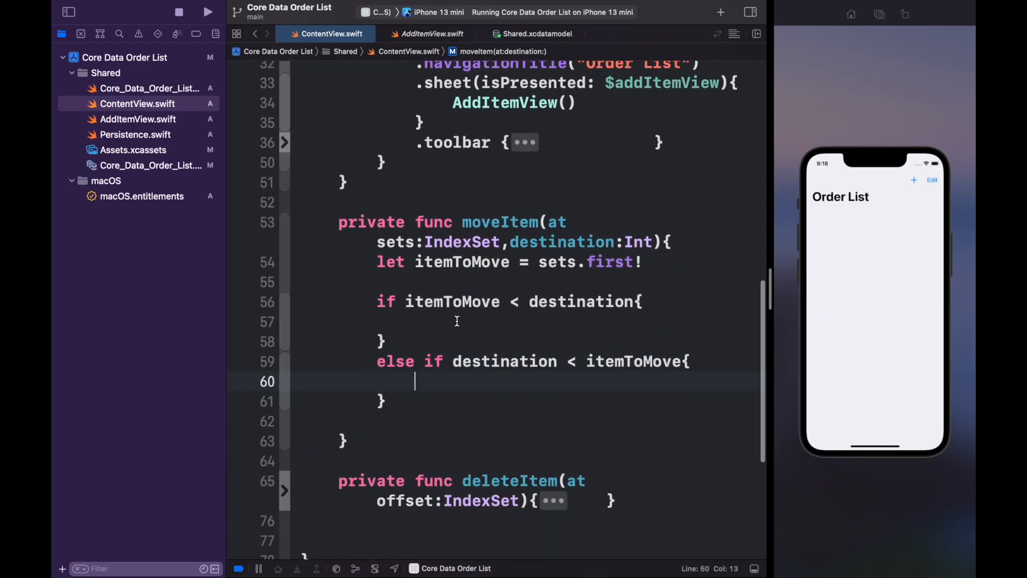
pyautogui.click(456, 322)
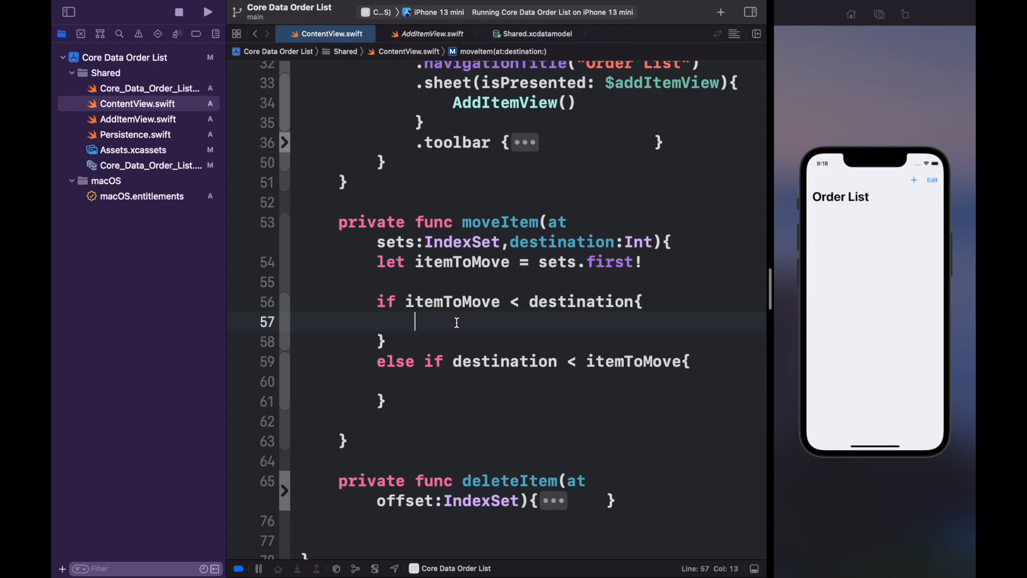
# - Define startIndex = itemToMove + 1 and endIndex = destination in the downward branch
pyautogui.write('var s')
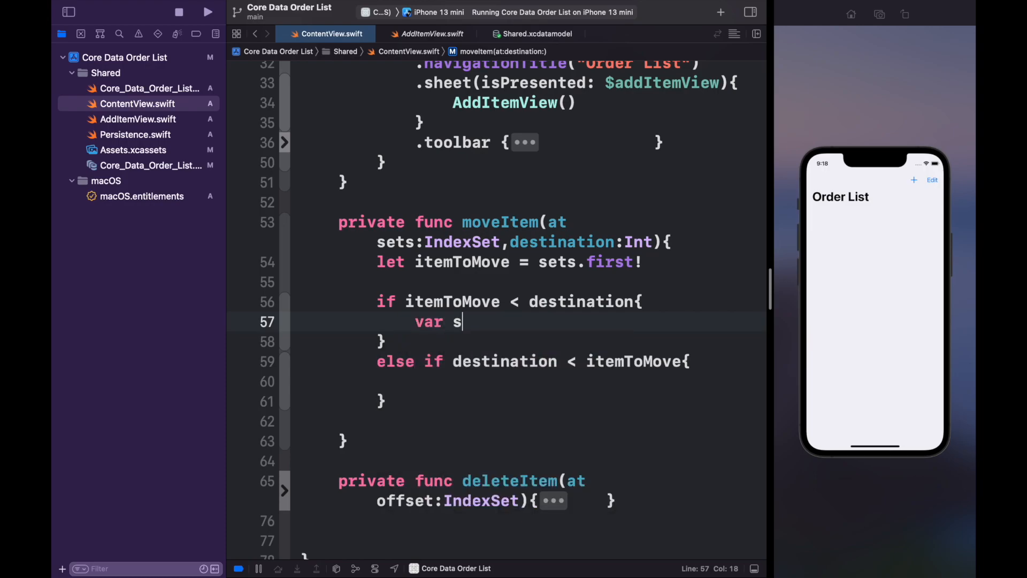
pyautogui.write('tartInd')
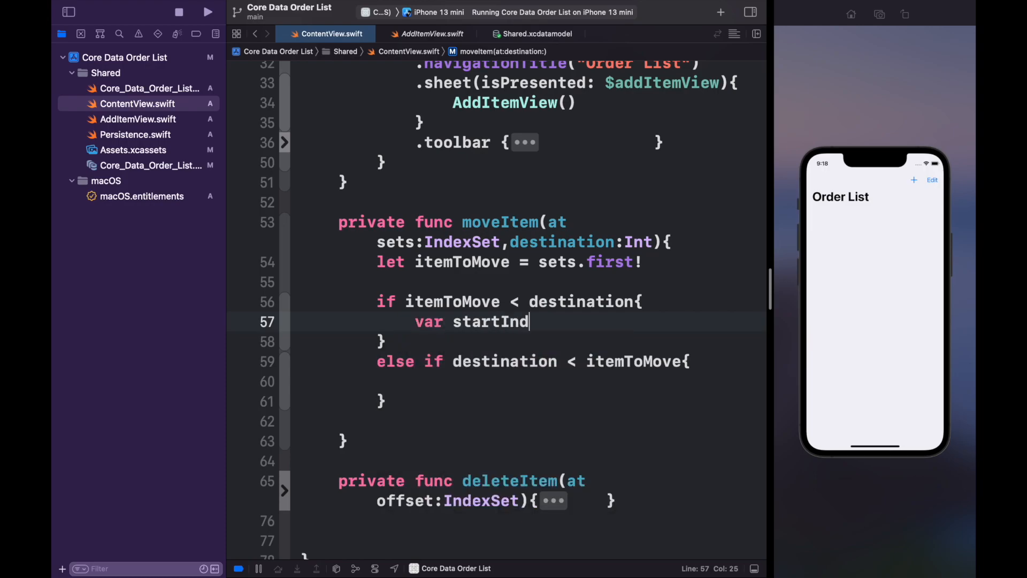
pyautogui.write('ex =')
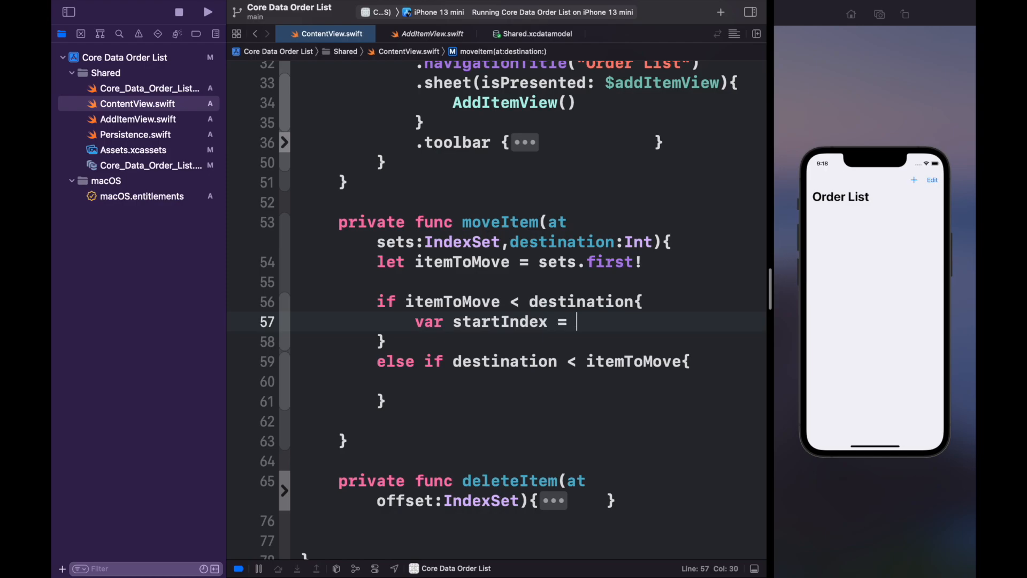
pyautogui.write('itemToMove')
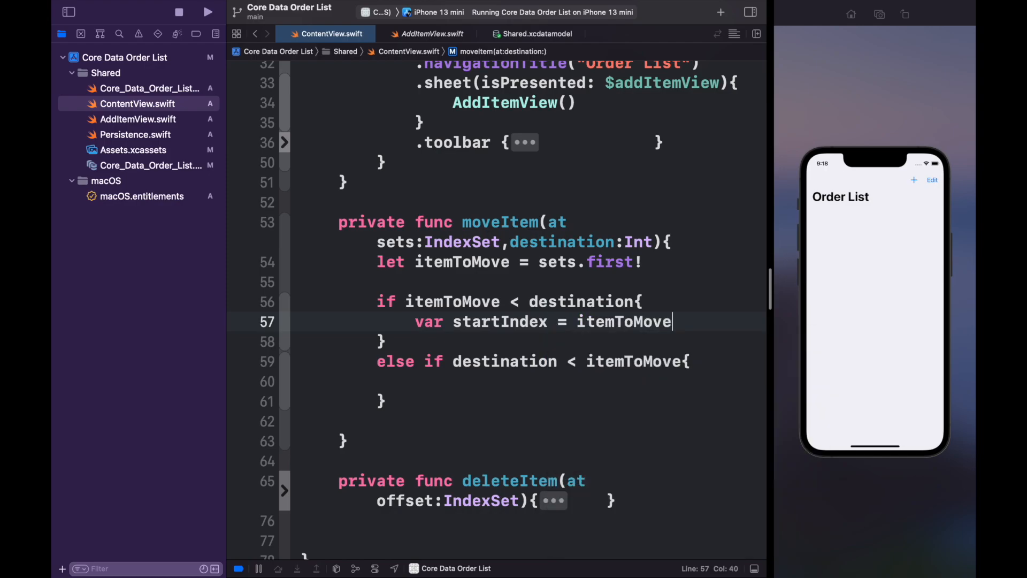
pyautogui.write('+ 1')
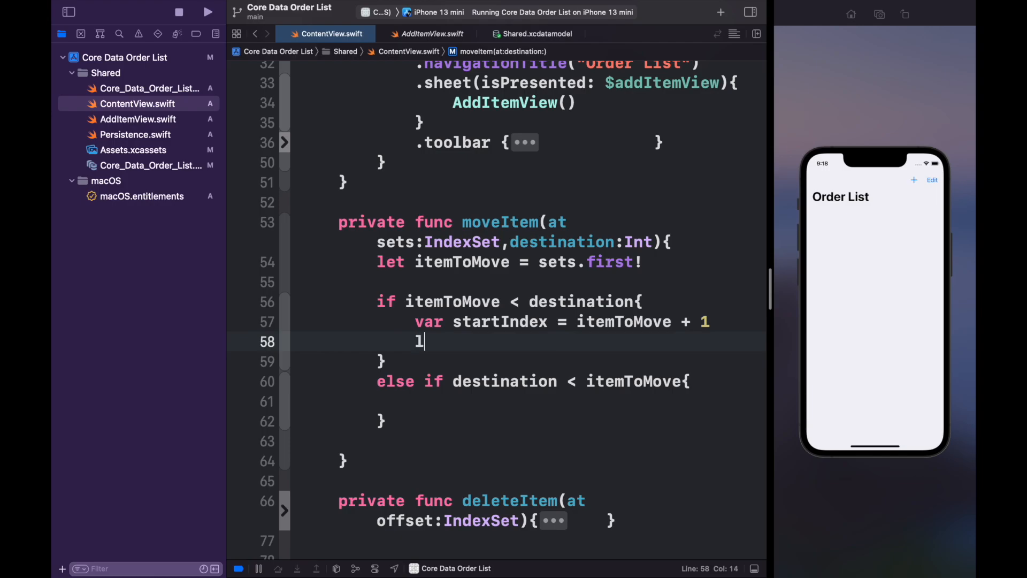
pyautogui.write('let endIndex = des')
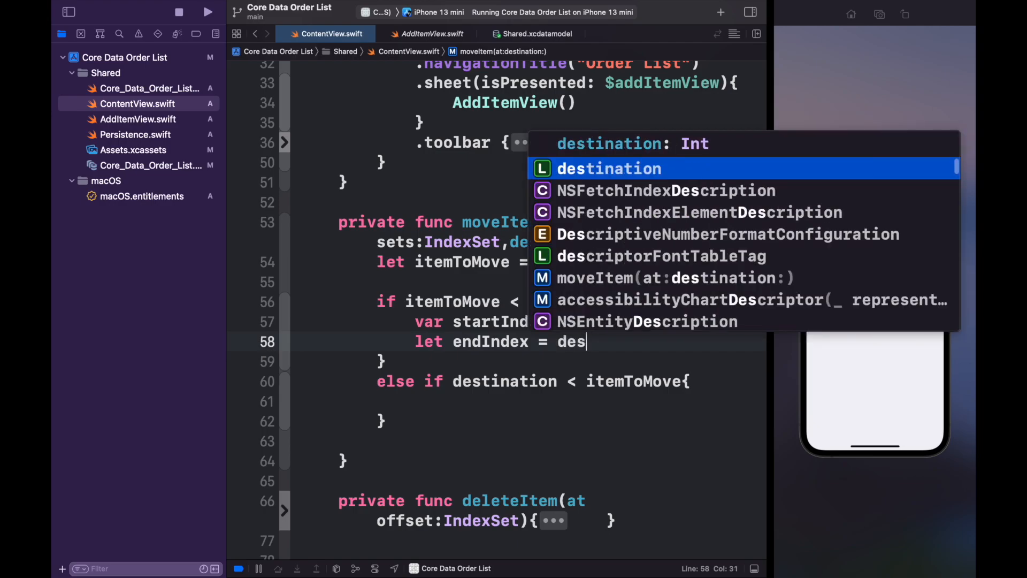
pyautogui.press('Return')
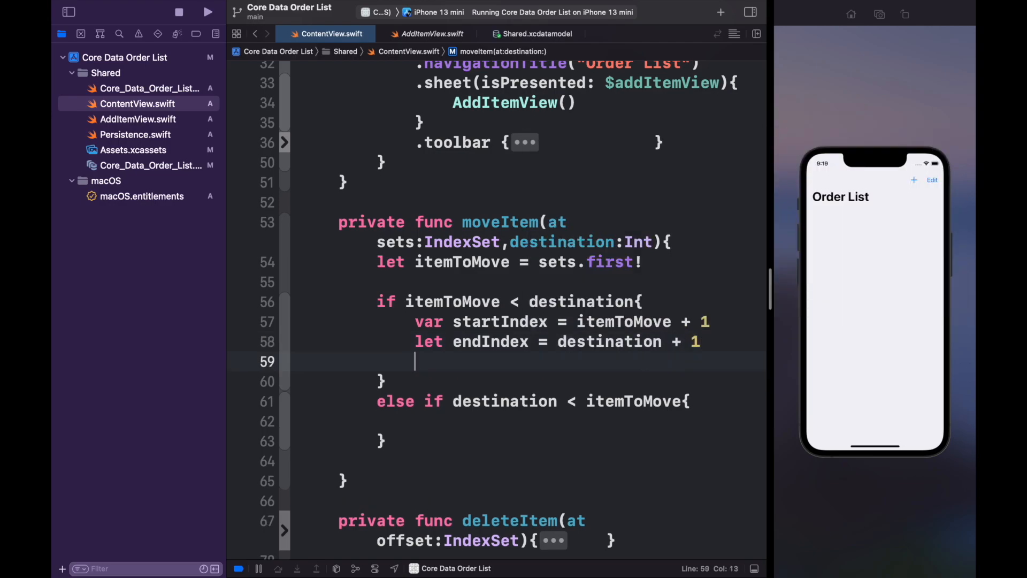
# - Define startOrder as items[itemToMove].order
pyautogui.write('var')
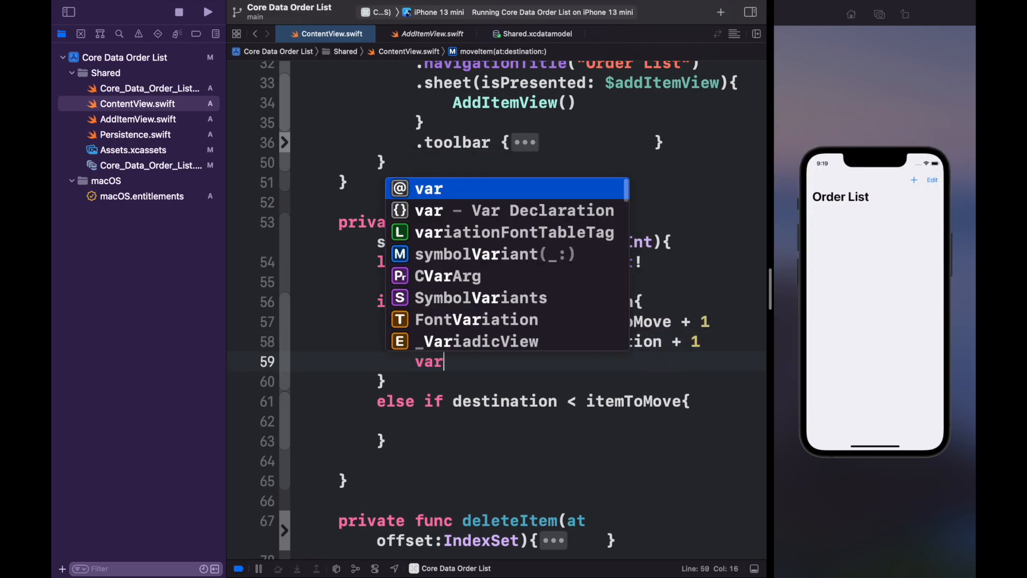
pyautogui.write('startOrder = ite')
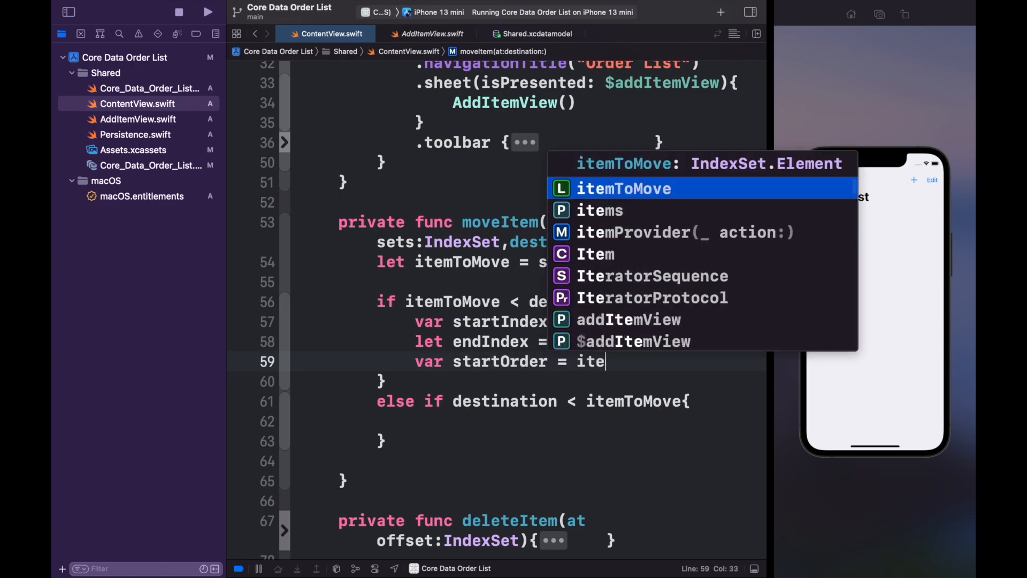
pyautogui.write('m')
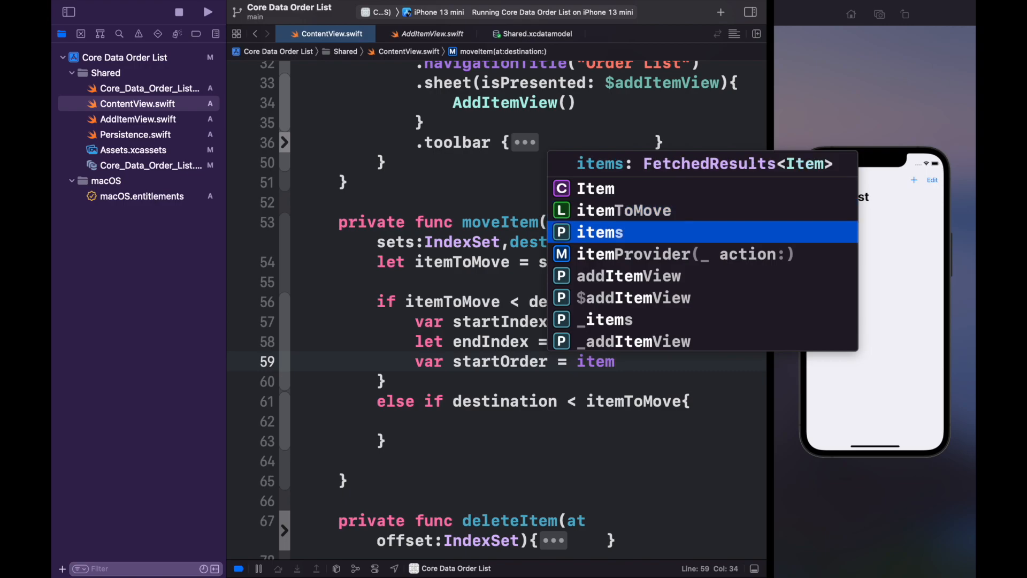
pyautogui.write('items[im')
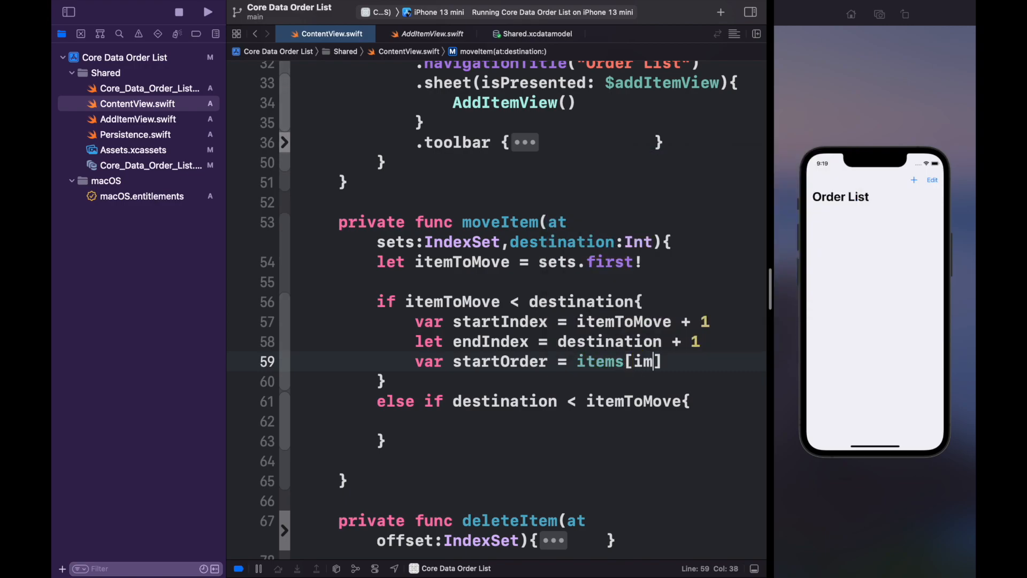
pyautogui.write('temToMove]')
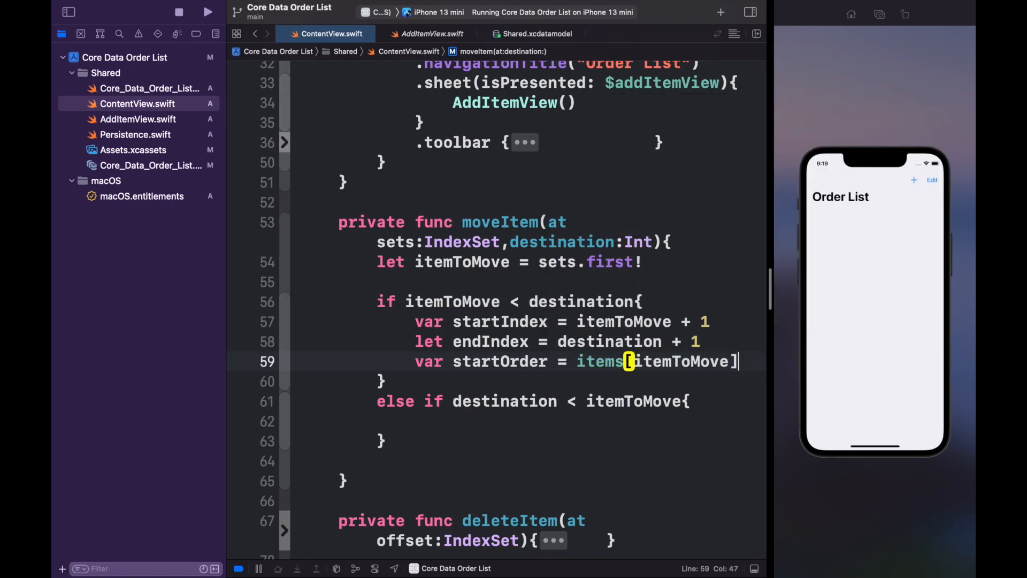
pyautogui.write('.order')
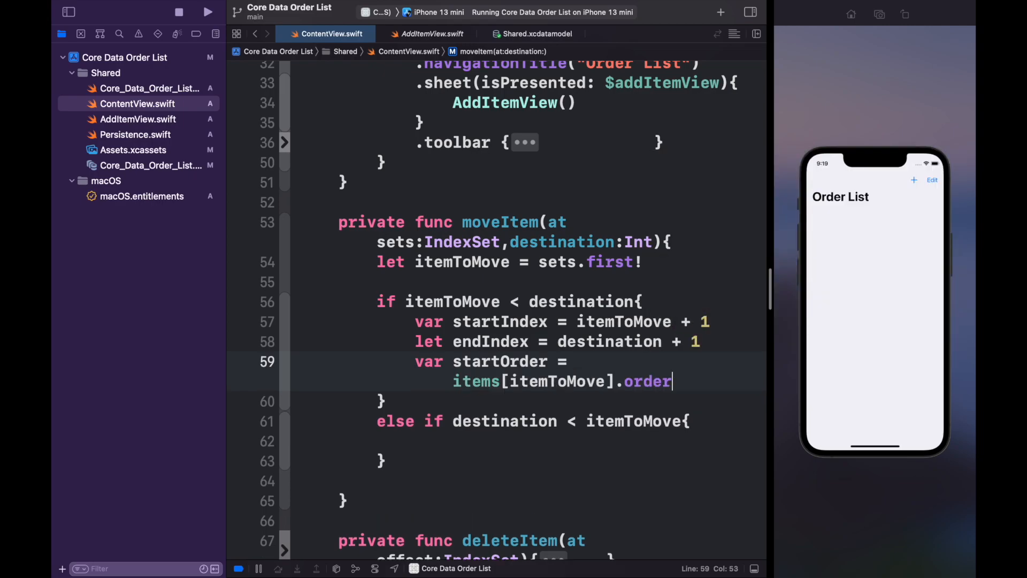
# - Loop while startIndex <= endIndex reassigning items[startIndex].order
pyautogui.write('wh')
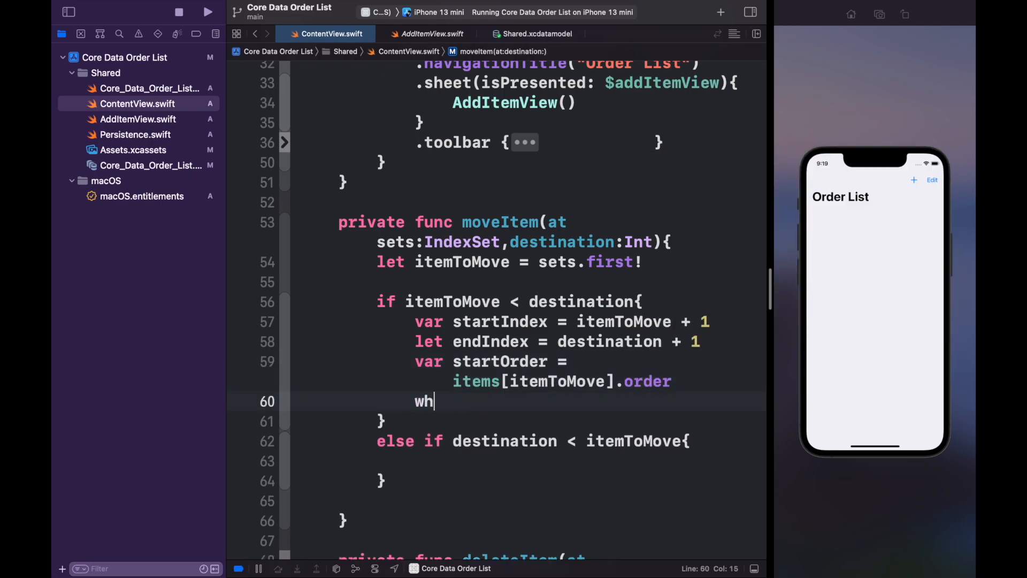
pyautogui.write('ile')
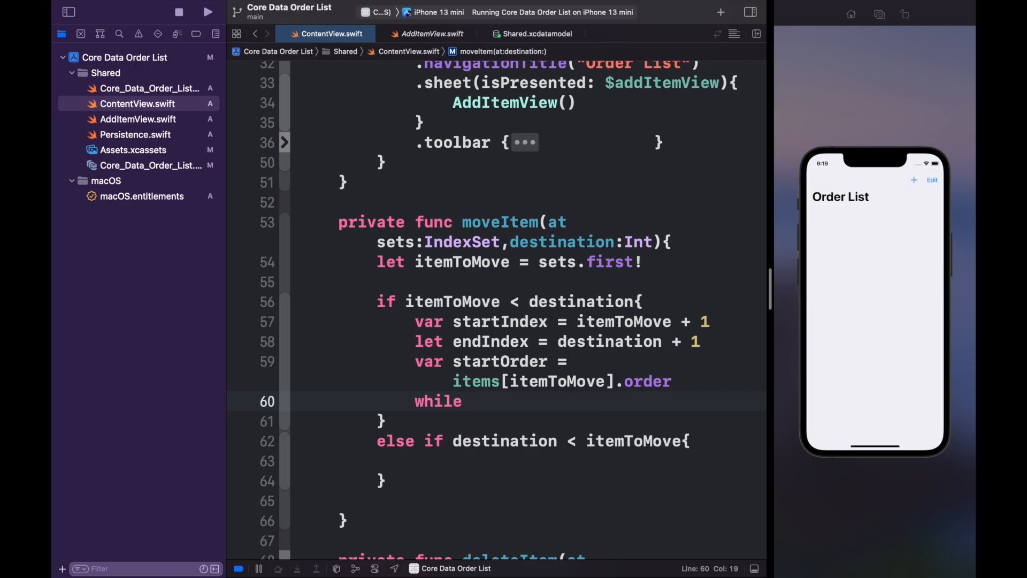
pyautogui.write('startIndex')
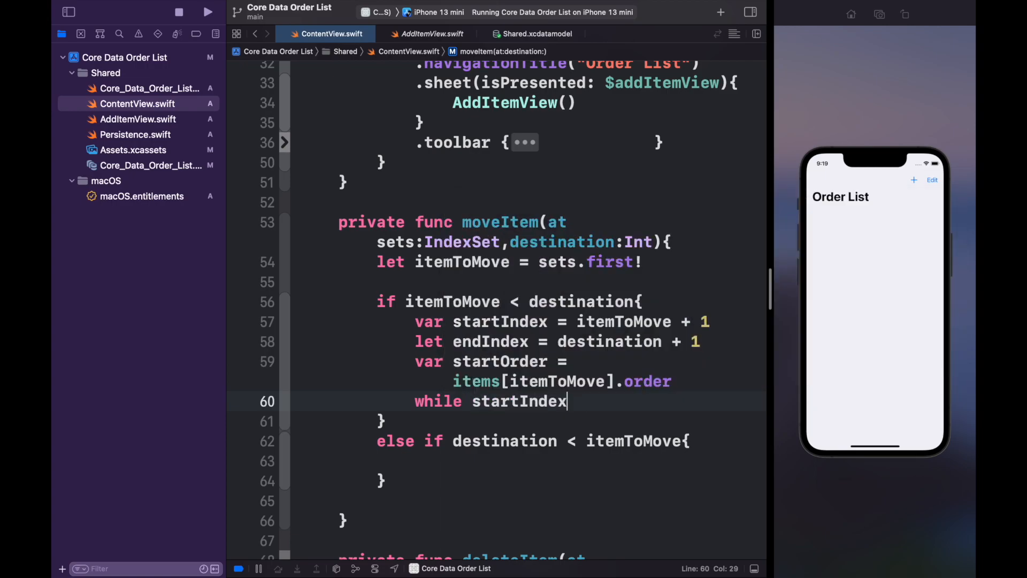
pyautogui.write('<= e')
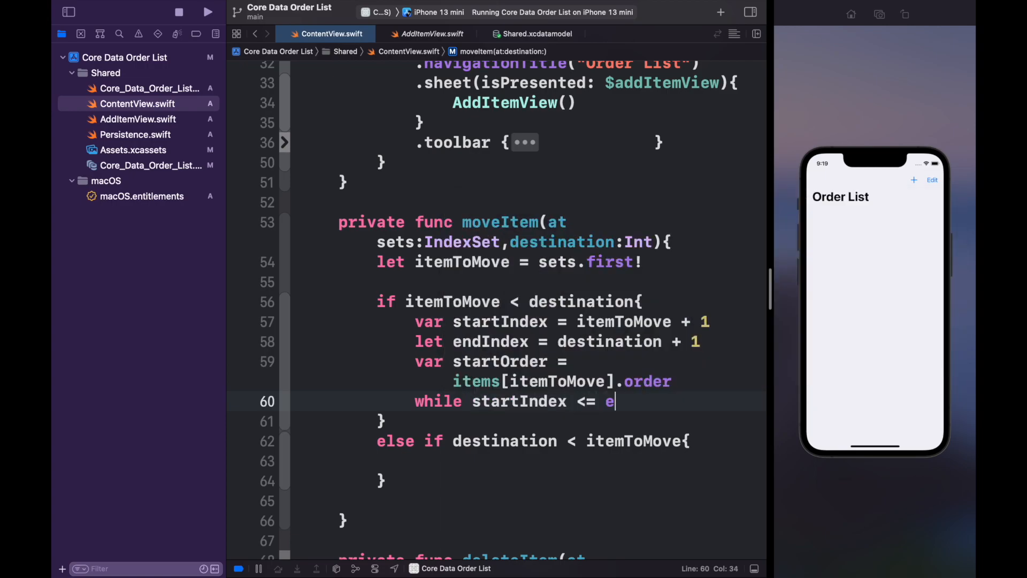
pyautogui.write('ndIndex{')
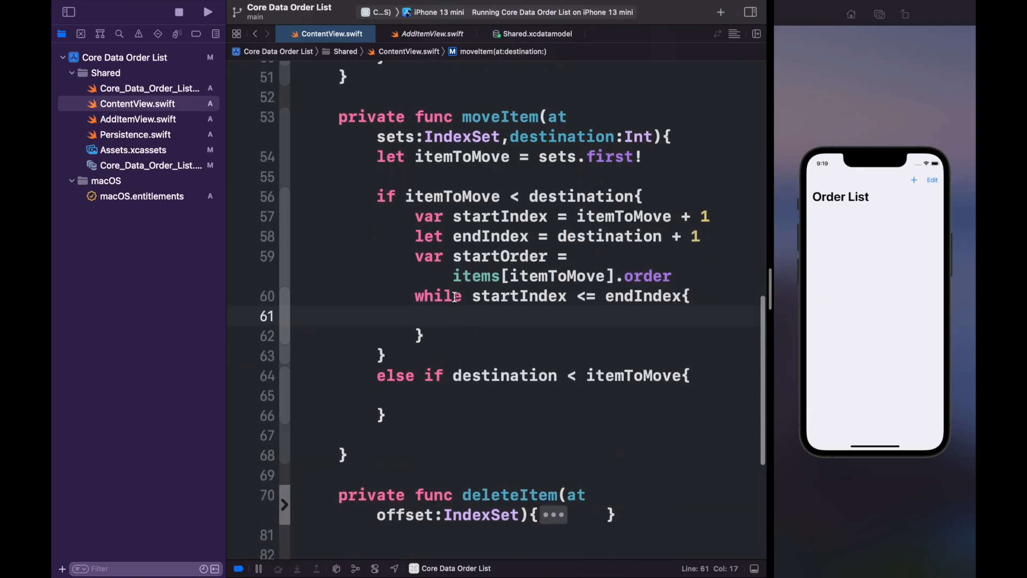
pyautogui.write('items')
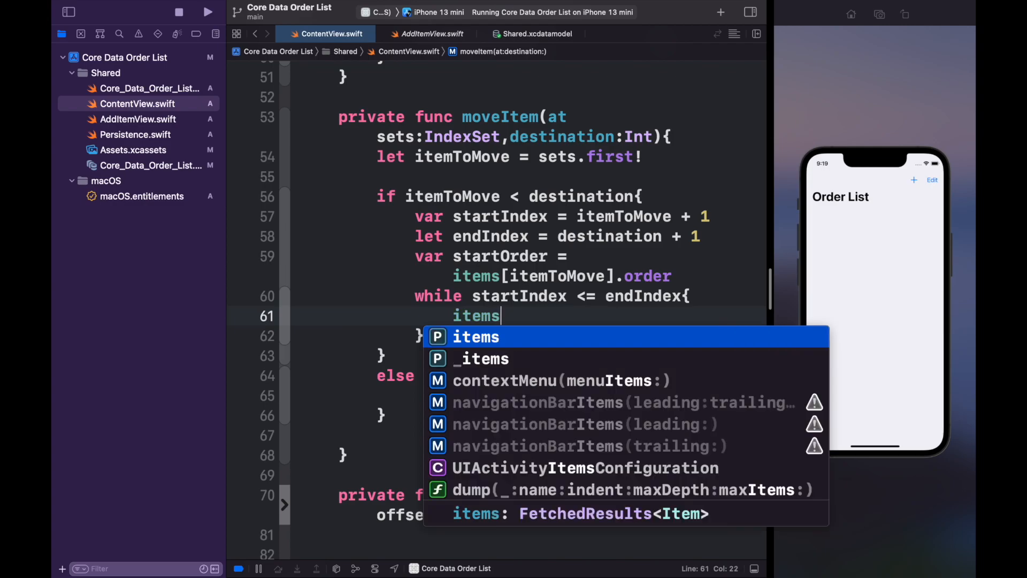
pyautogui.write('[start')
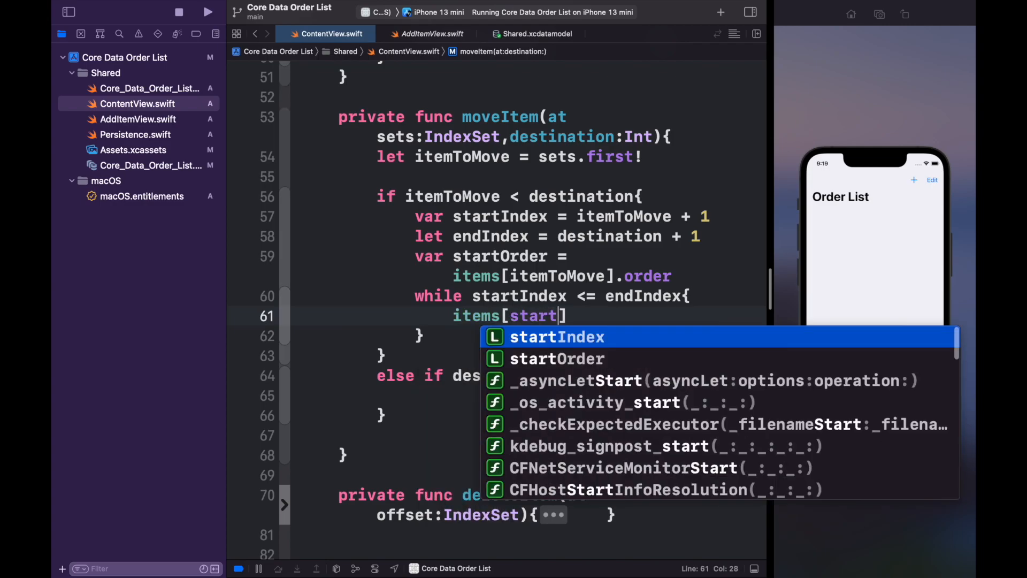
pyautogui.write('Index].order = startOrder')
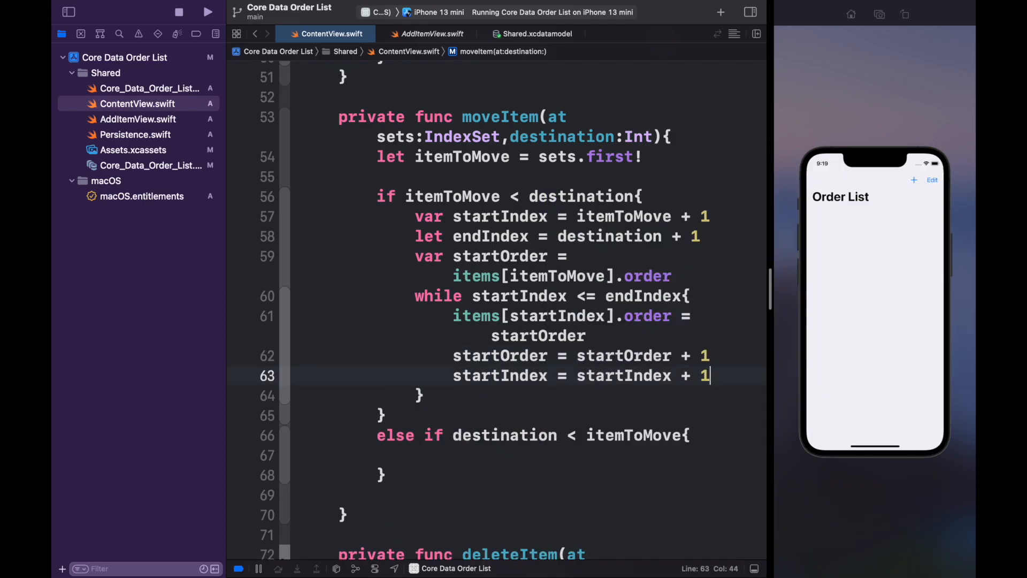
# - Set items[itemToMove].order to startOrder after the loop
pyautogui.write('items[')
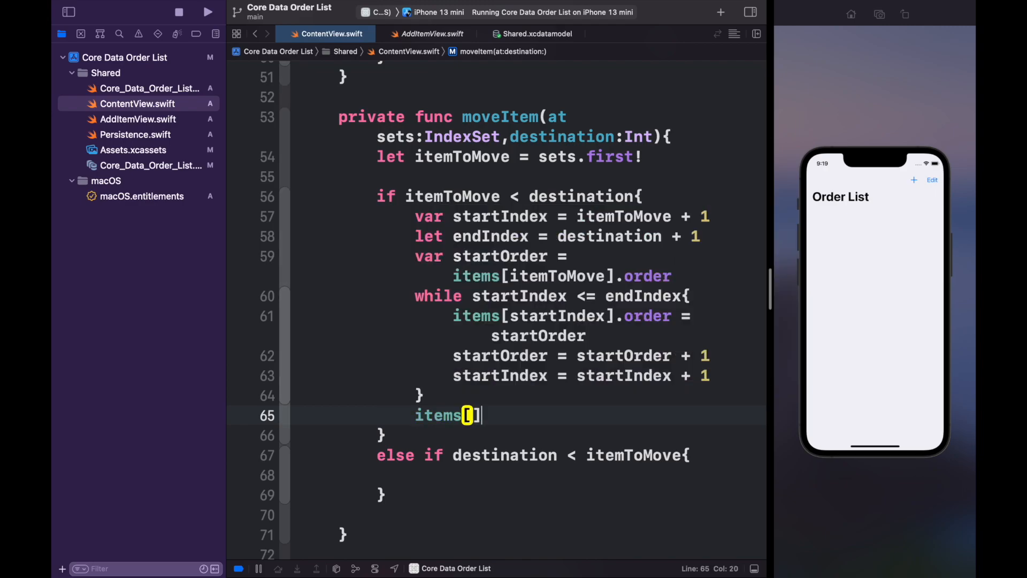
pyautogui.write('itemToMove].order = startOrder')
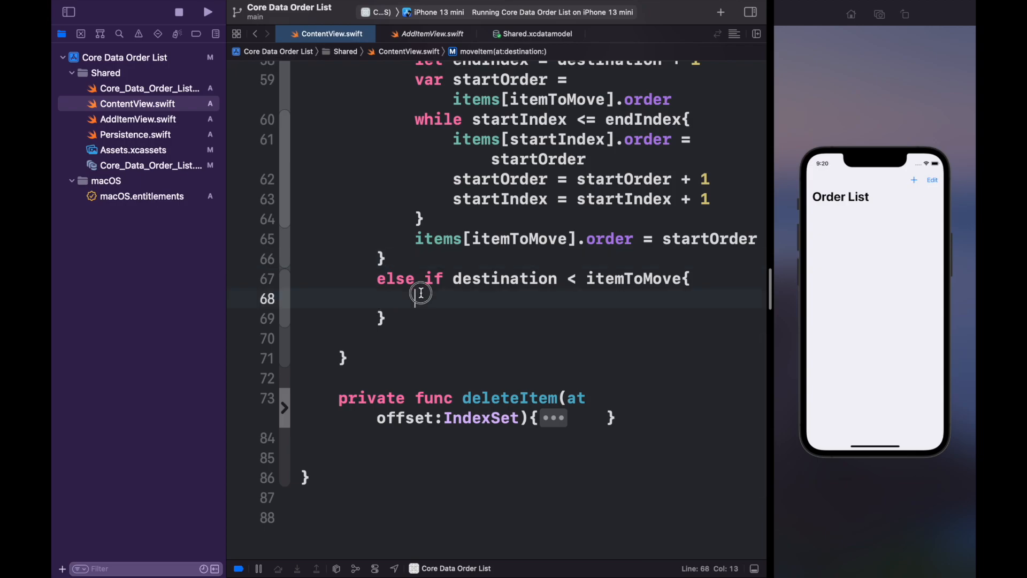
# - Define startIndex = destination and endIndex = itemToMove - 1 in the upward branch
pyautogui.write('var')
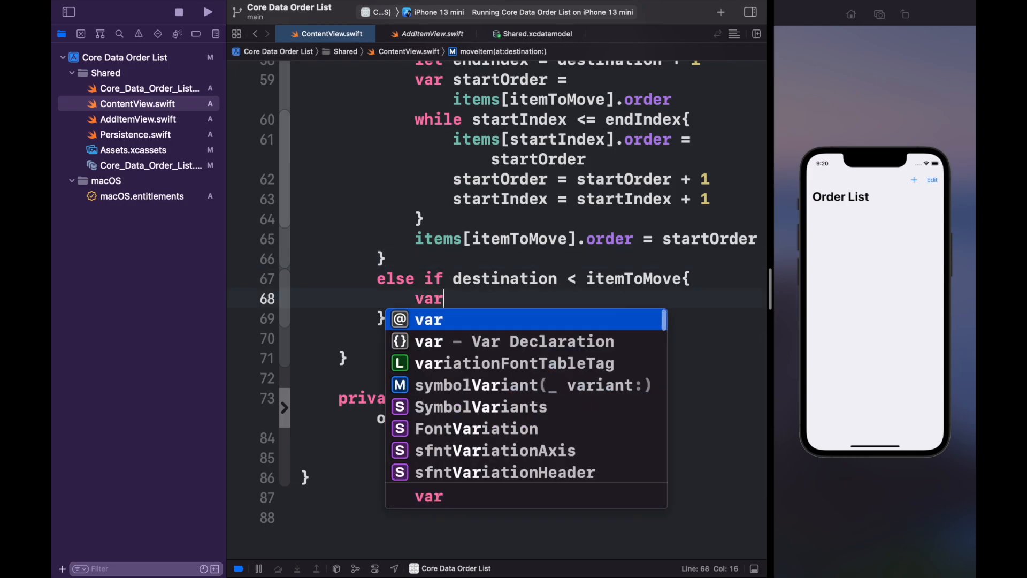
pyautogui.write('startIn')
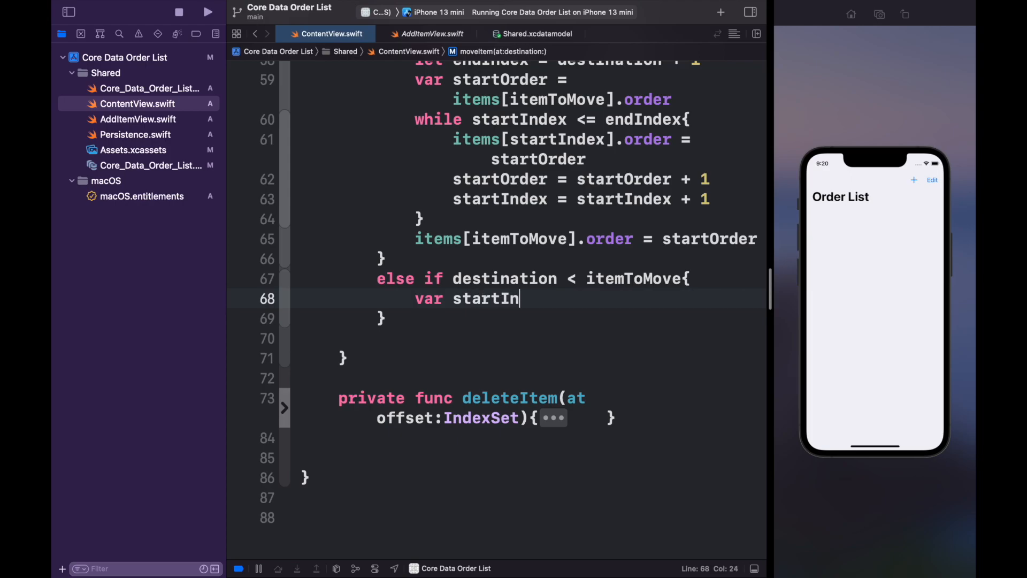
pyautogui.write('dex = destination')
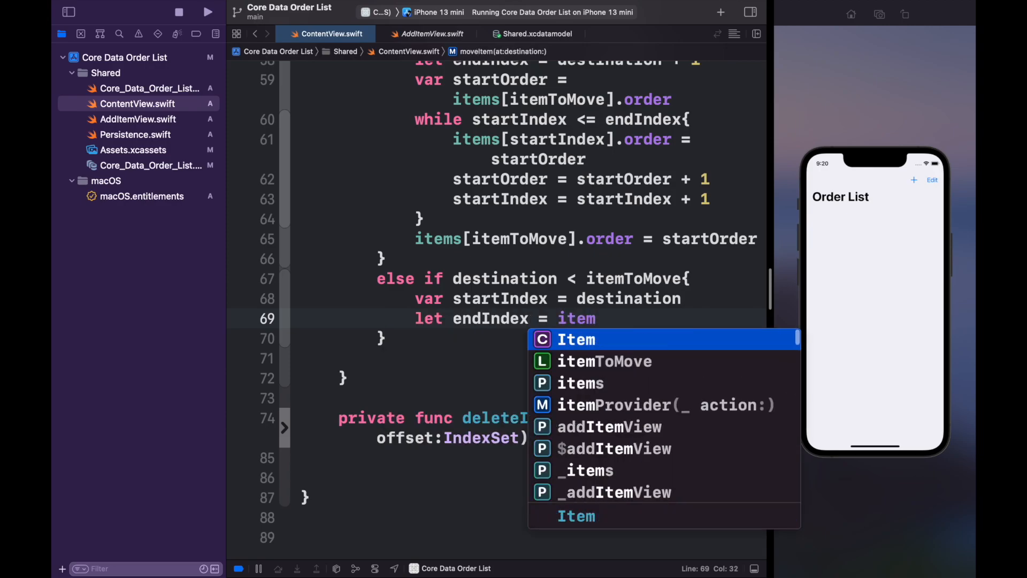
pyautogui.write('itemToMove - 1')
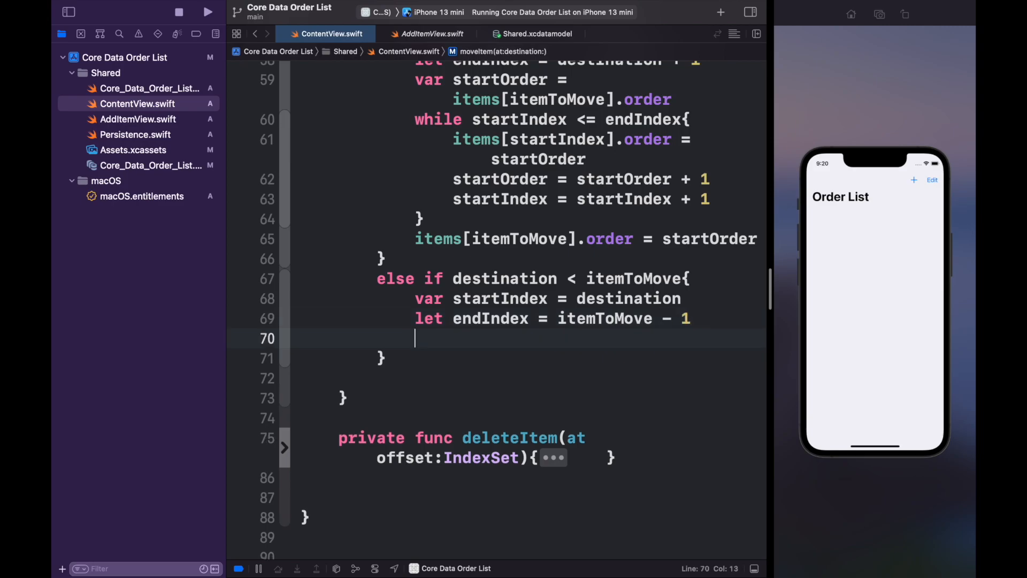
# - Define startOrder = items[destination].order + 1 and newOrder = items[destination].order
pyautogui.write('var star')
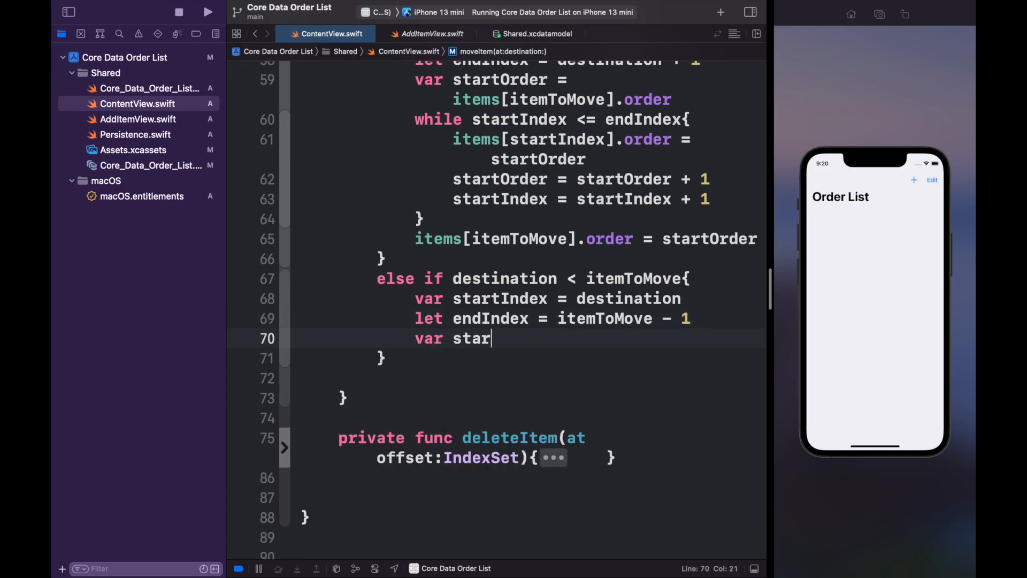
pyautogui.write('tOrder =')
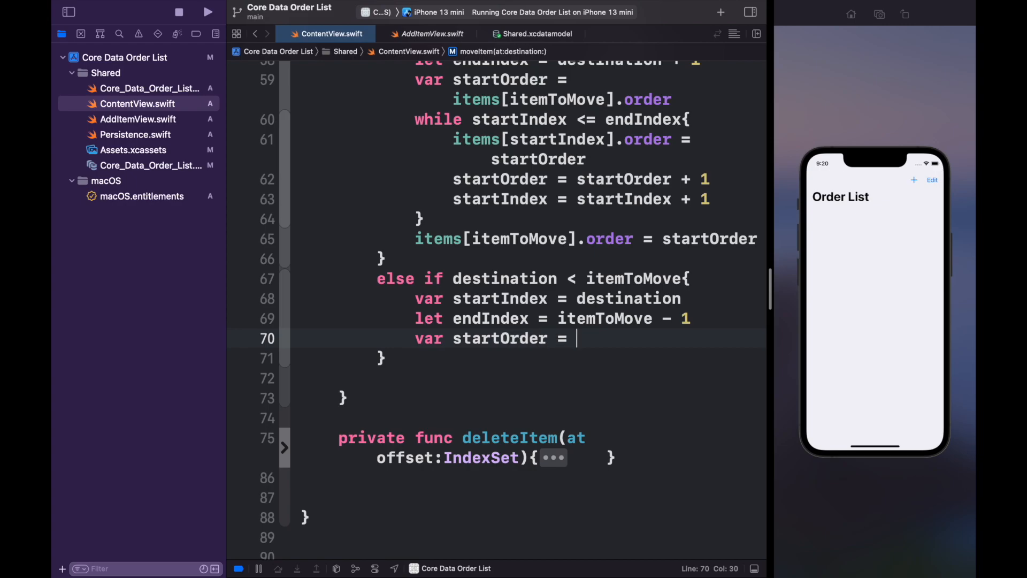
pyautogui.write('items[de')
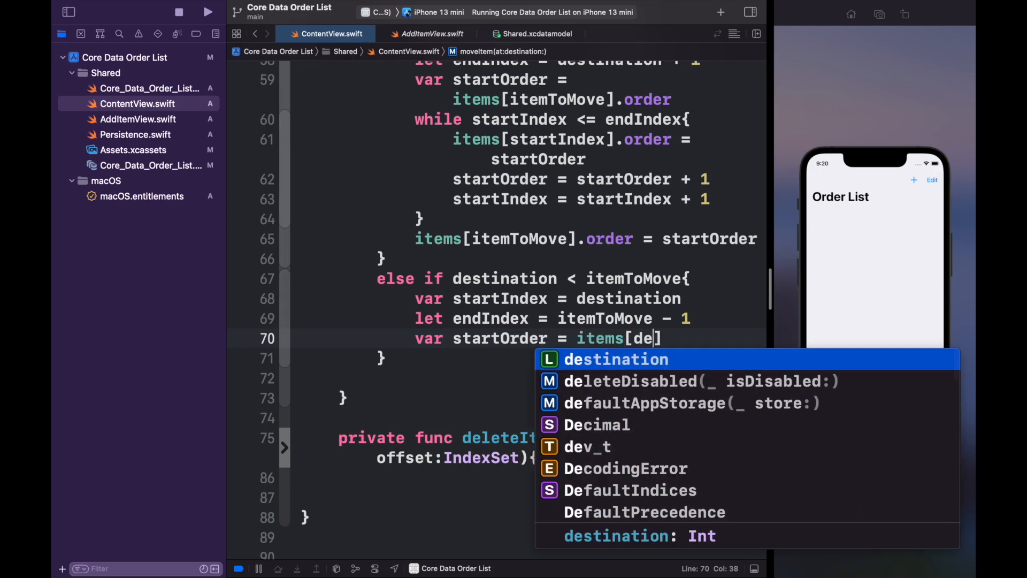
pyautogui.click(616, 359)
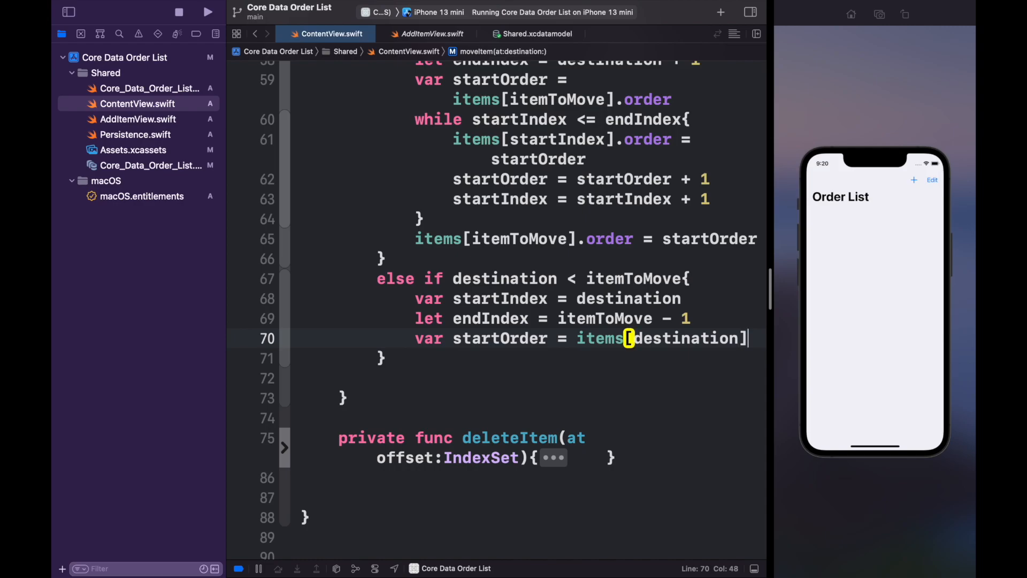
pyautogui.write('.order + 1')
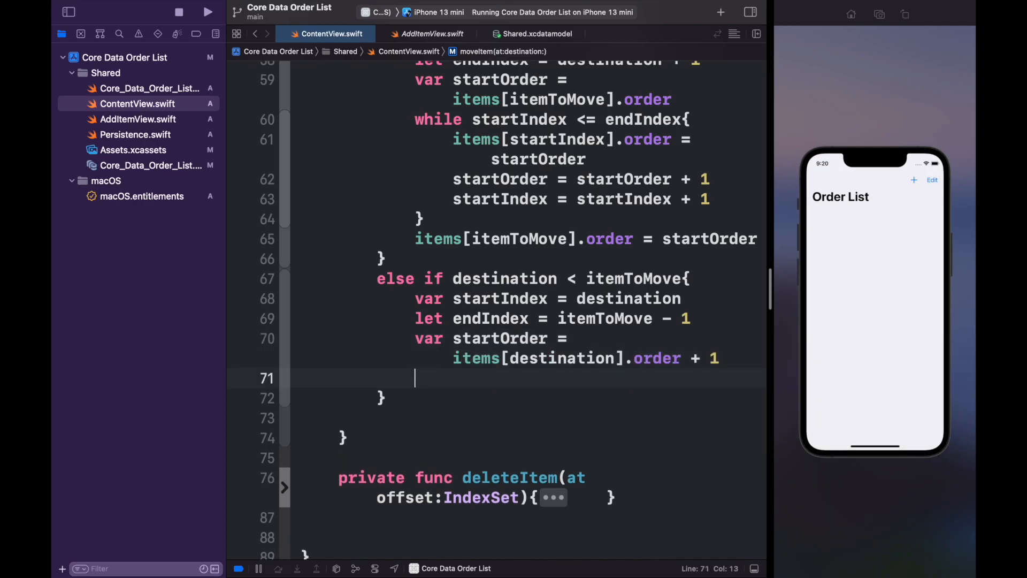
pyautogui.write('let newOrder = items[')
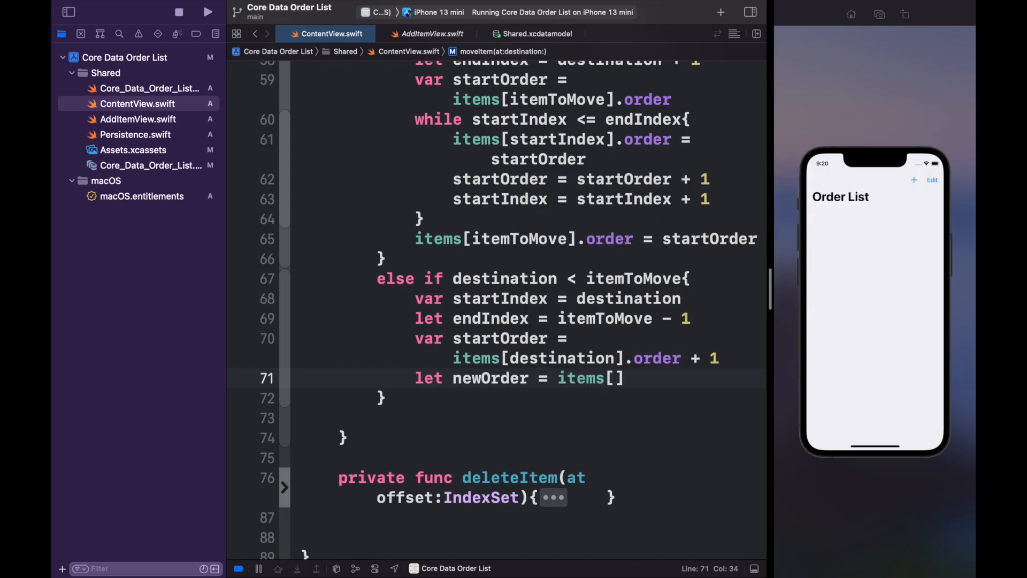
pyautogui.write('items[destination].order')
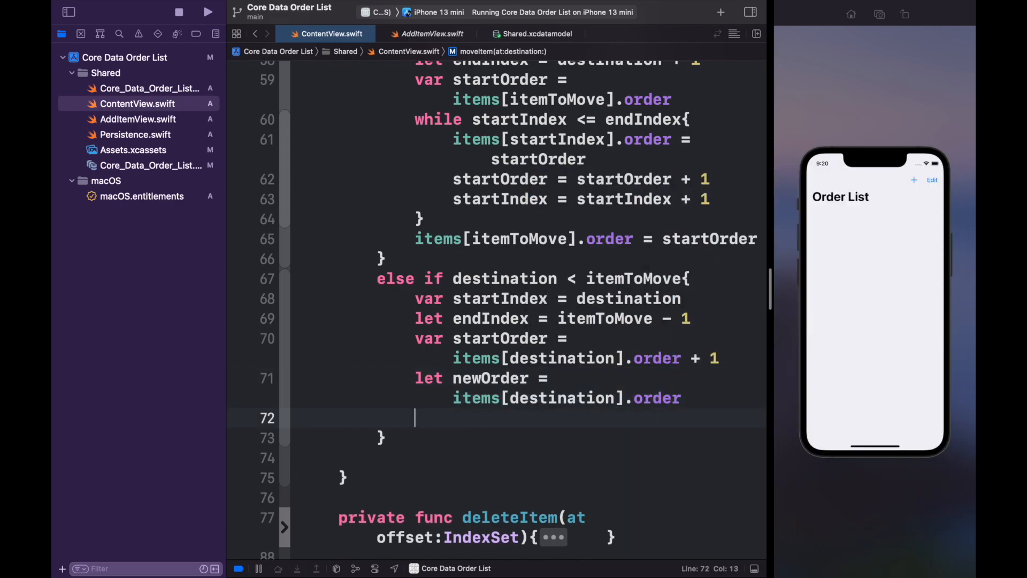
# - Loop while startIndex <= endIndex bumping each items[startIndex].order and advancing startIndex
pyautogui.write('while')
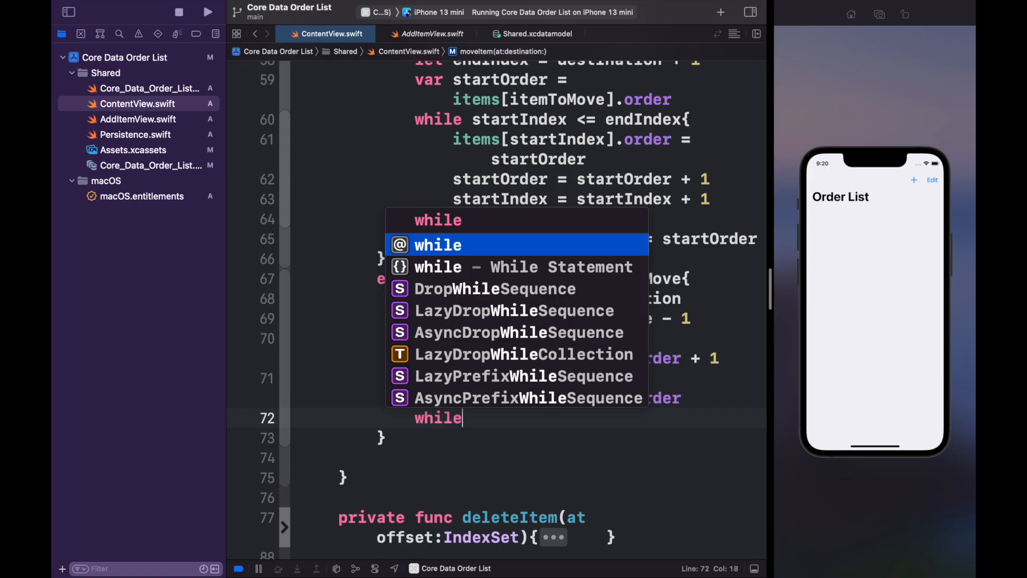
pyautogui.write('startIndex')
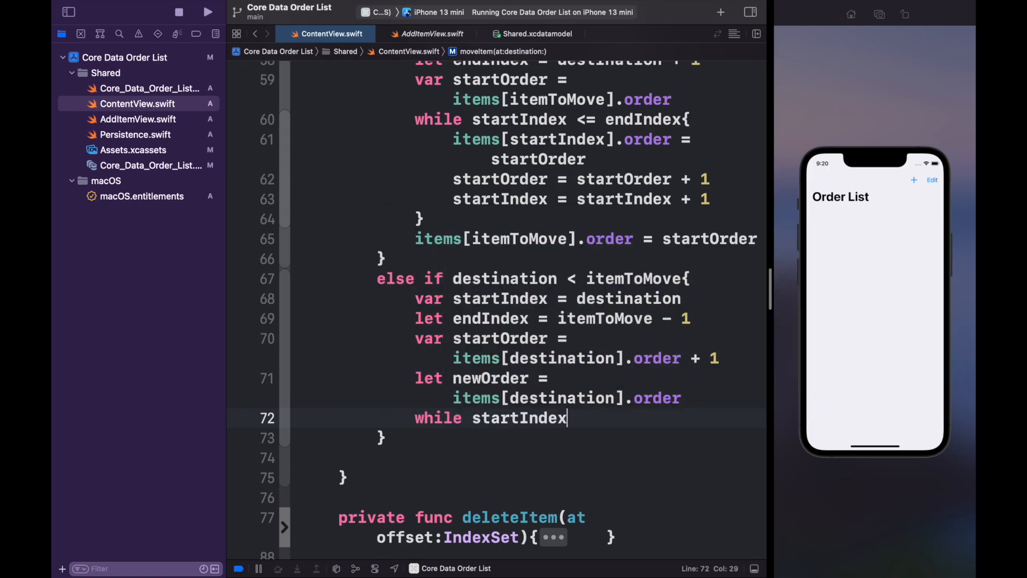
pyautogui.write('<= endIndex{')
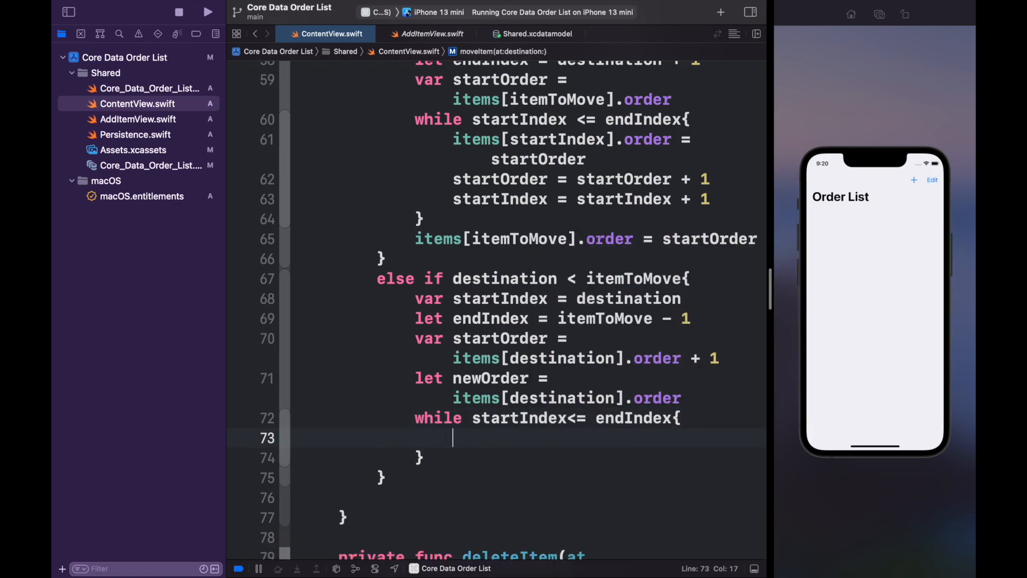
pyautogui.write('items[')
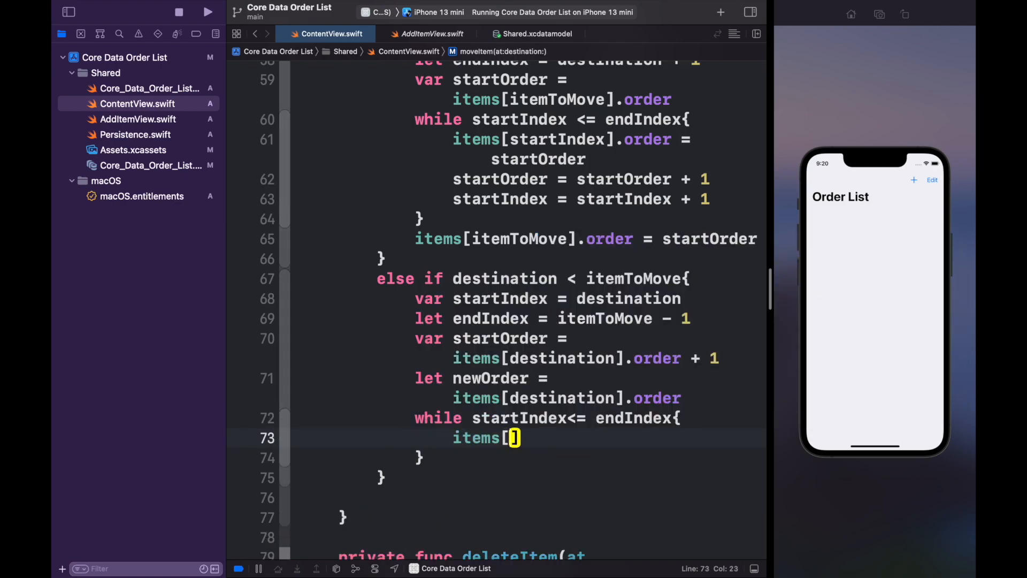
pyautogui.write('startIndex]')
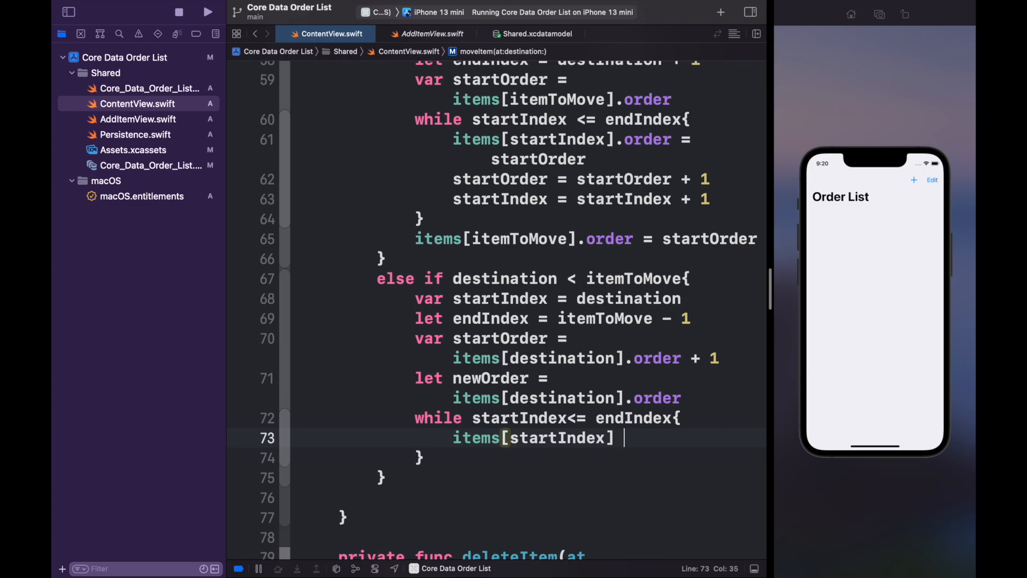
pyautogui.write('.order = startOrder')
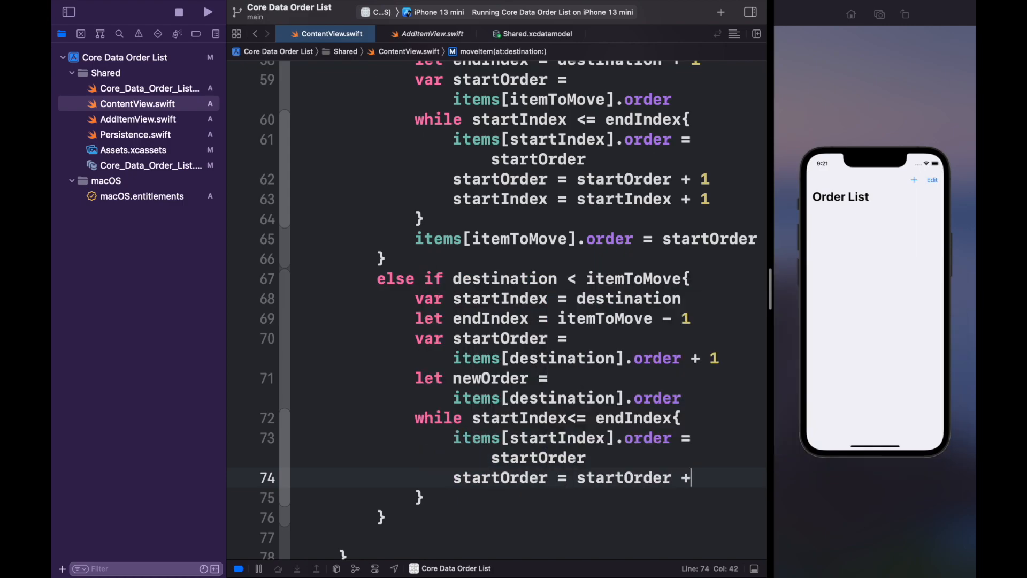
pyautogui.write('1')
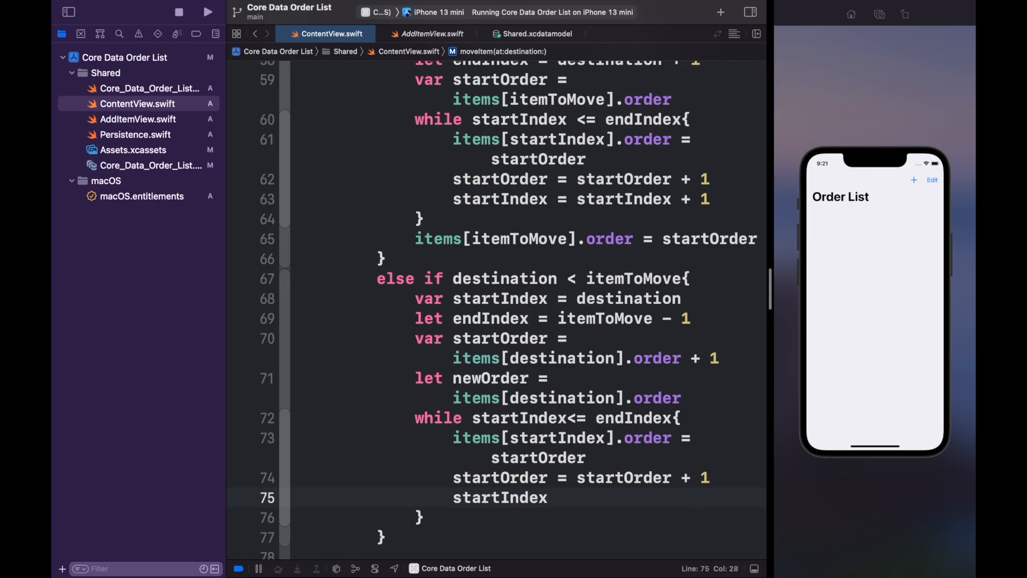
pyautogui.write('= startIndex + 1')
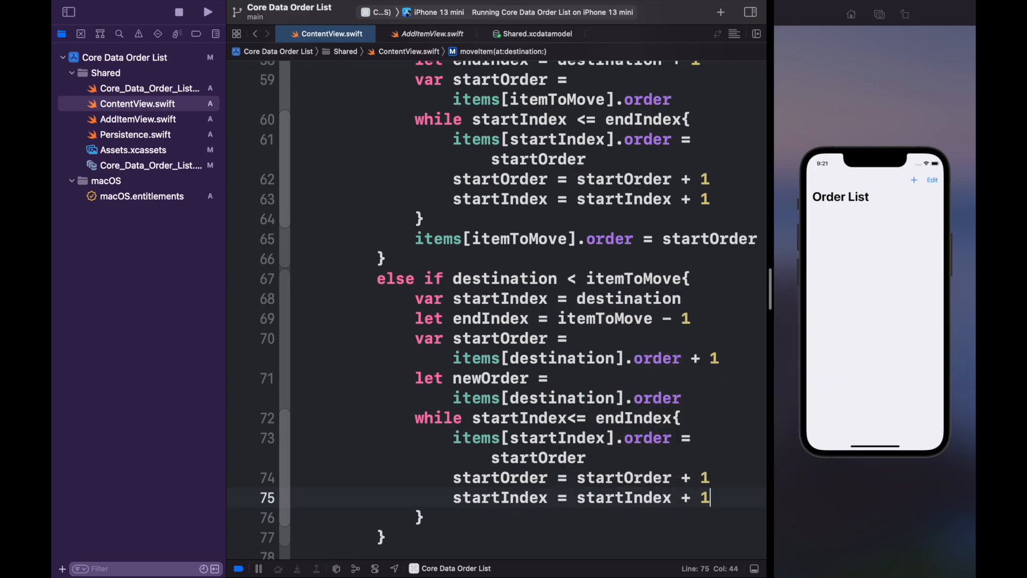
# - Assign items[itemToMove].order the destination's order value
pyautogui.write('items')
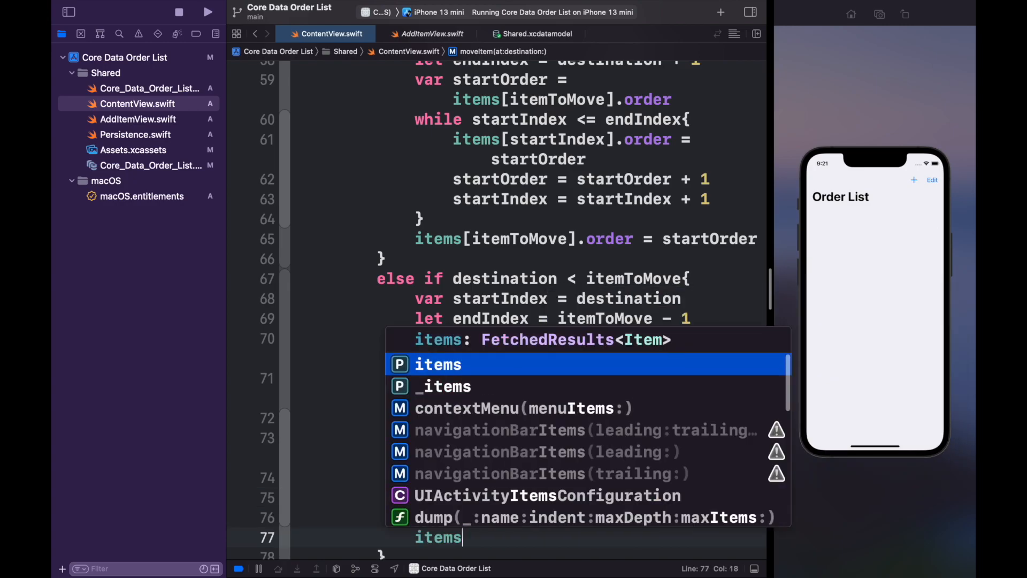
pyautogui.write('[')
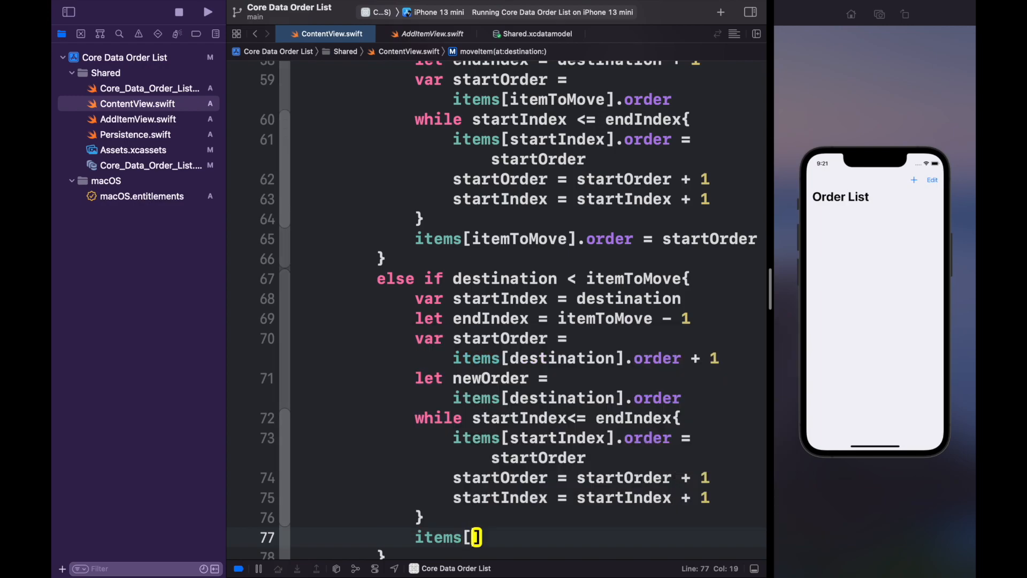
pyautogui.write('itemto')
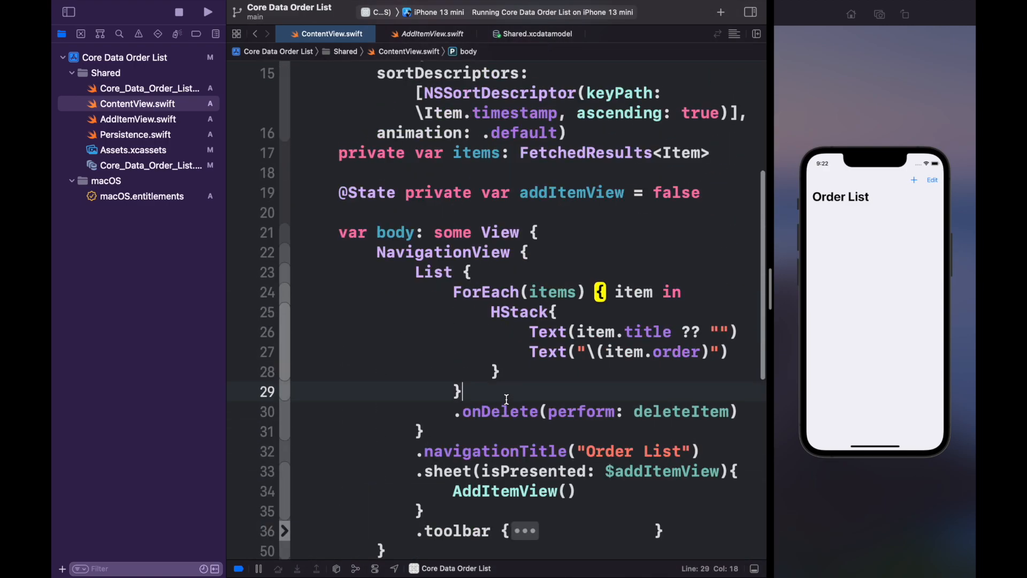
# - Add .onMove(perform: moveItem) and change the sort keyPath from \Item.timestamp to \Item.order
pyautogui.write('.onMove(perform: moveItem')
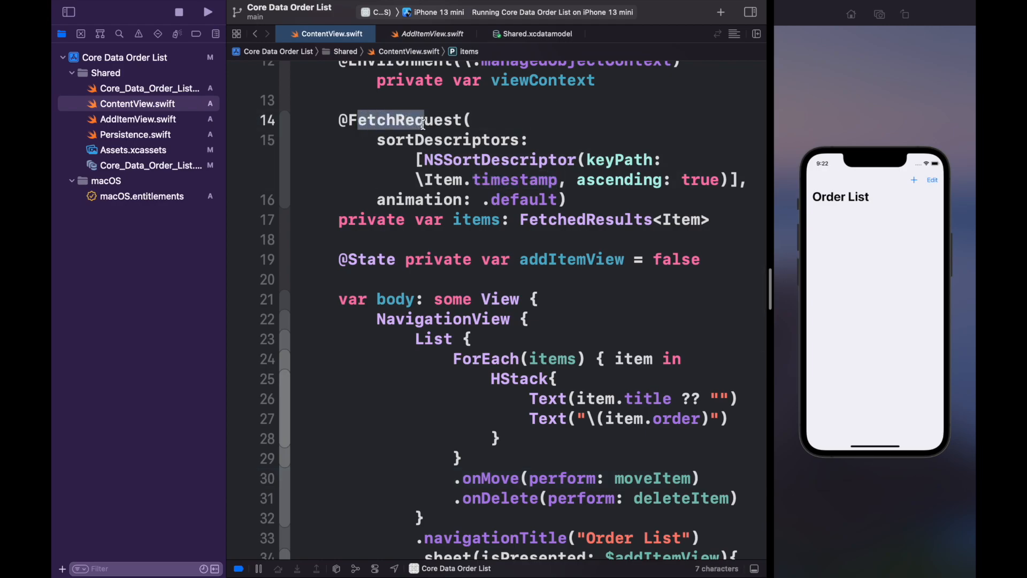
pyautogui.doubleClick(514, 180)
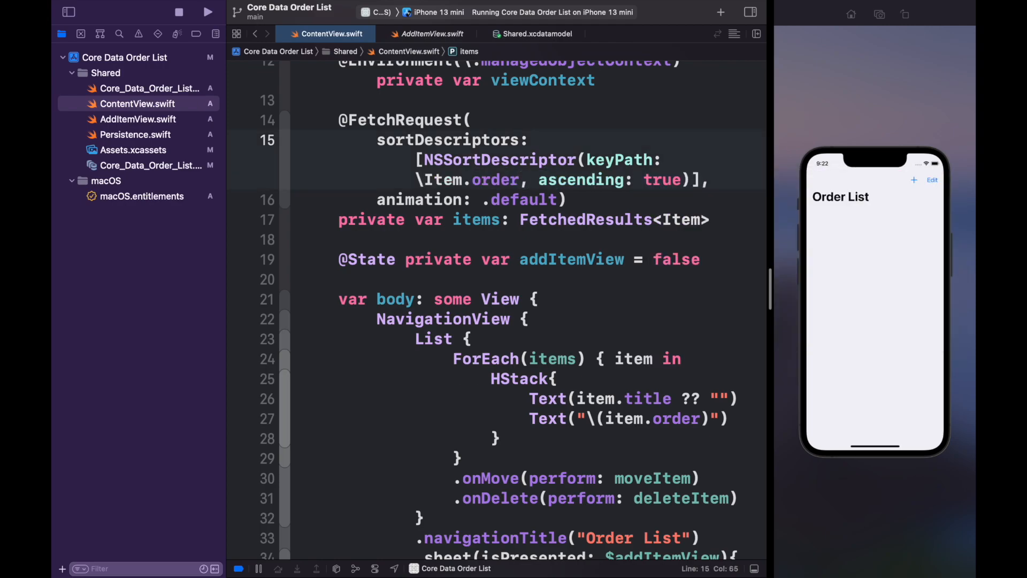
pyautogui.doubleClick(584, 220)
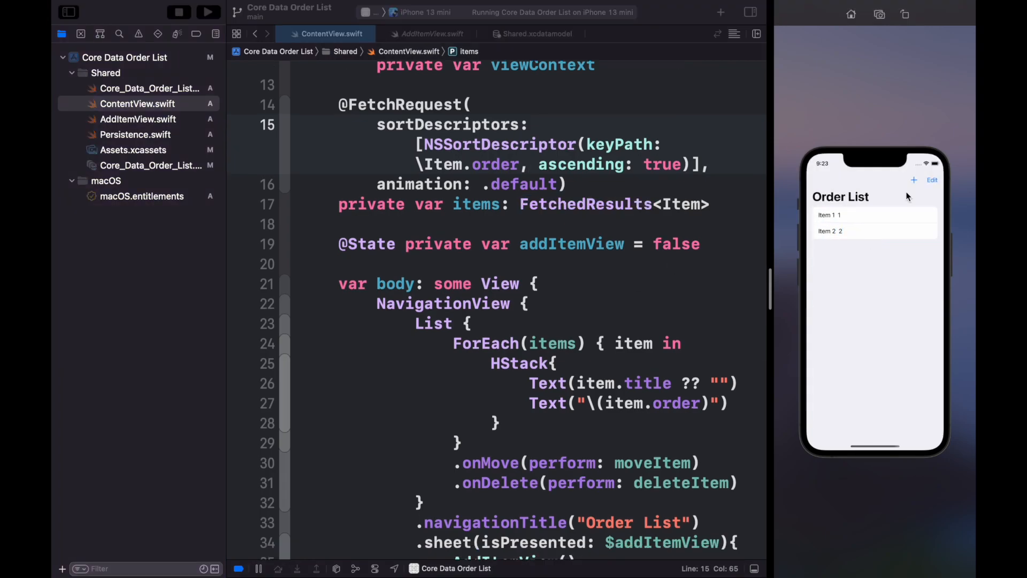
# - Add items in the simulator, enter Edit mode and drag Item 1 down, which crashes out of bounds
pyautogui.click(913, 179)
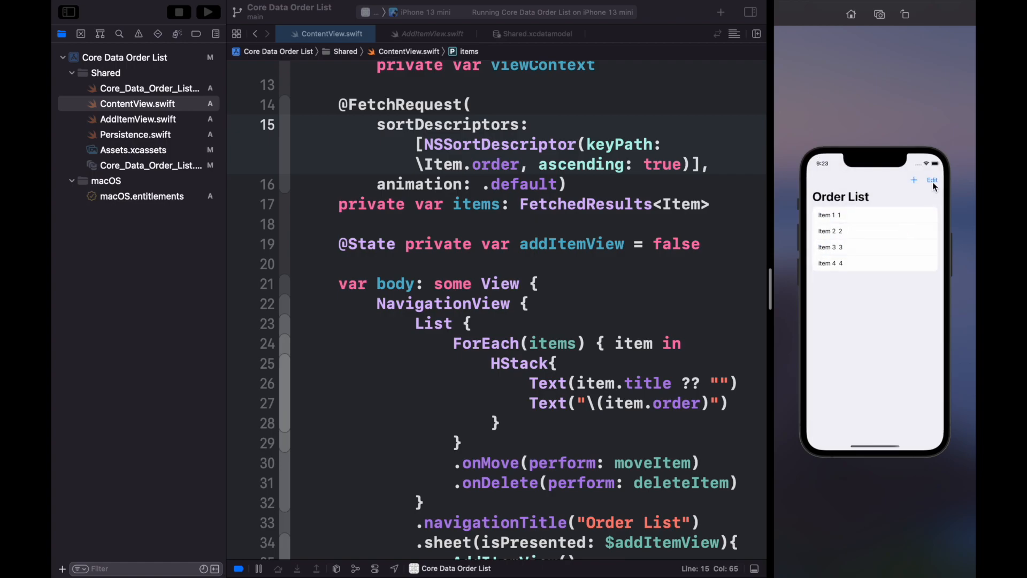
pyautogui.click(932, 179)
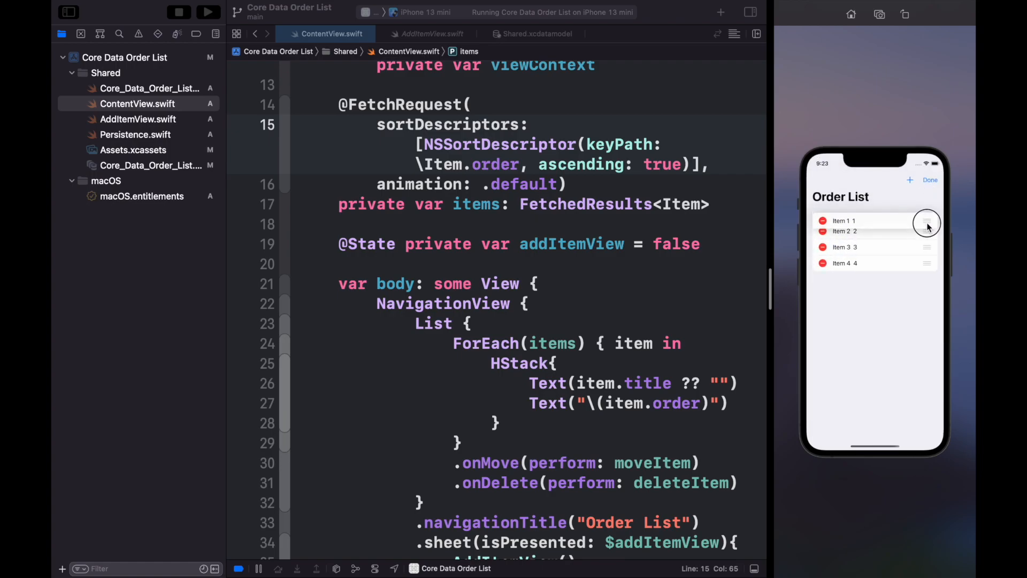
pyautogui.moveTo(926, 220); pyautogui.dragTo(926, 263)
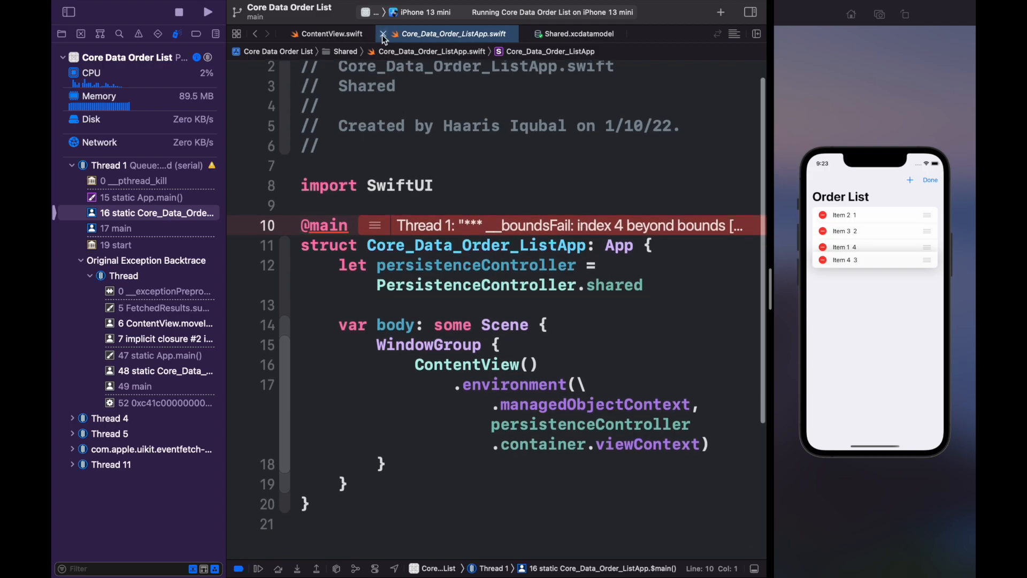
# - Return to ContentView.swift and unfold moveItem to inspect it
pyautogui.click(384, 34)
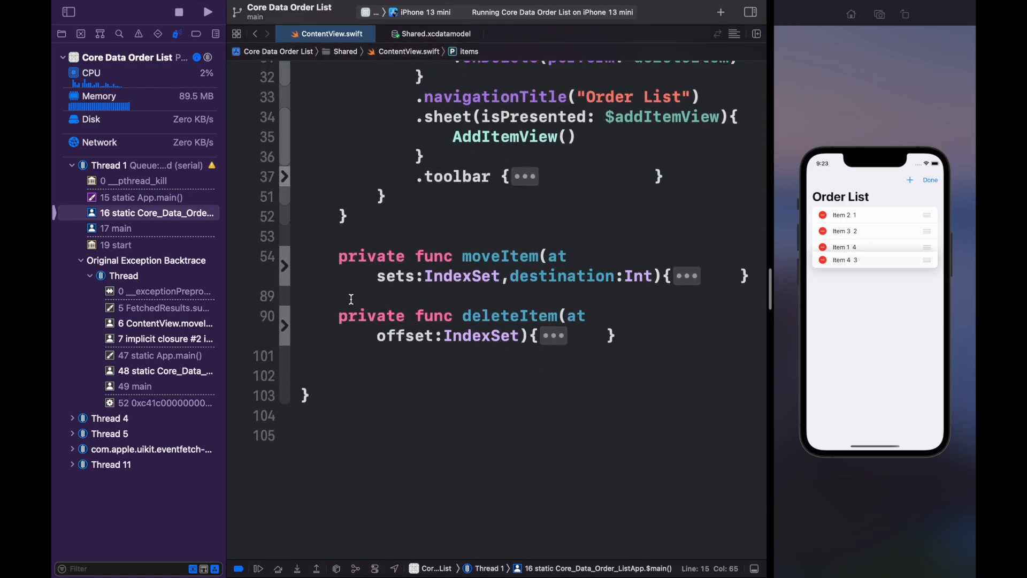
pyautogui.click(285, 265)
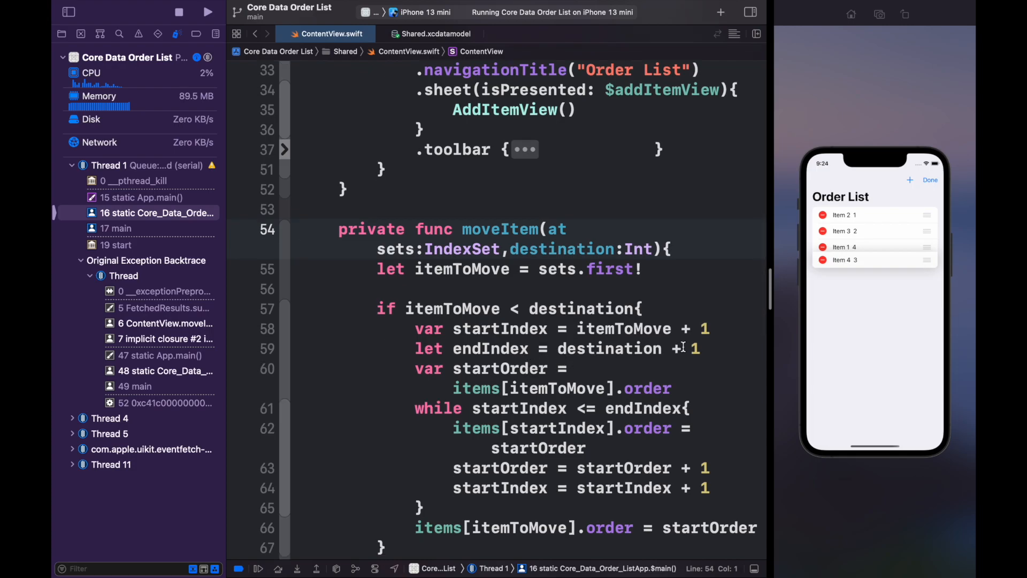
# - Correct endIndex to destination - 1
pyautogui.click(679, 348)
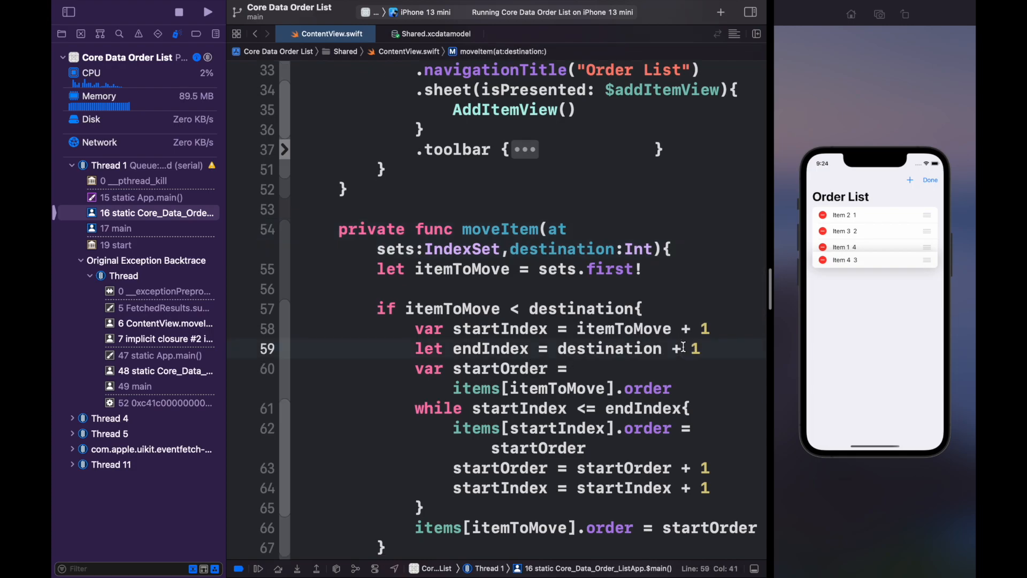
pyautogui.write('-')
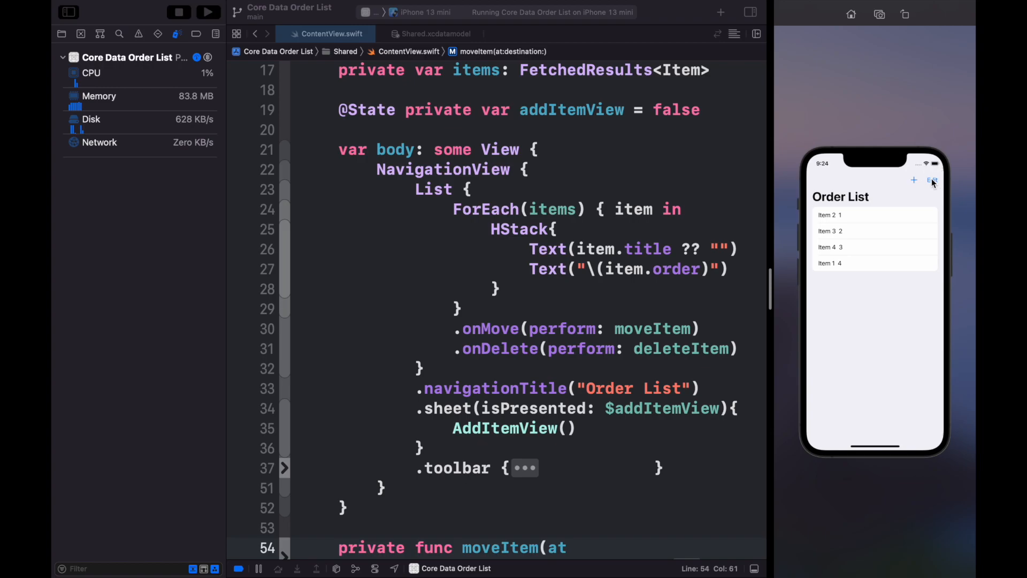
# - Rerun, enter Edit mode in the simulator and drag a row to confirm orders update correctly
pyautogui.click(933, 179)
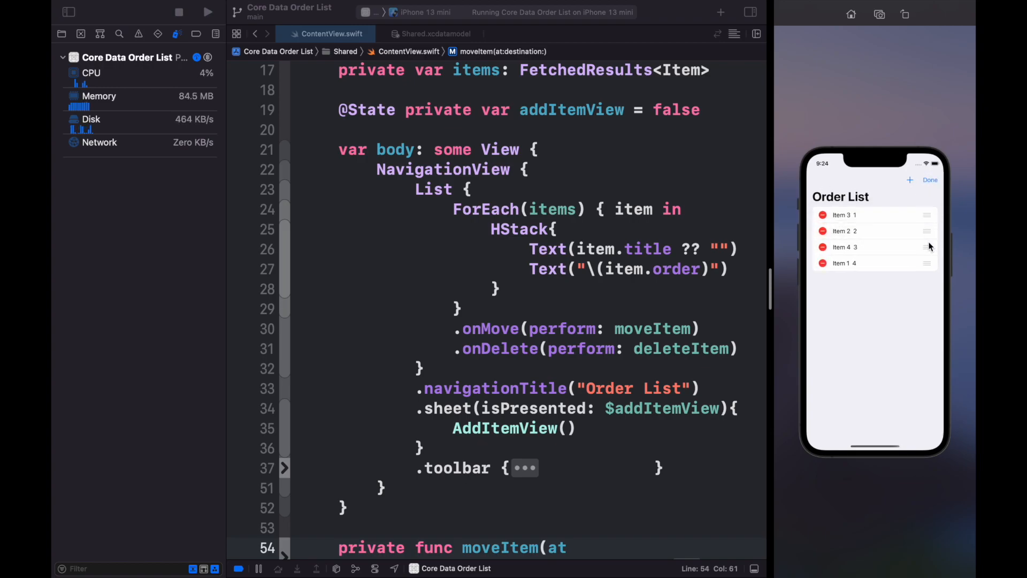
pyautogui.moveTo(927, 247); pyautogui.dragTo(926, 231)
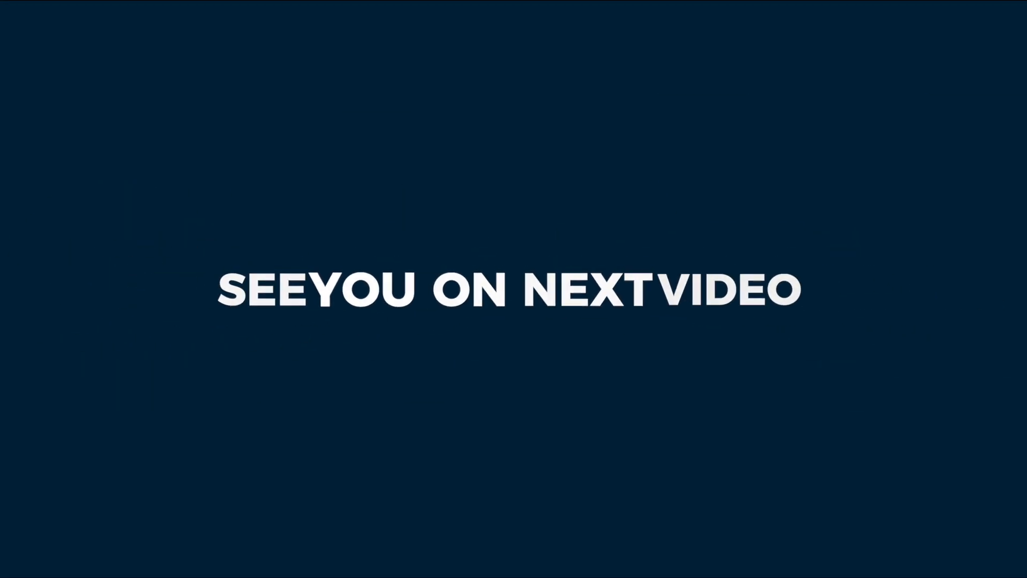
pyautogui.click(494, 527)
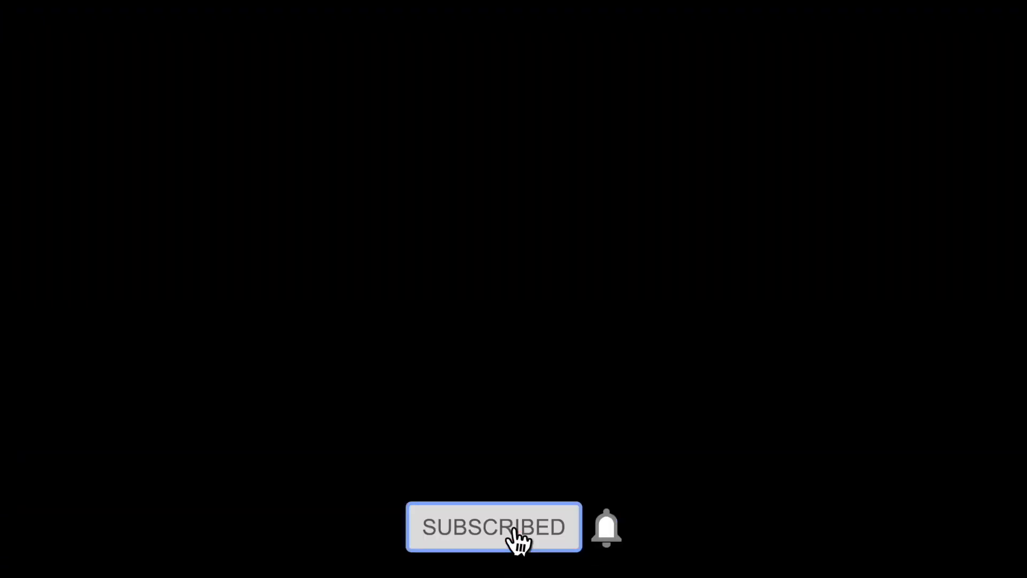